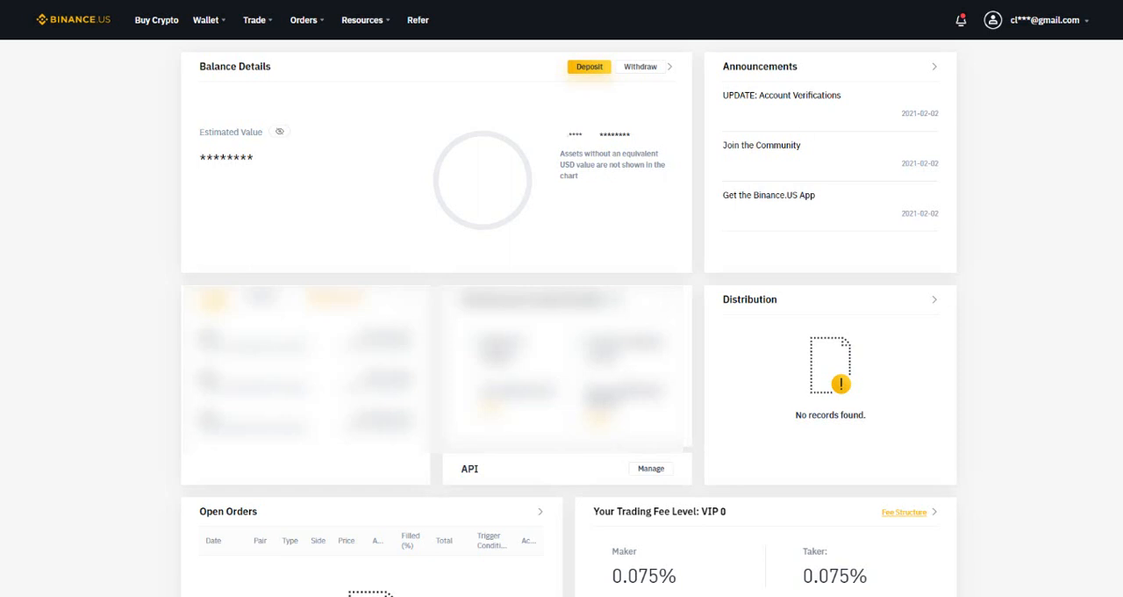
{"action": "mouse_move", "coordinate": [86, 25]}
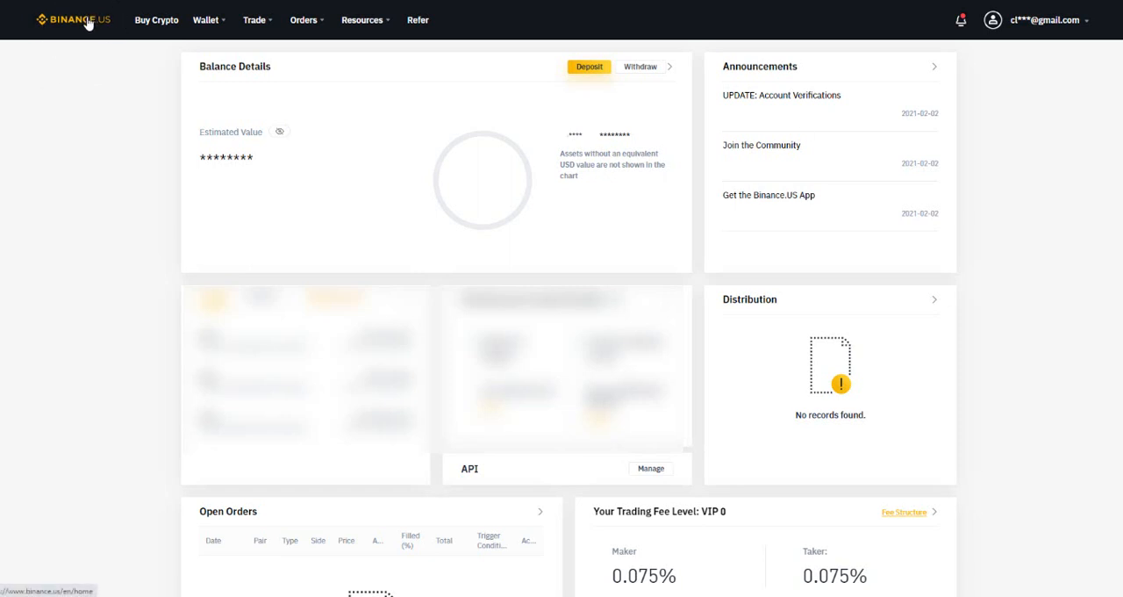
{"action": "mouse_move", "coordinate": [91, 44]}
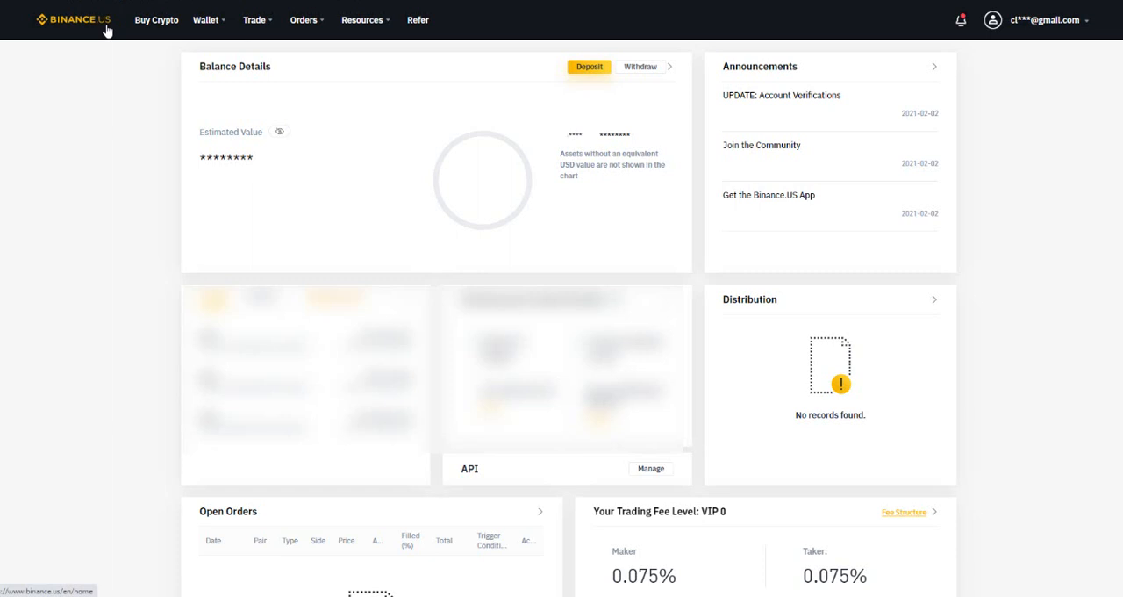
{"action": "mouse_move", "coordinate": [112, 32]}
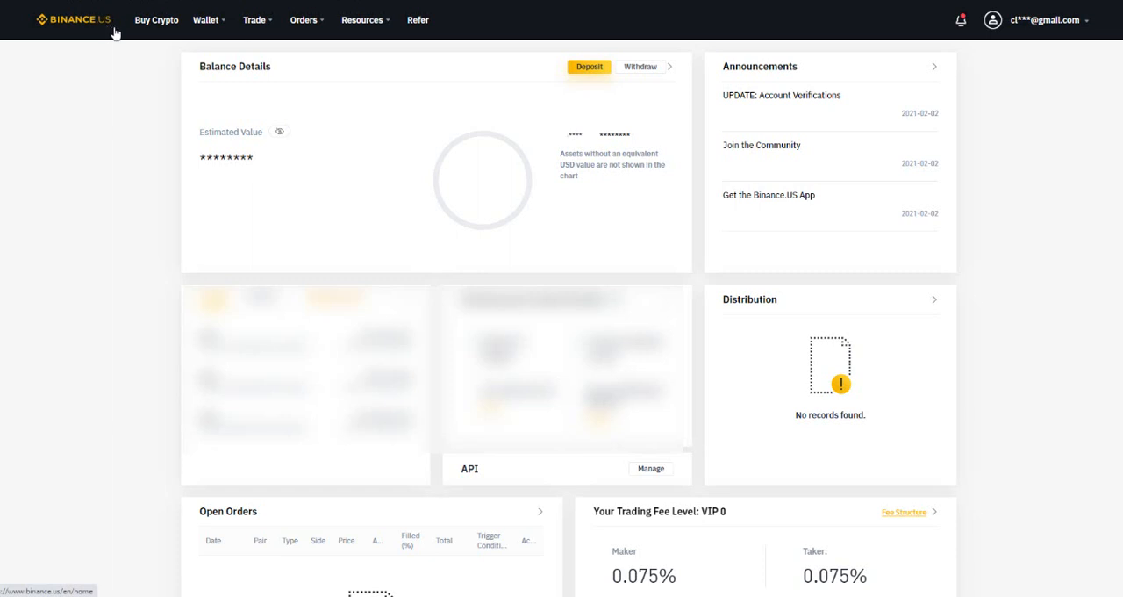
{"action": "mouse_move", "coordinate": [124, 46]}
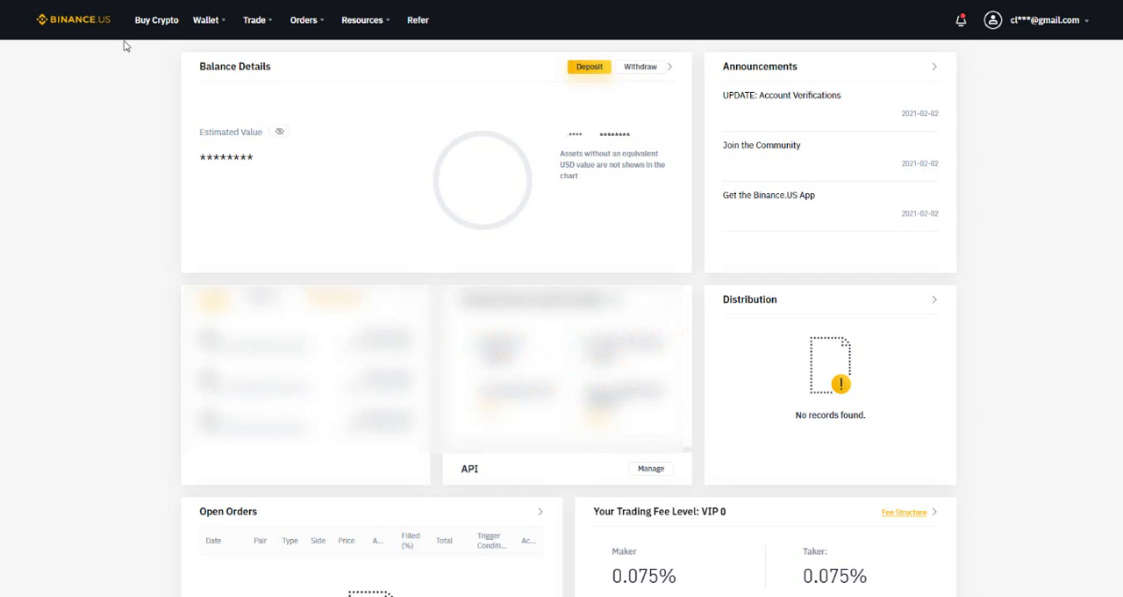
{"action": "mouse_move", "coordinate": [70, 28]}
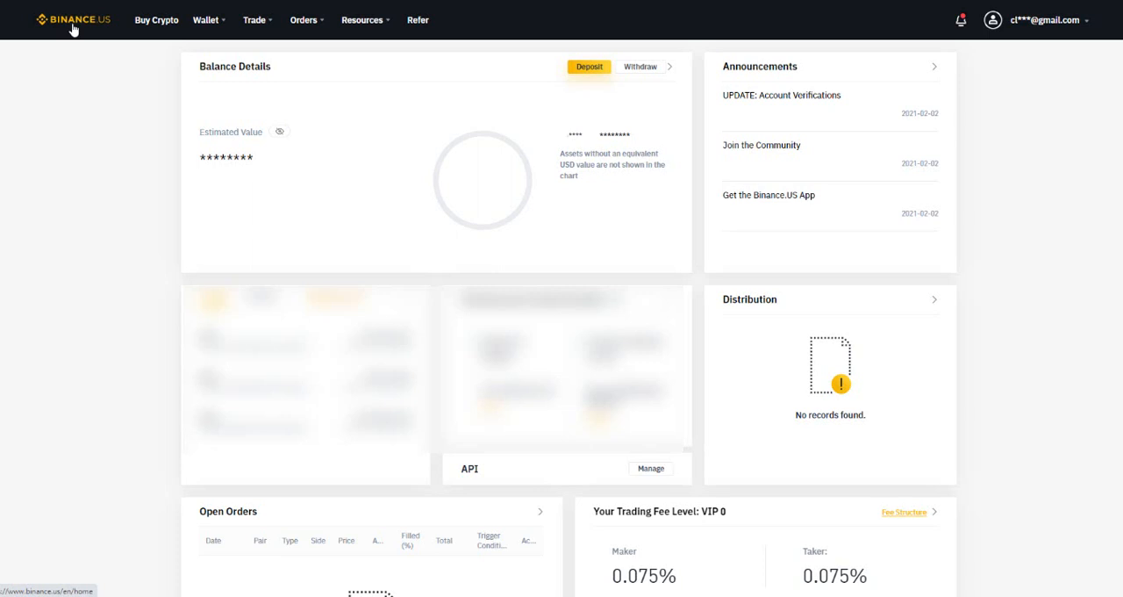
{"action": "mouse_move", "coordinate": [1060, 340]}
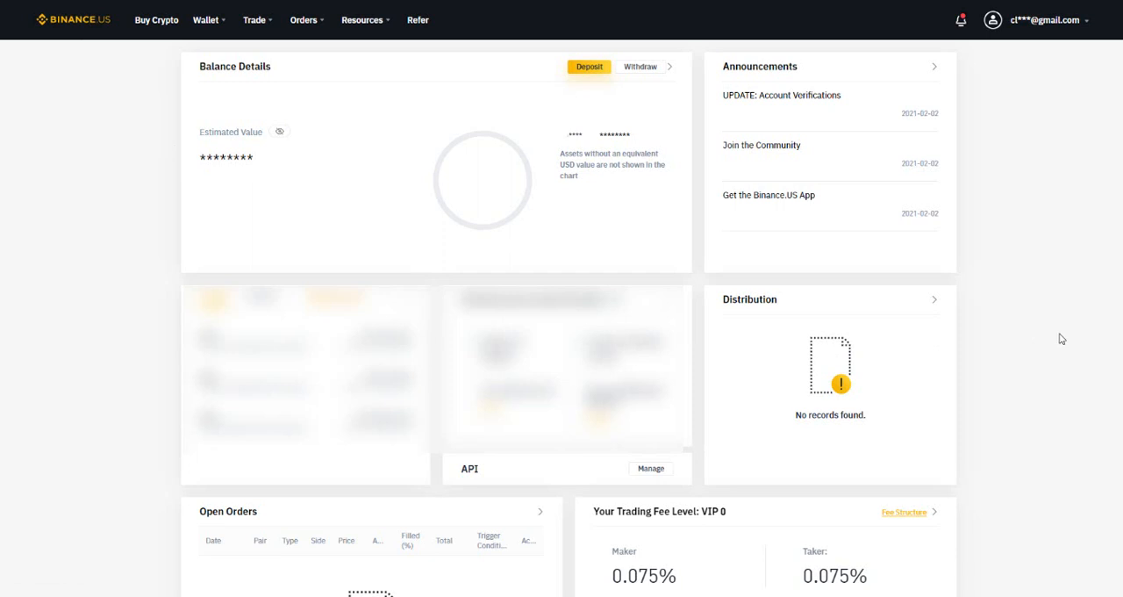
{"action": "mouse_move", "coordinate": [1063, 337]}
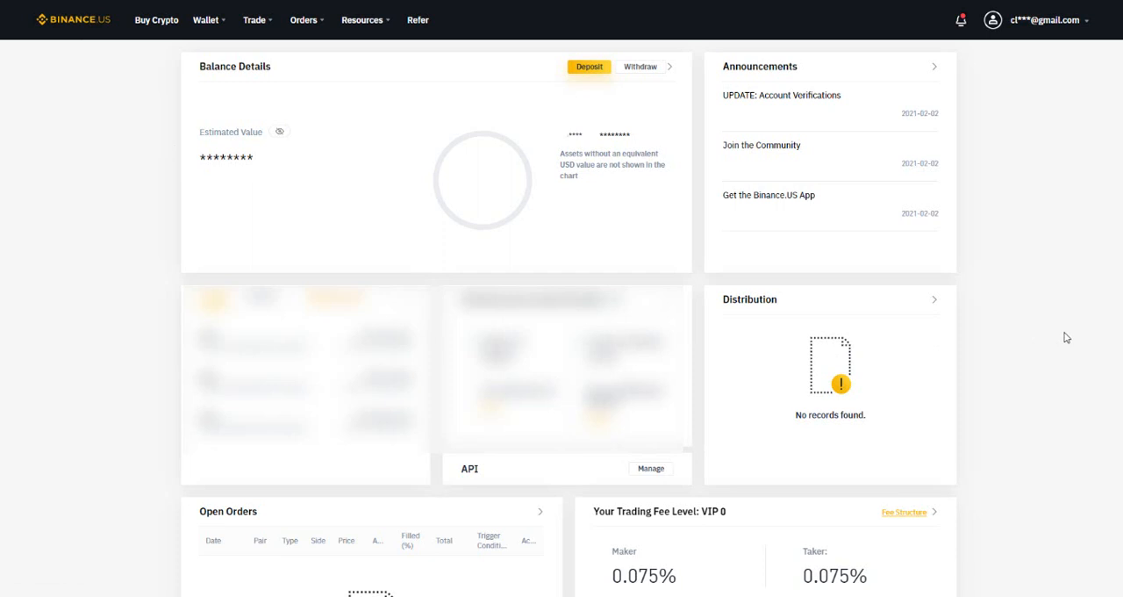
{"action": "mouse_move", "coordinate": [1026, 387]}
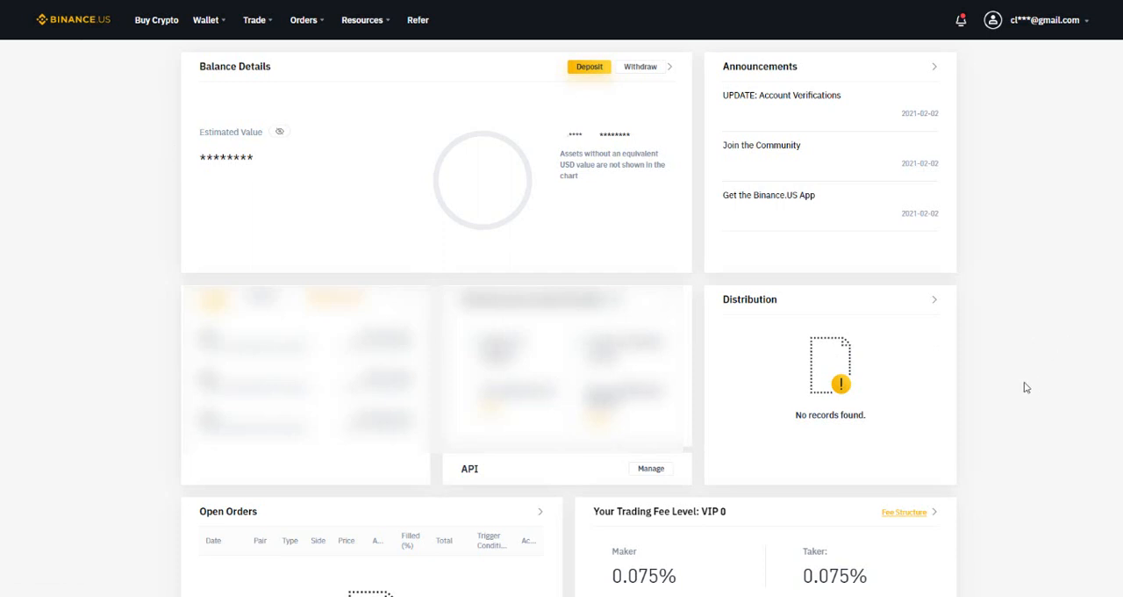
{"action": "mouse_move", "coordinate": [1000, 147]}
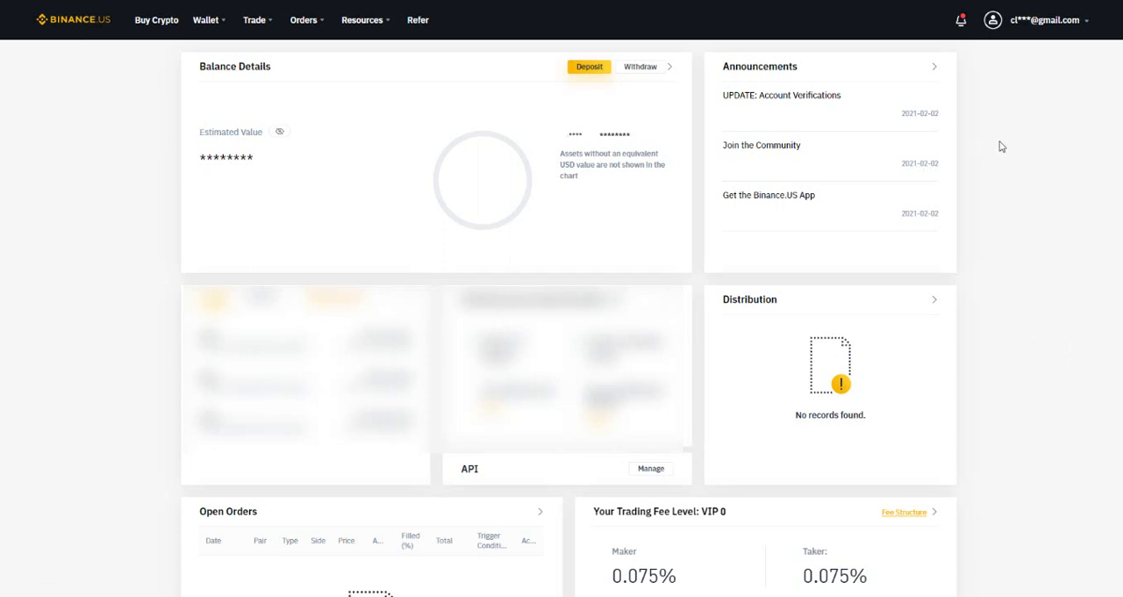
{"action": "mouse_move", "coordinate": [1035, 56]}
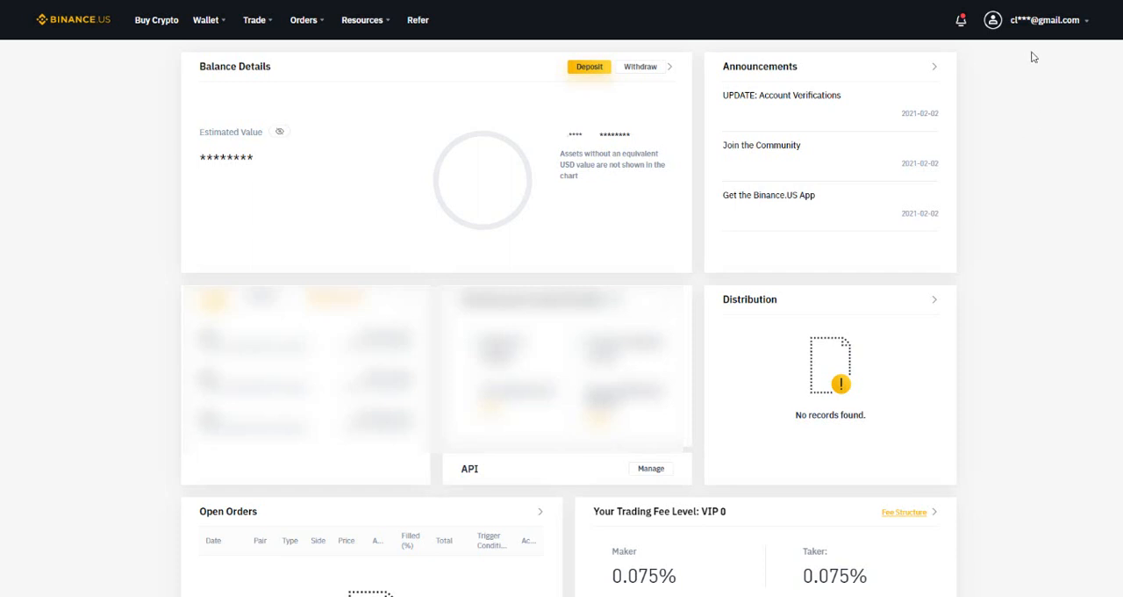
{"action": "mouse_move", "coordinate": [1021, 60]}
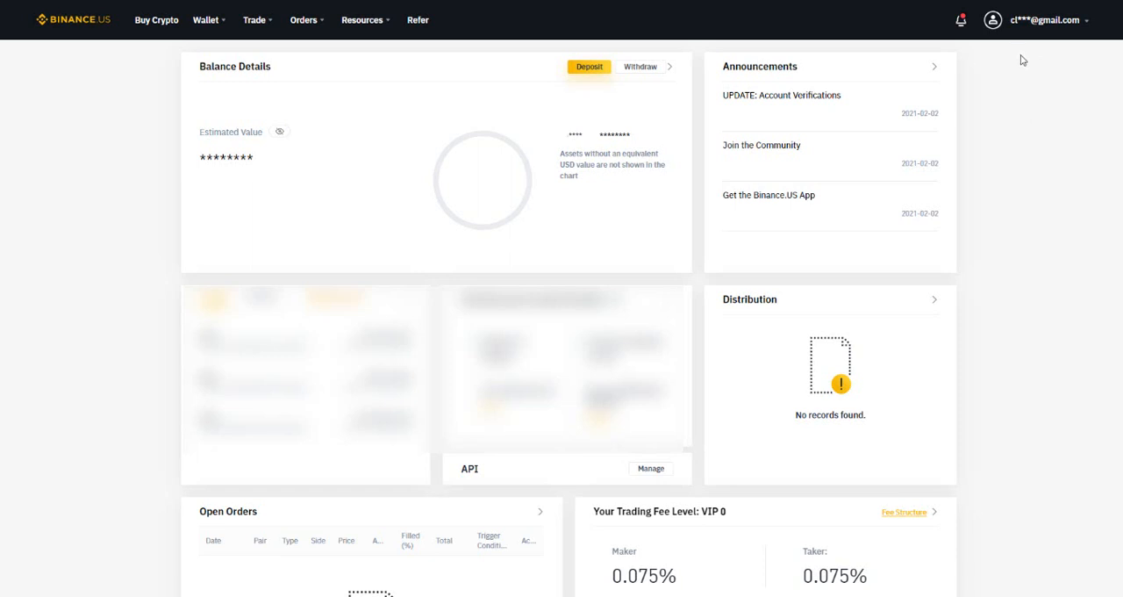
Step: Reach the Identity Verification / Basic Info page from the account menu
{"action": "left_click", "coordinate": [1044, 22]}
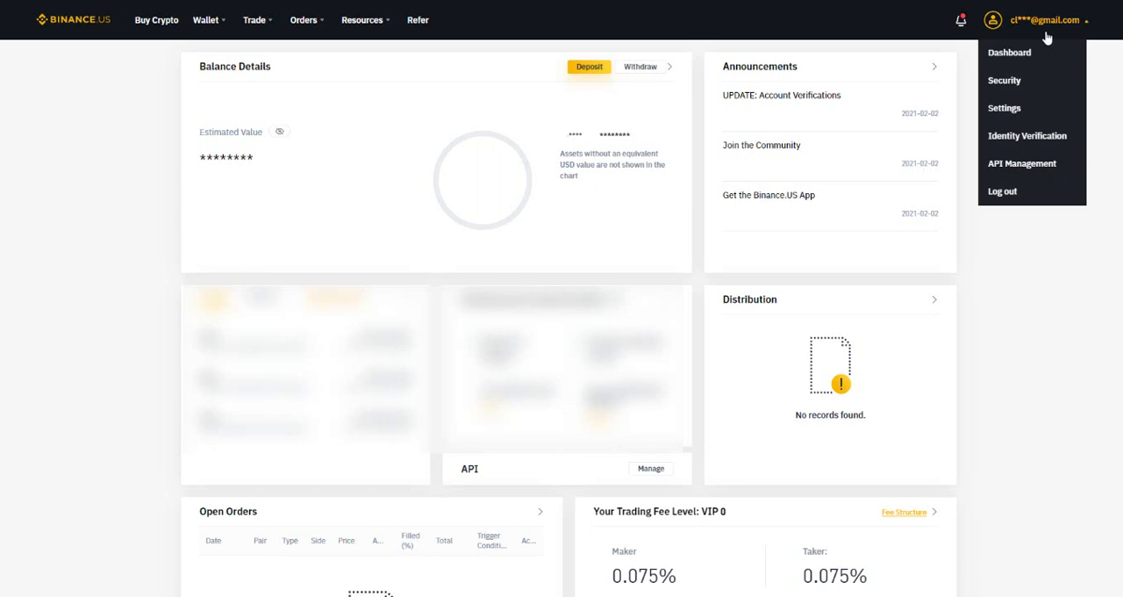
{"action": "left_click", "coordinate": [1041, 231]}
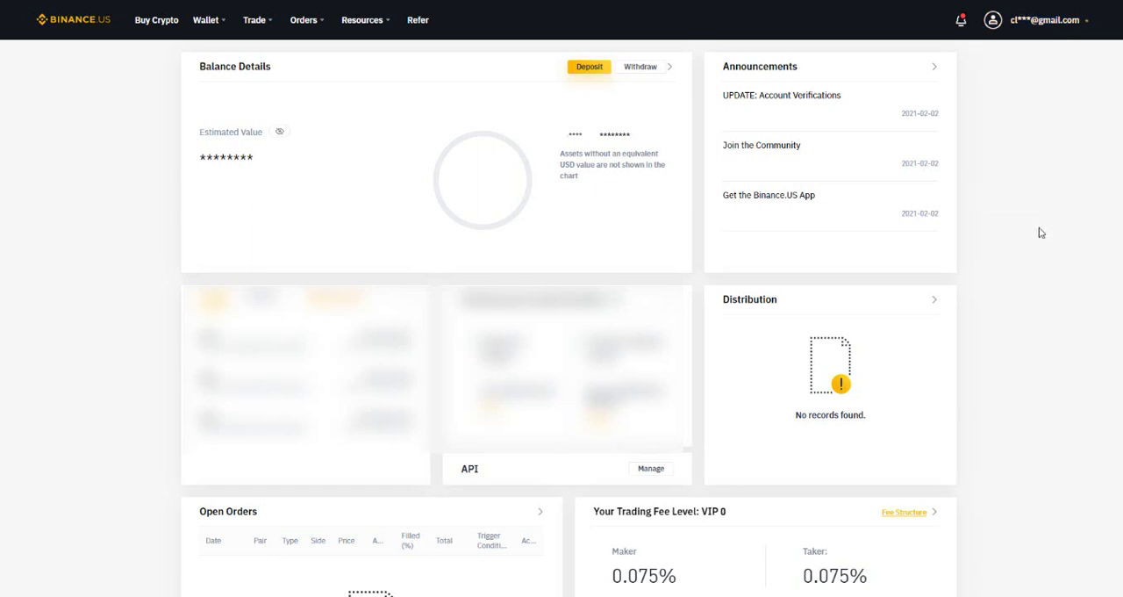
{"action": "mouse_move", "coordinate": [1021, 32]}
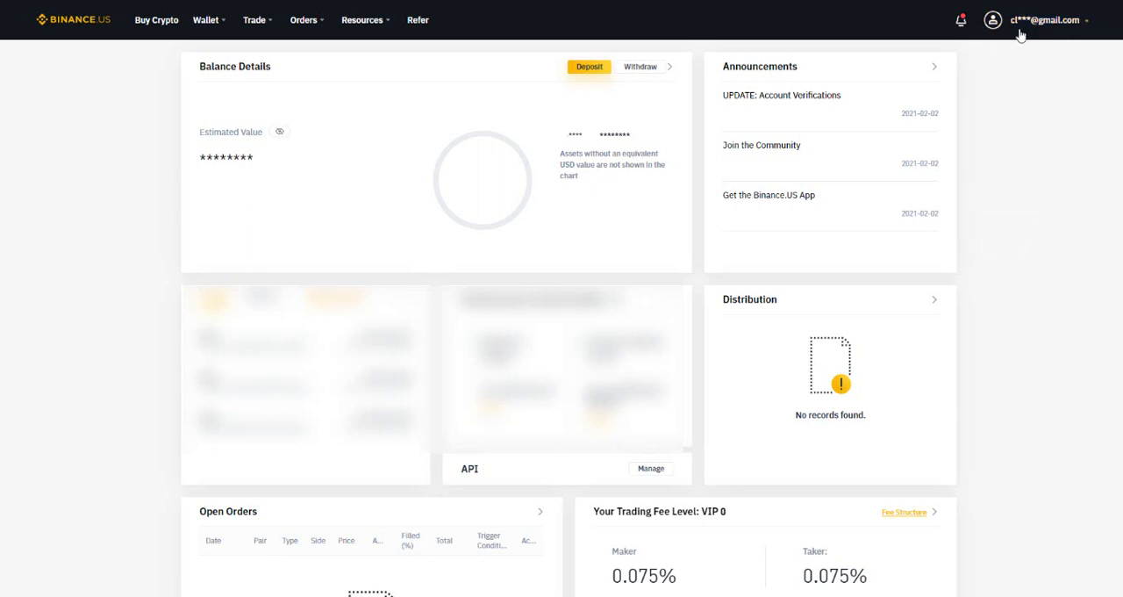
{"action": "left_click", "coordinate": [1044, 21]}
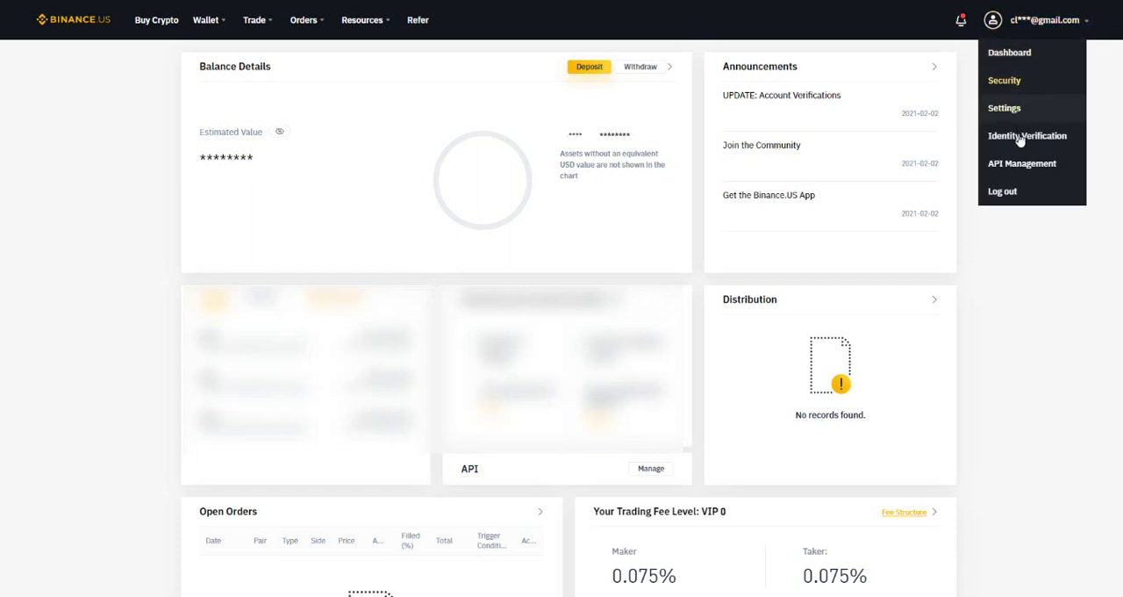
{"action": "mouse_move", "coordinate": [1028, 140]}
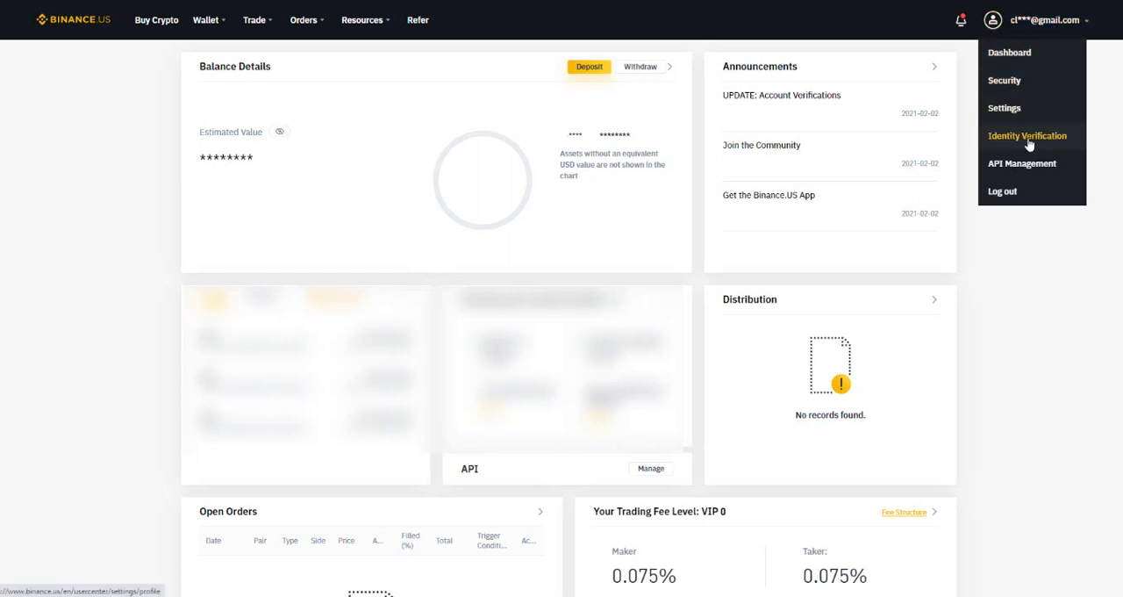
{"action": "left_click", "coordinate": [1029, 135]}
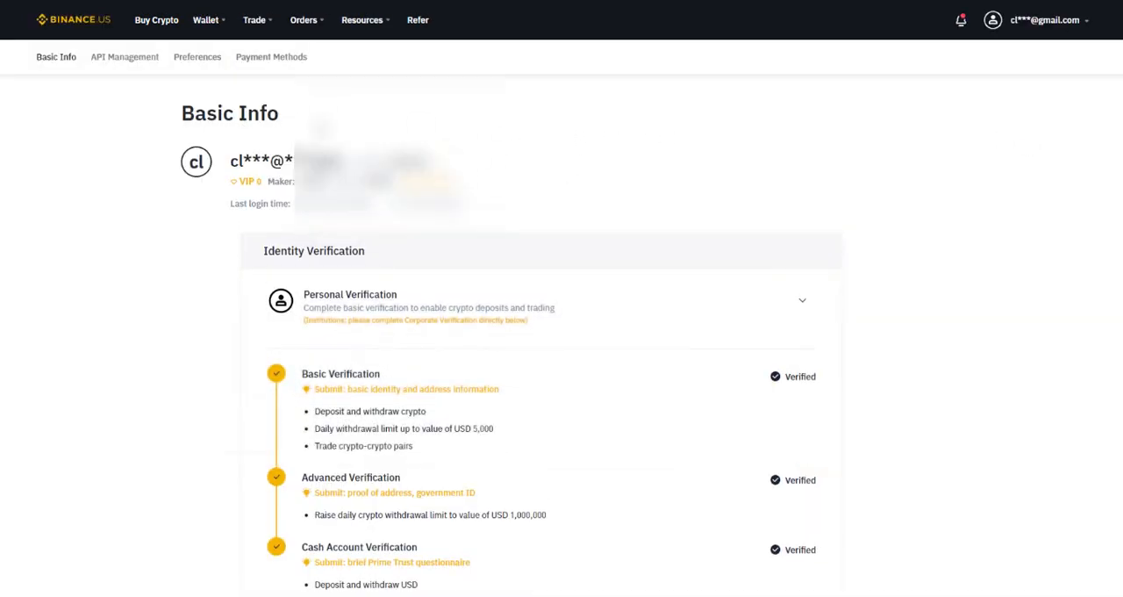
{"action": "scroll", "scroll_direction": "down", "scroll_amount": 3}
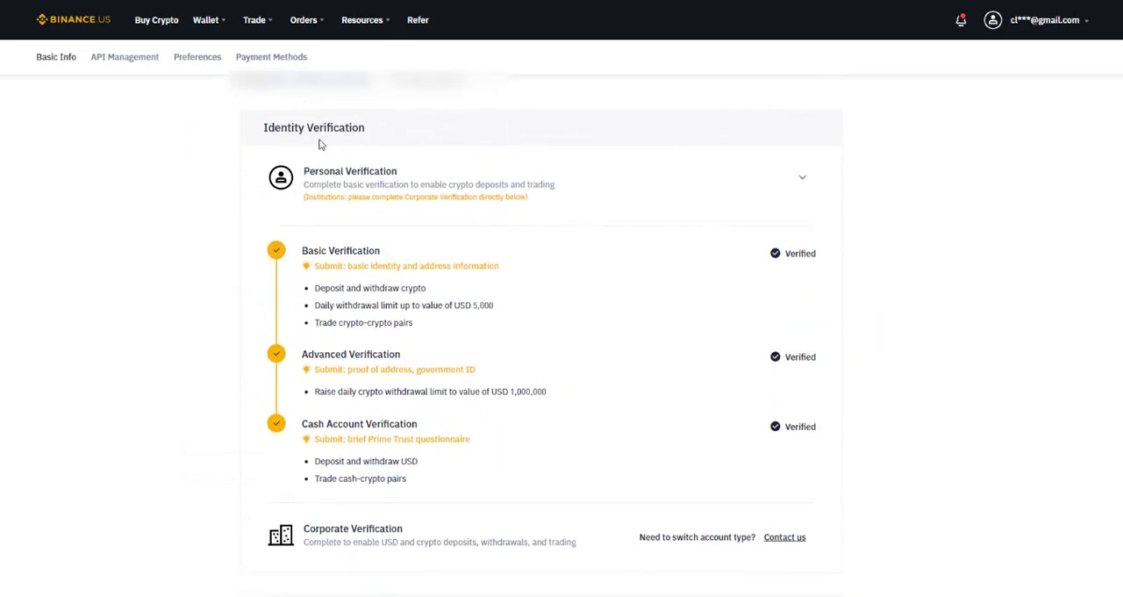
{"action": "mouse_move", "coordinate": [421, 246]}
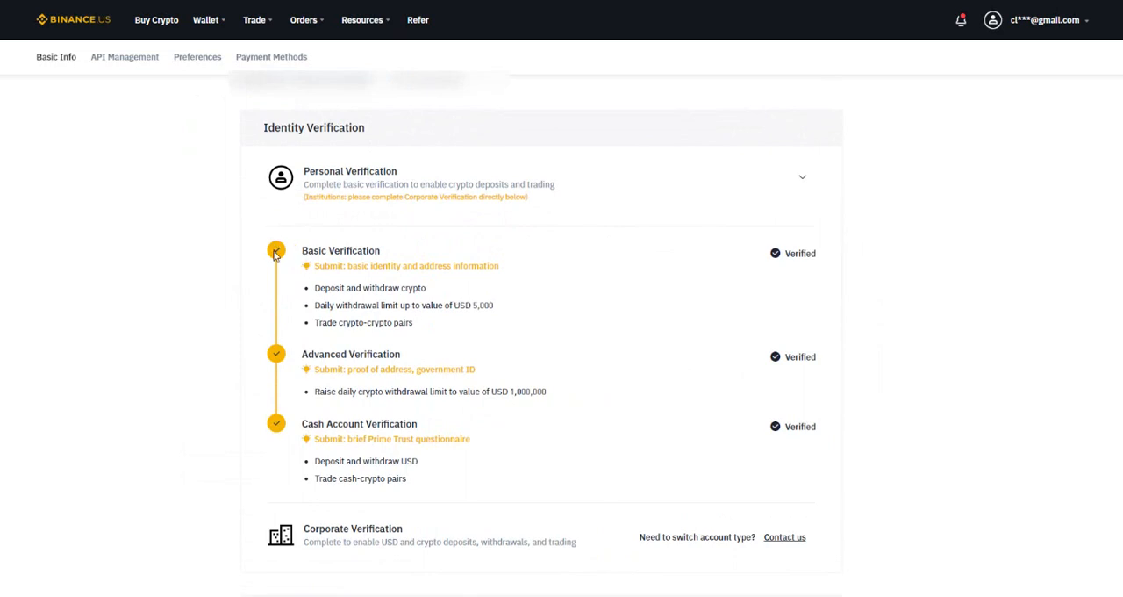
{"action": "mouse_move", "coordinate": [312, 255]}
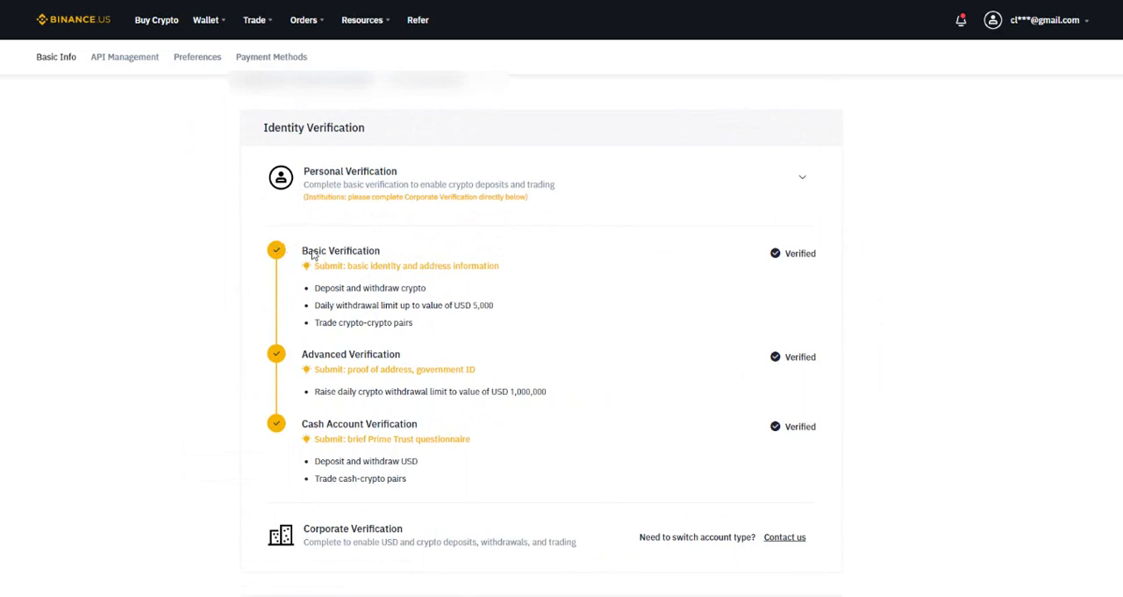
{"action": "mouse_move", "coordinate": [397, 302]}
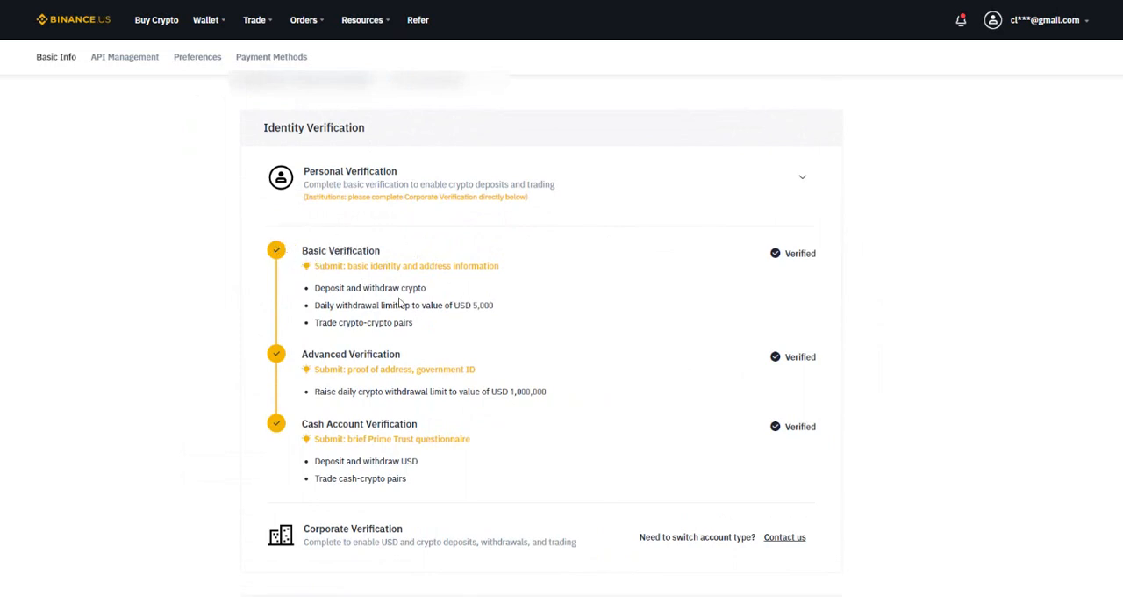
{"action": "mouse_move", "coordinate": [309, 259]}
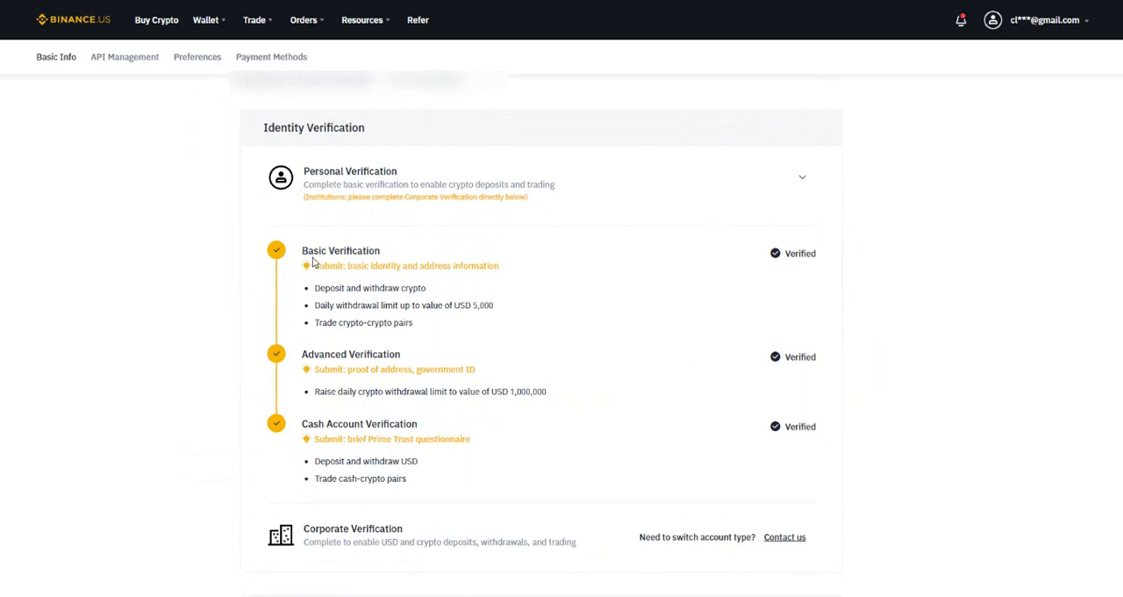
{"action": "mouse_move", "coordinate": [365, 268]}
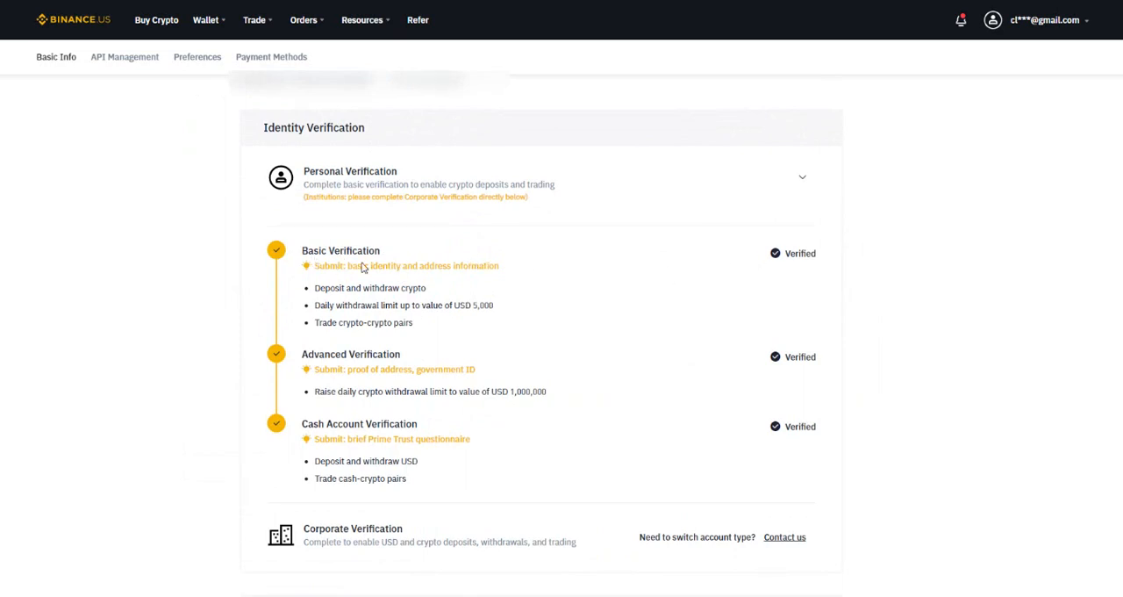
{"action": "mouse_move", "coordinate": [464, 324]}
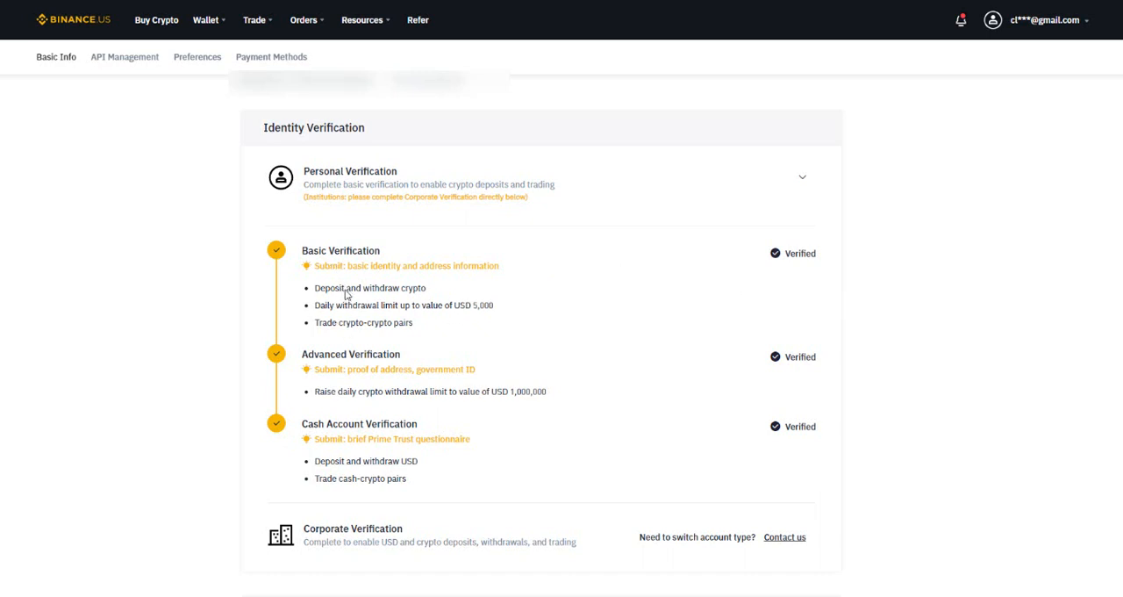
{"action": "mouse_move", "coordinate": [410, 390]}
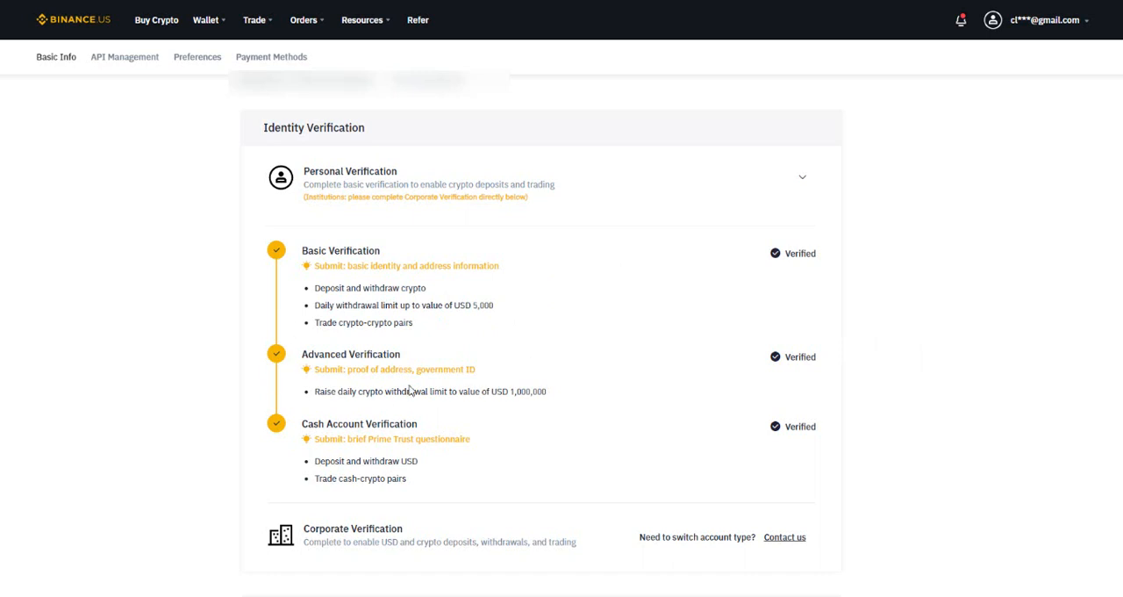
{"action": "mouse_move", "coordinate": [421, 383]}
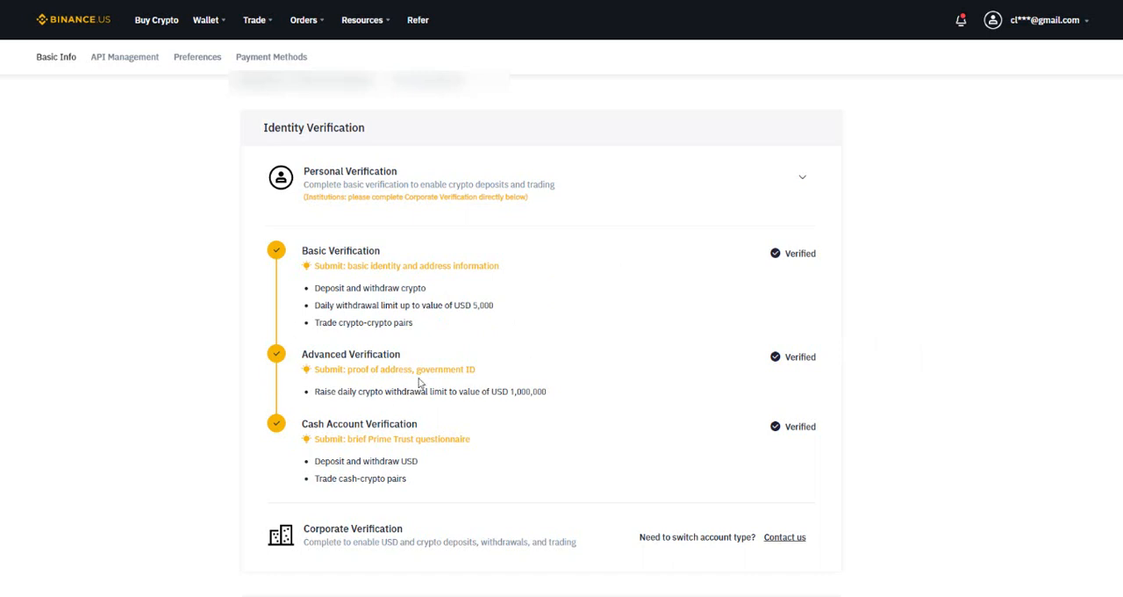
{"action": "mouse_move", "coordinate": [383, 374]}
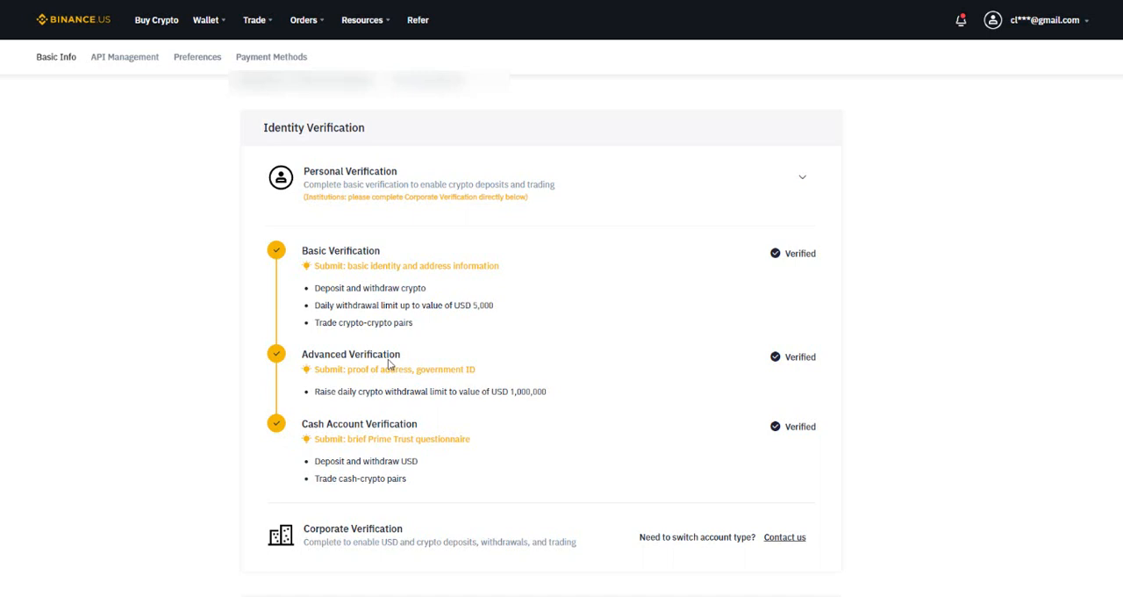
{"action": "mouse_move", "coordinate": [337, 358]}
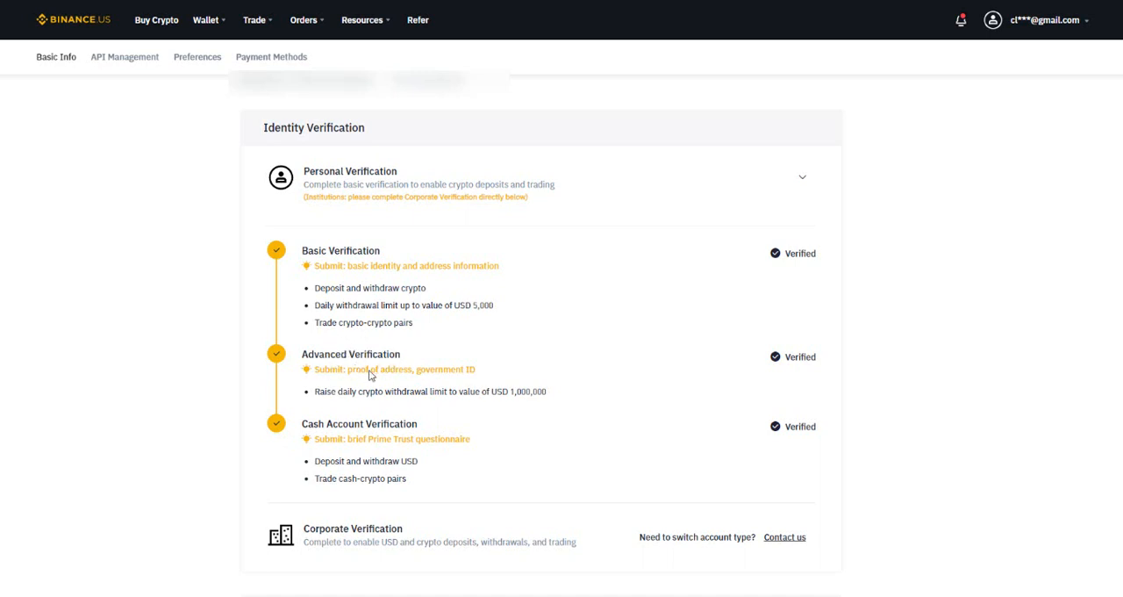
{"action": "mouse_move", "coordinate": [376, 361]}
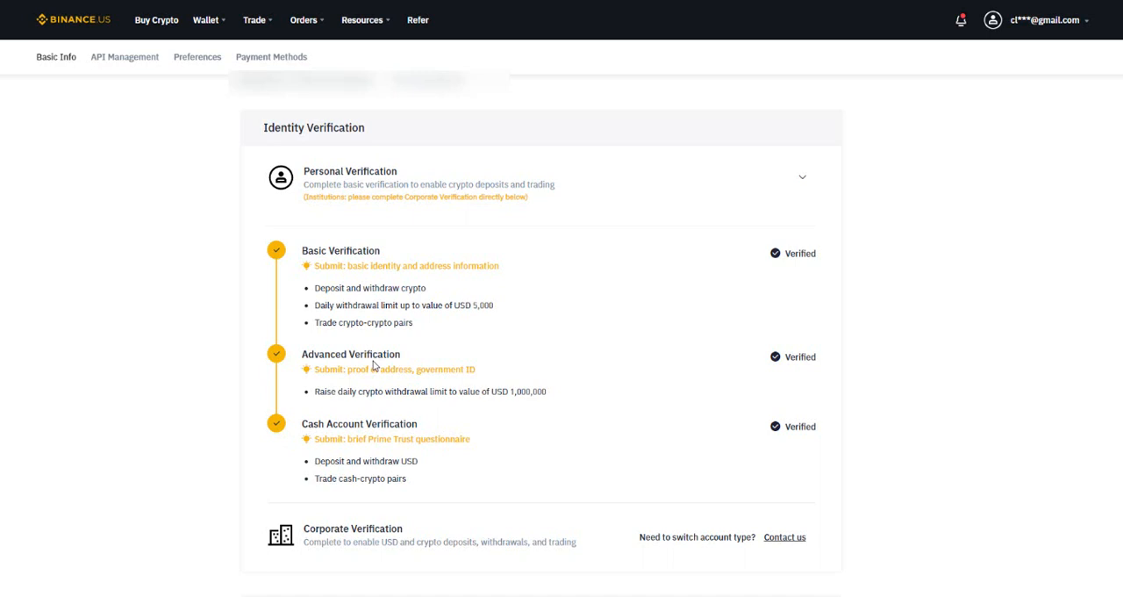
{"action": "mouse_move", "coordinate": [393, 361]}
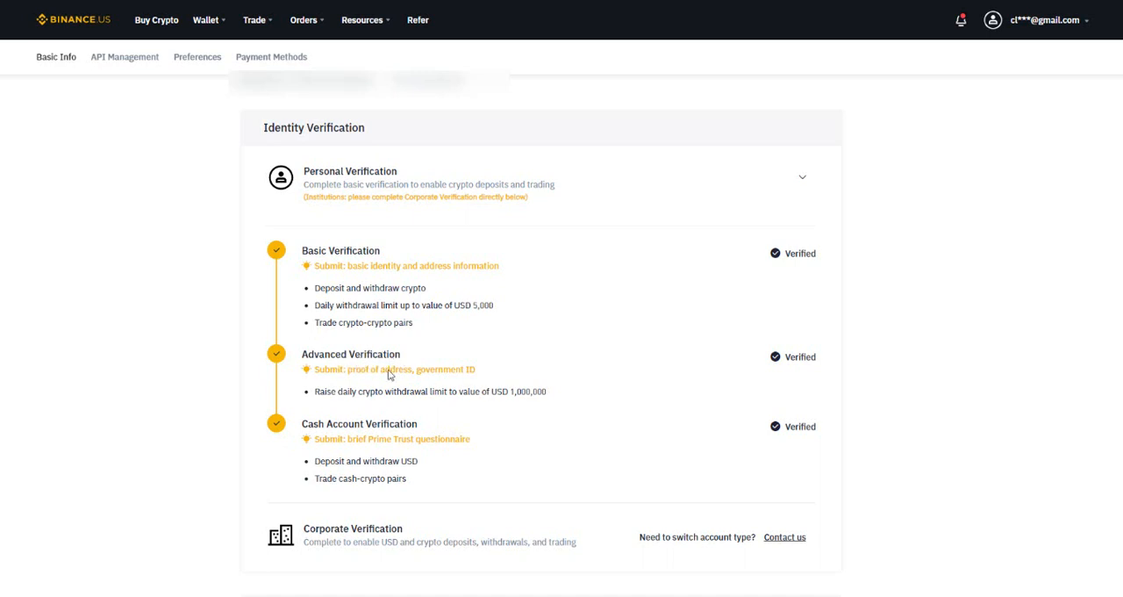
{"action": "mouse_move", "coordinate": [367, 323]}
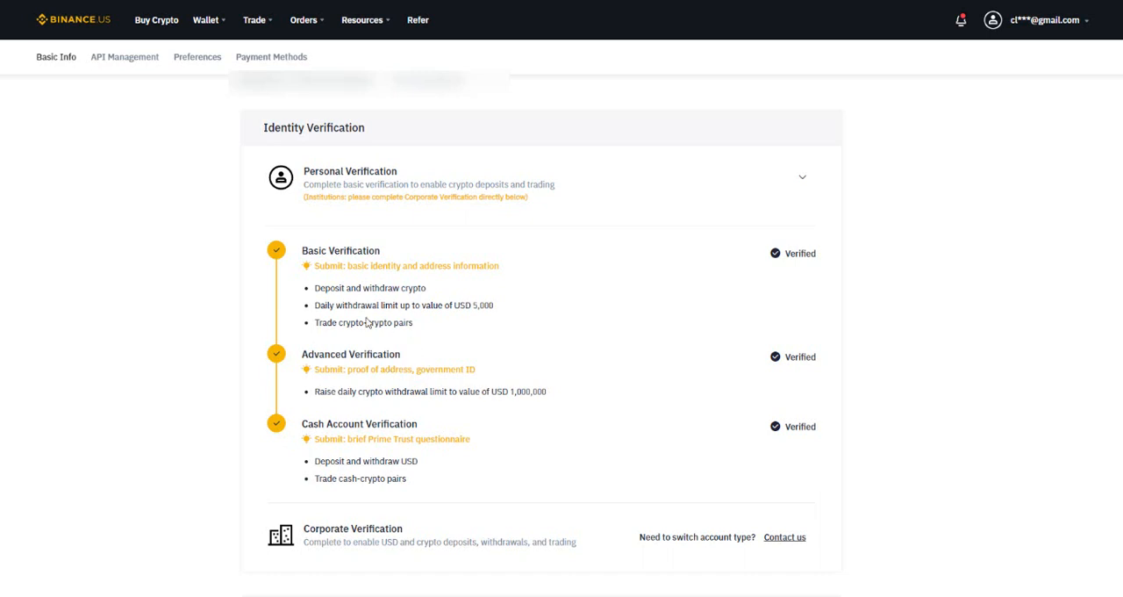
{"action": "mouse_move", "coordinate": [450, 381]}
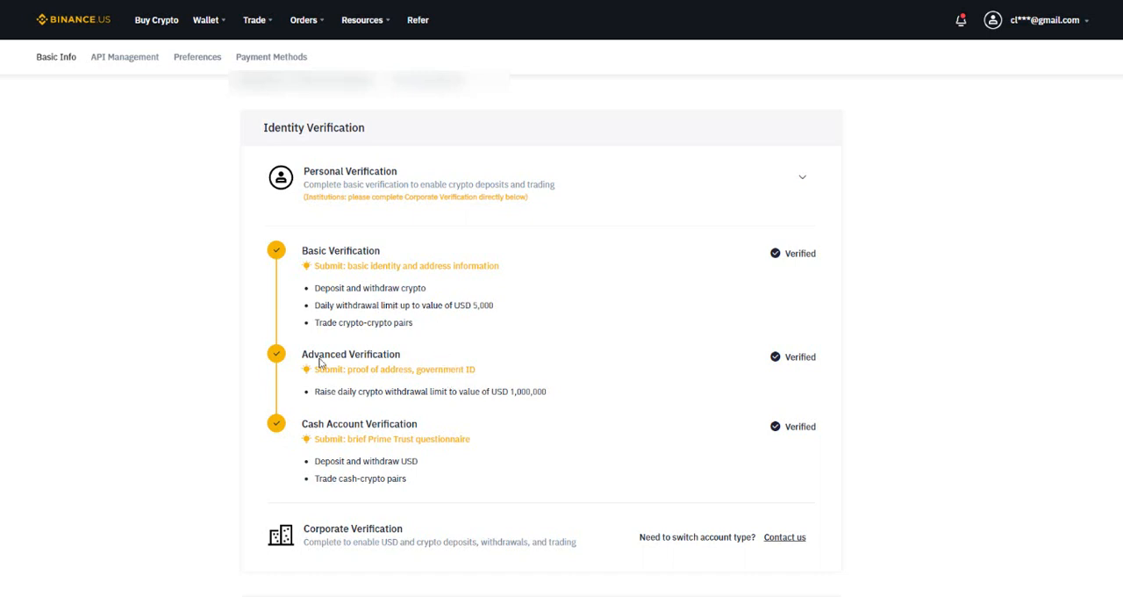
{"action": "mouse_move", "coordinate": [340, 361]}
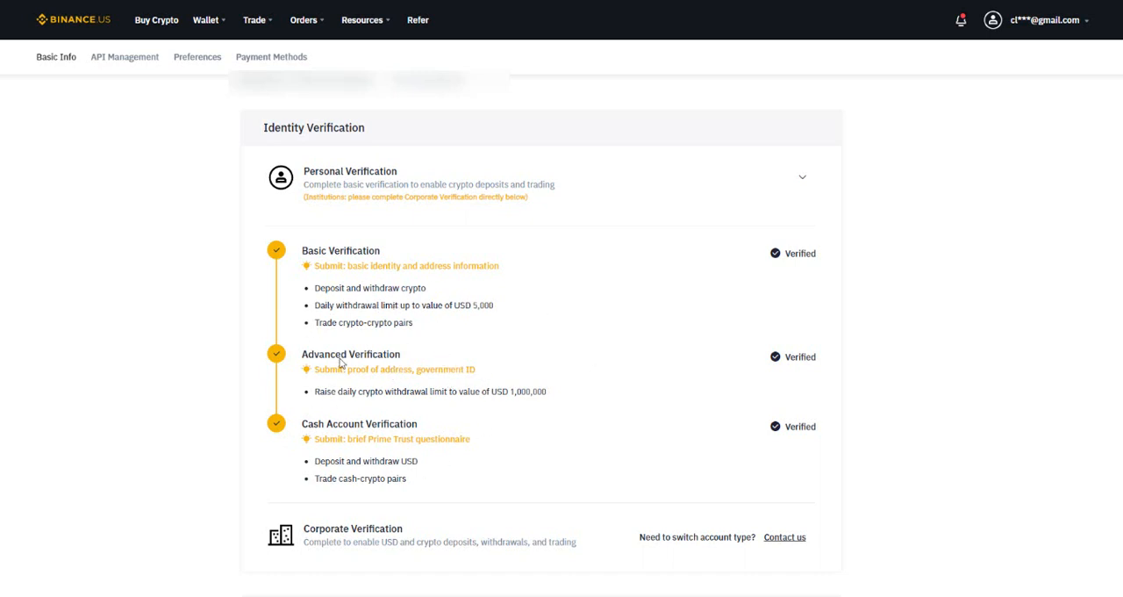
{"action": "mouse_move", "coordinate": [313, 435]}
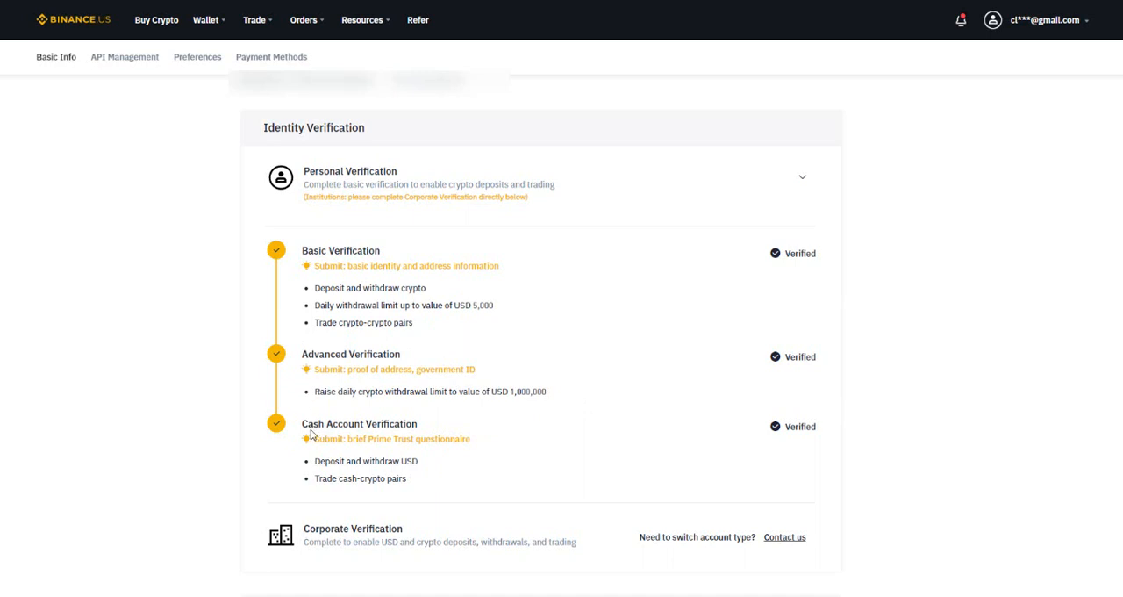
{"action": "mouse_move", "coordinate": [400, 376]}
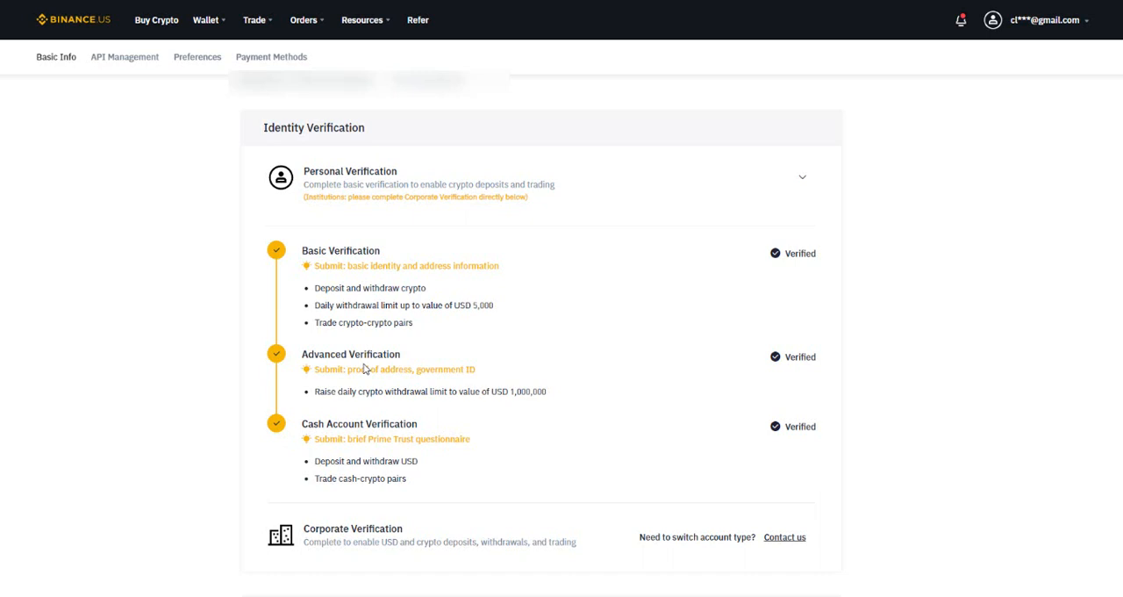
{"action": "mouse_move", "coordinate": [327, 393]}
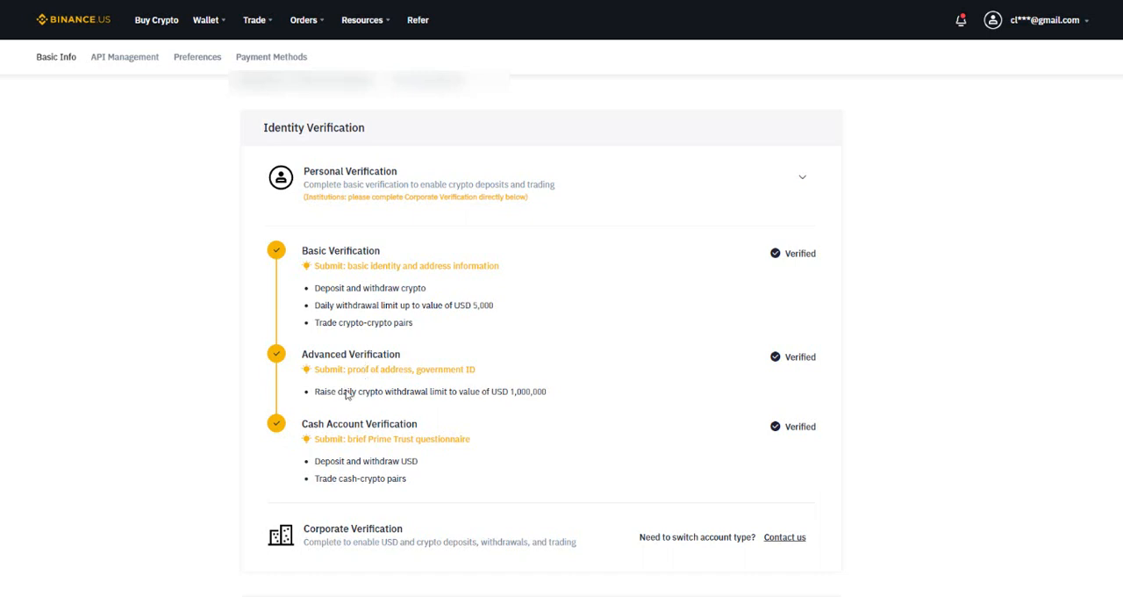
{"action": "mouse_move", "coordinate": [432, 381]}
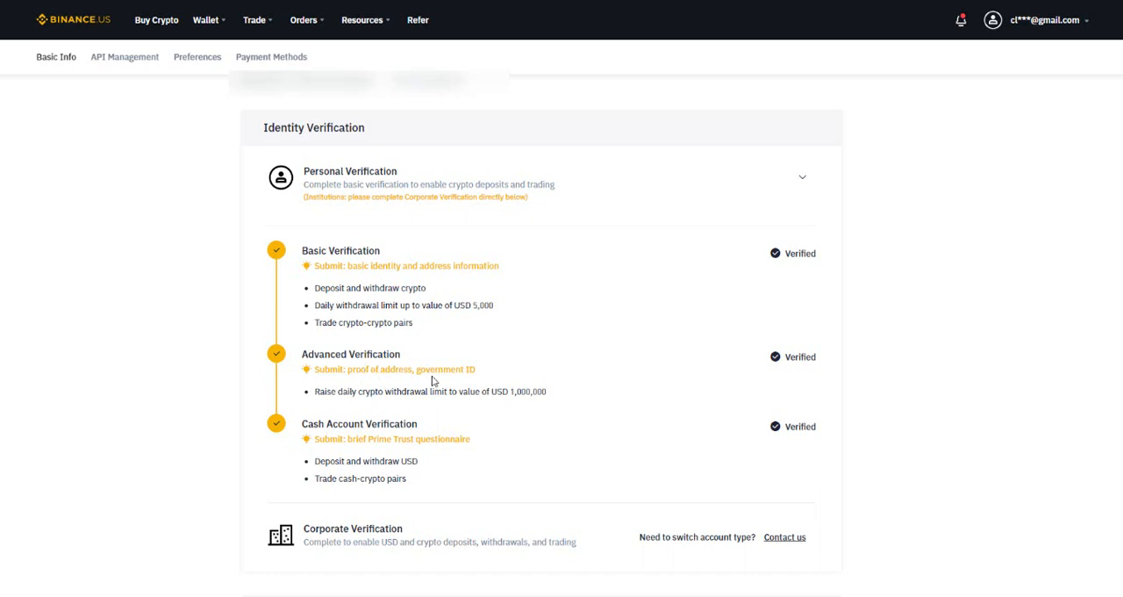
{"action": "mouse_move", "coordinate": [367, 337]}
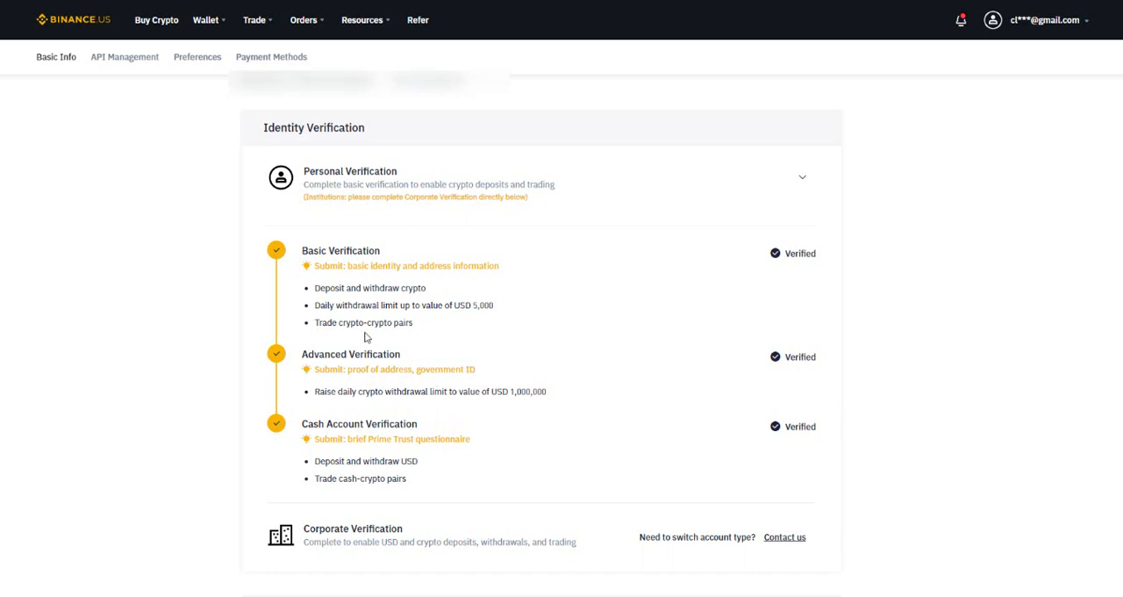
{"action": "mouse_move", "coordinate": [779, 354]}
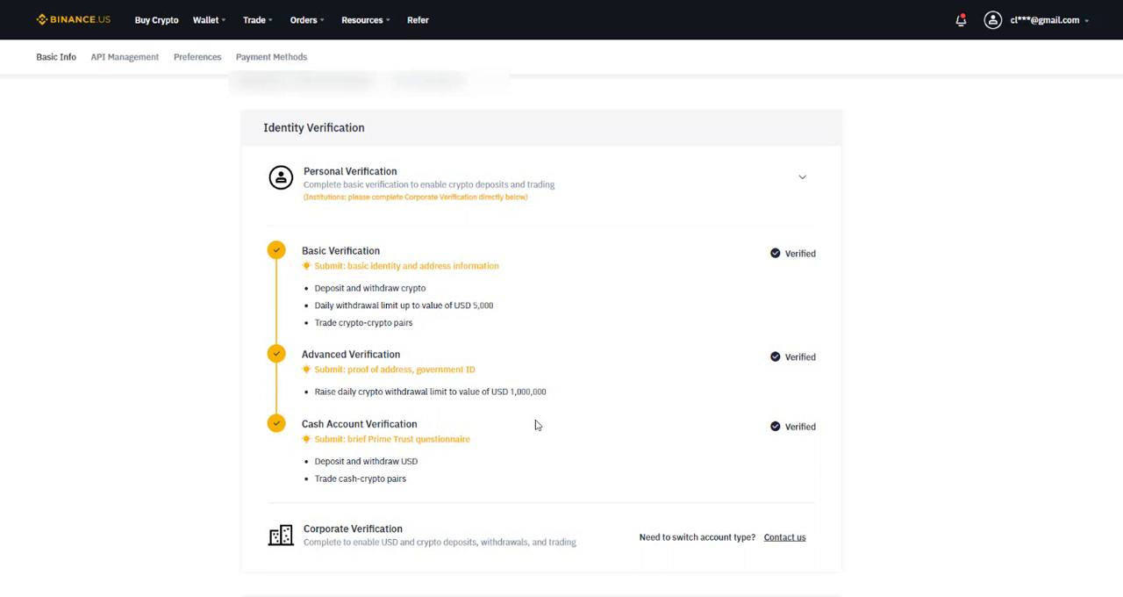
{"action": "mouse_move", "coordinate": [320, 428]}
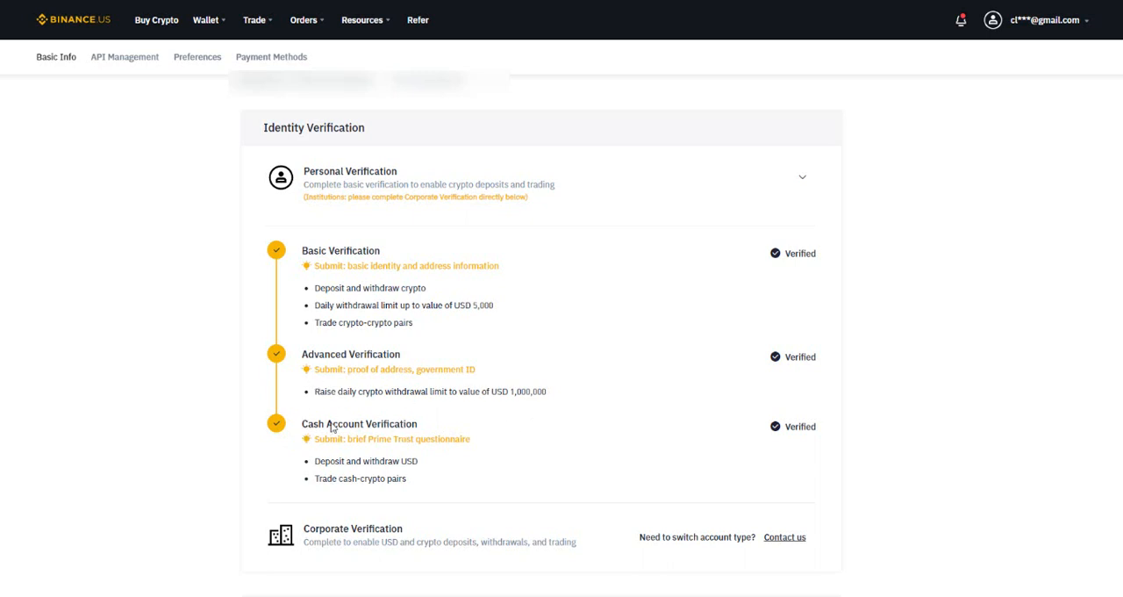
{"action": "mouse_move", "coordinate": [433, 417]}
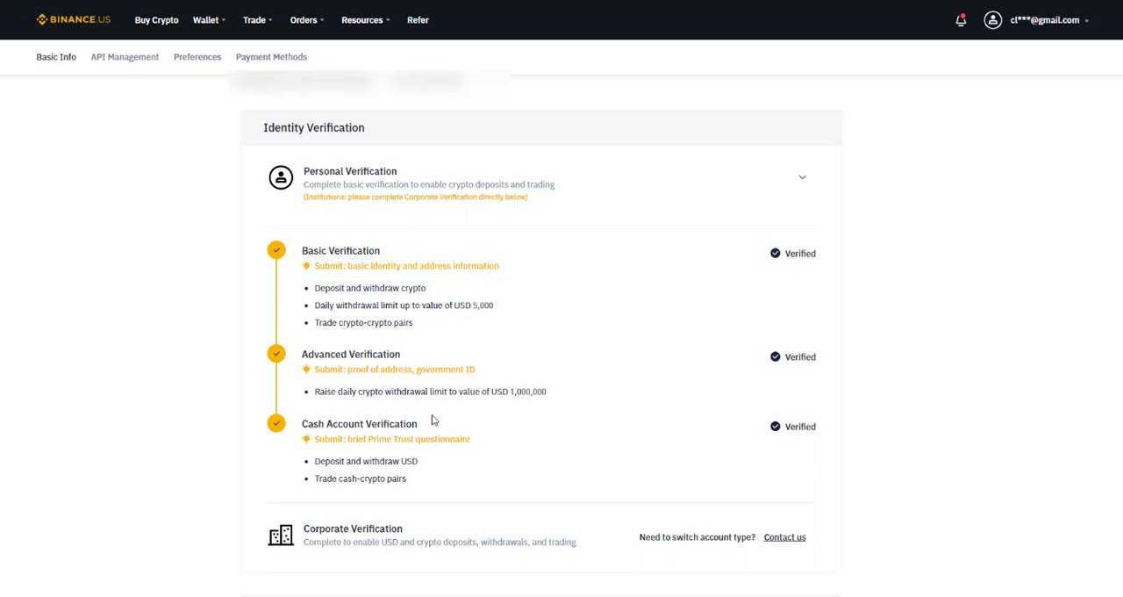
{"action": "mouse_move", "coordinate": [437, 414]}
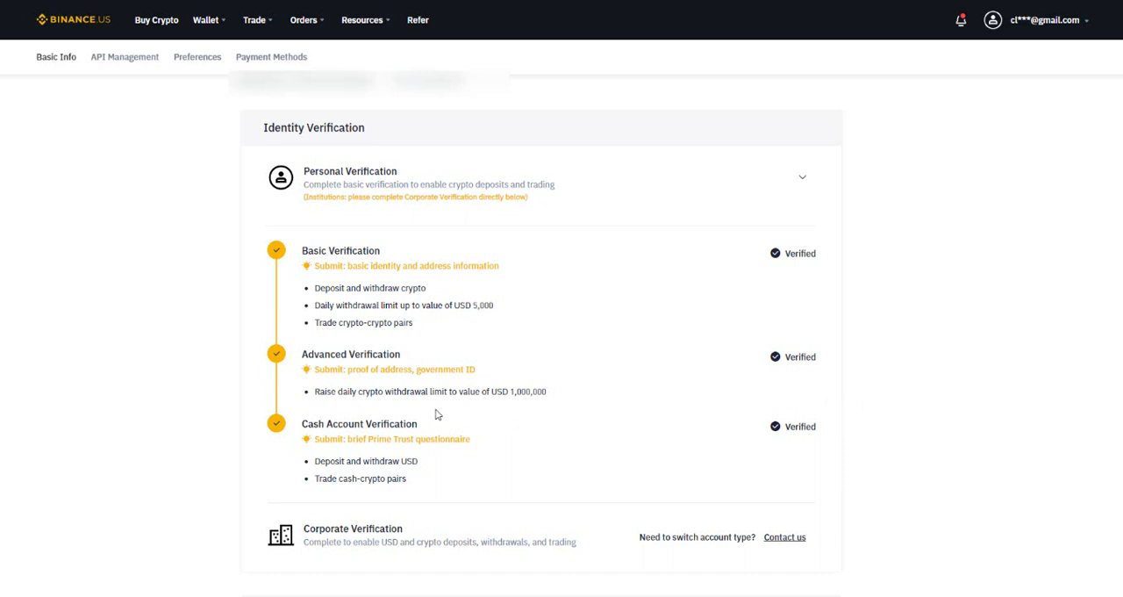
{"action": "mouse_move", "coordinate": [443, 415]}
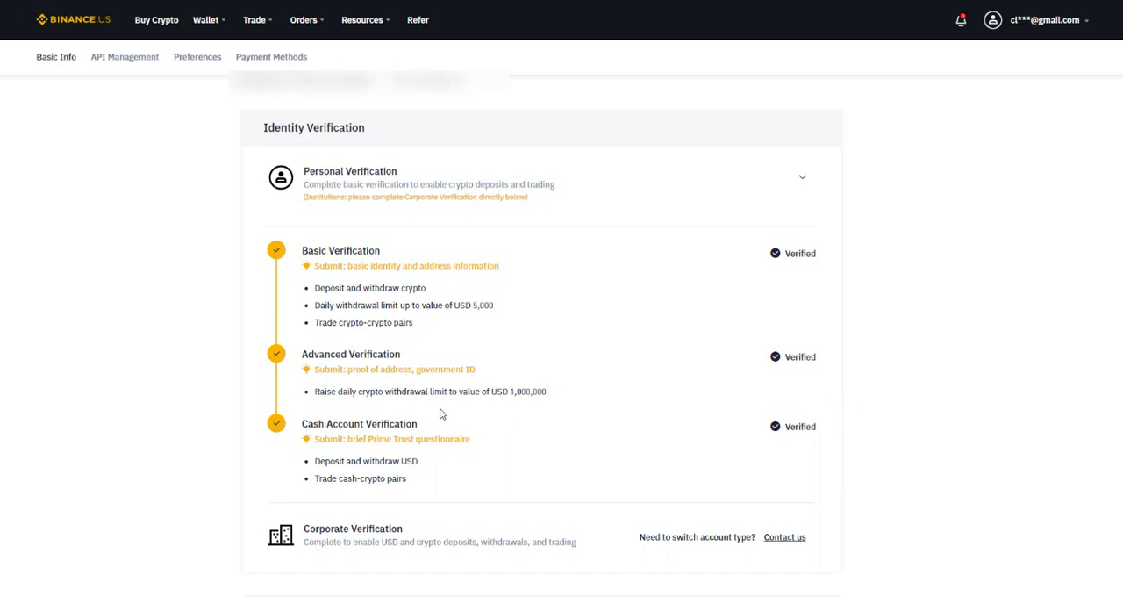
{"action": "mouse_move", "coordinate": [449, 412]}
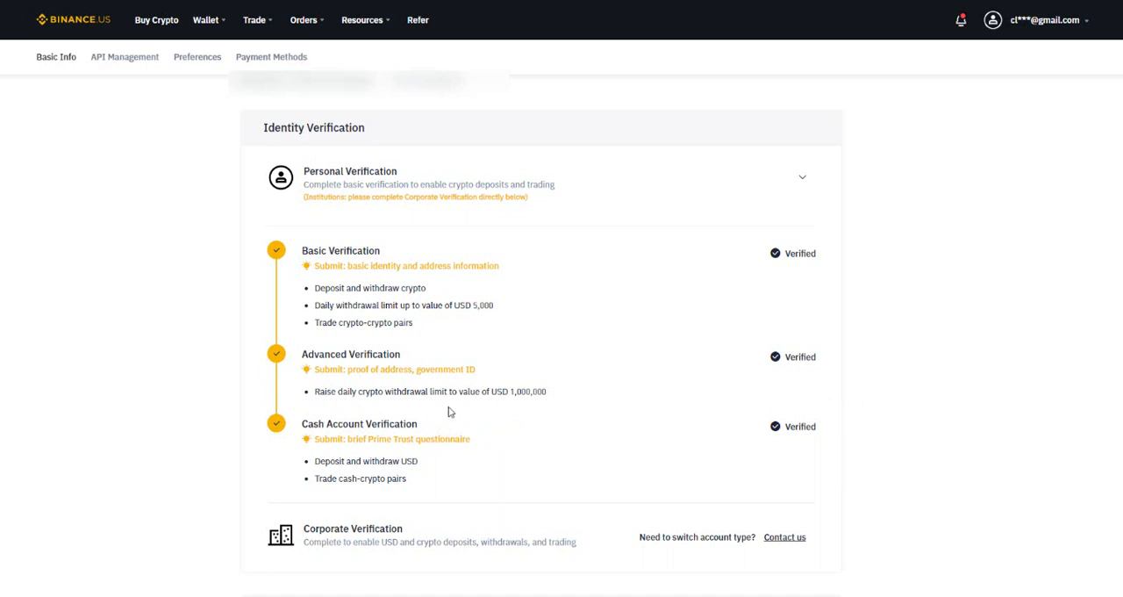
{"action": "mouse_move", "coordinate": [461, 391]}
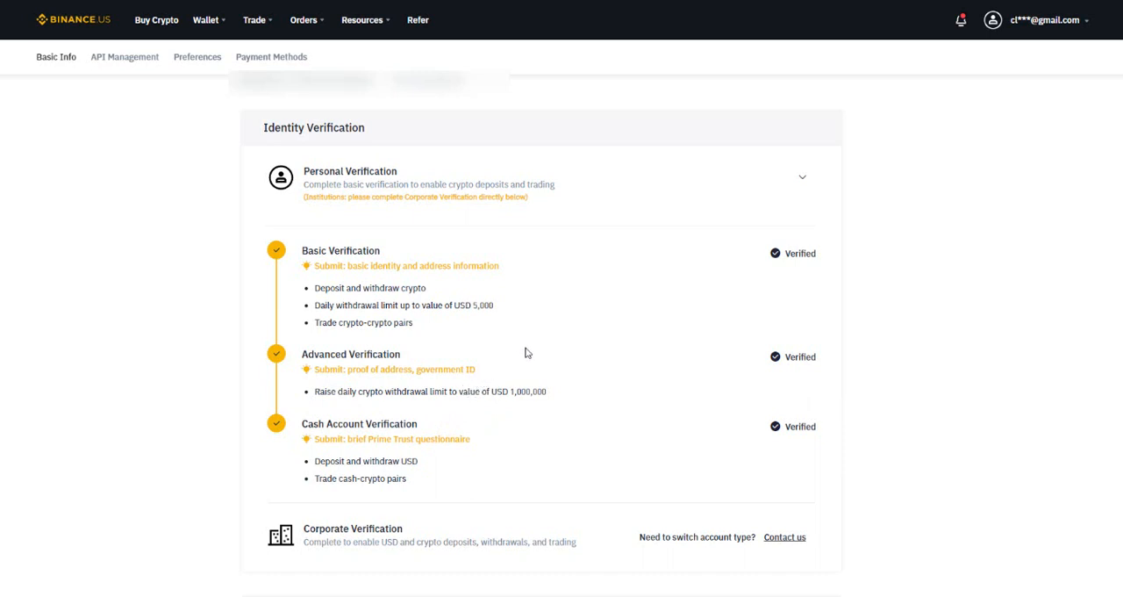
Step: Scroll the Basic Info page down to the Payment Management section with its Manage button
{"action": "scroll", "scroll_direction": "down", "scroll_amount": 3}
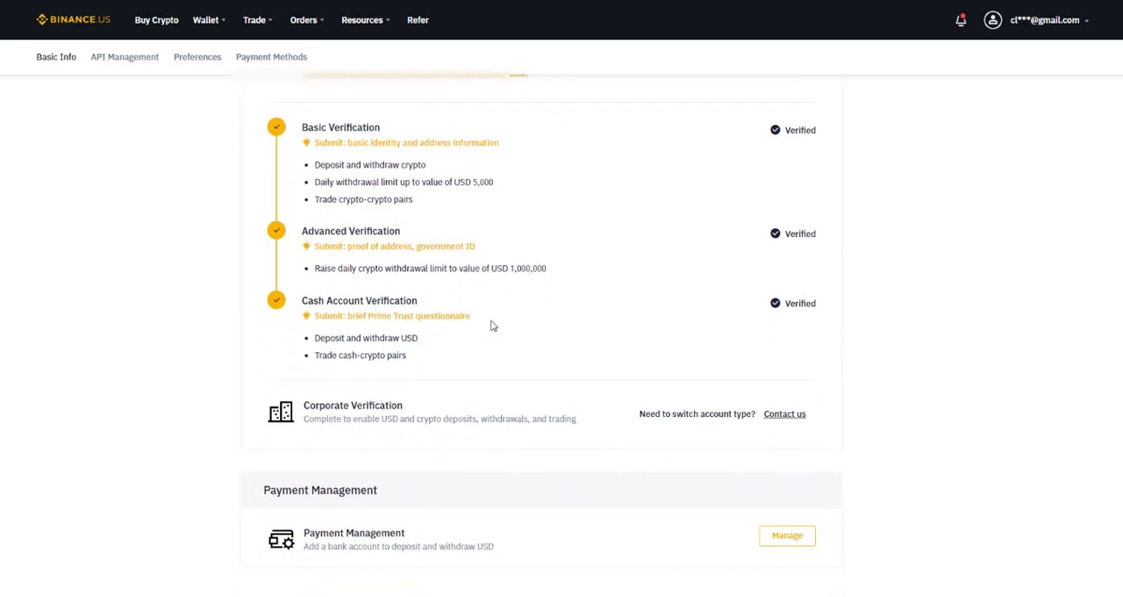
{"action": "mouse_move", "coordinate": [348, 359]}
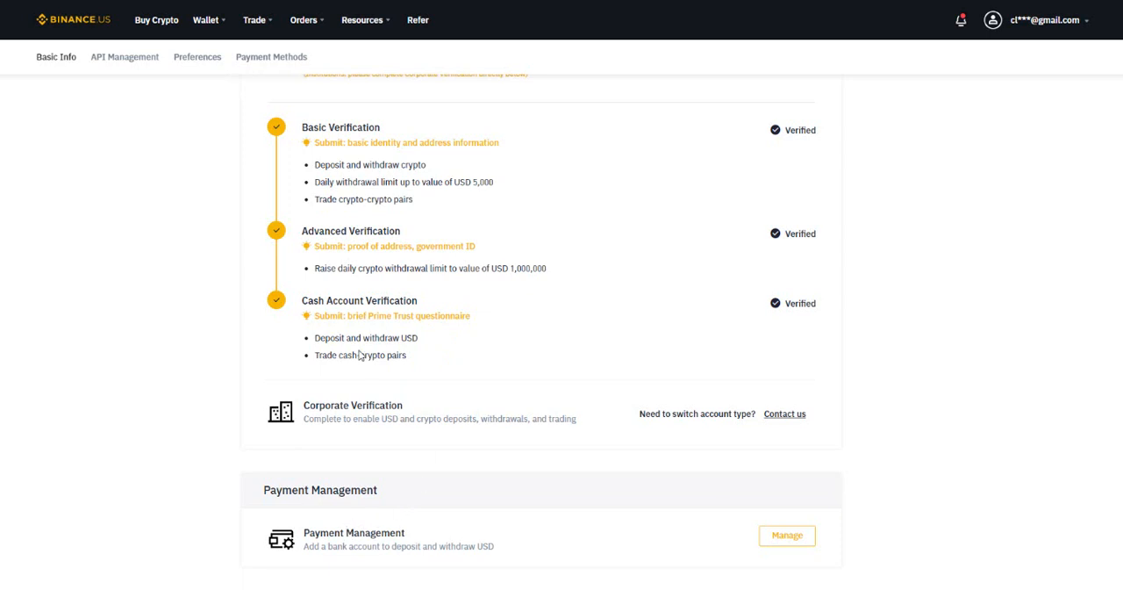
{"action": "mouse_move", "coordinate": [347, 144]}
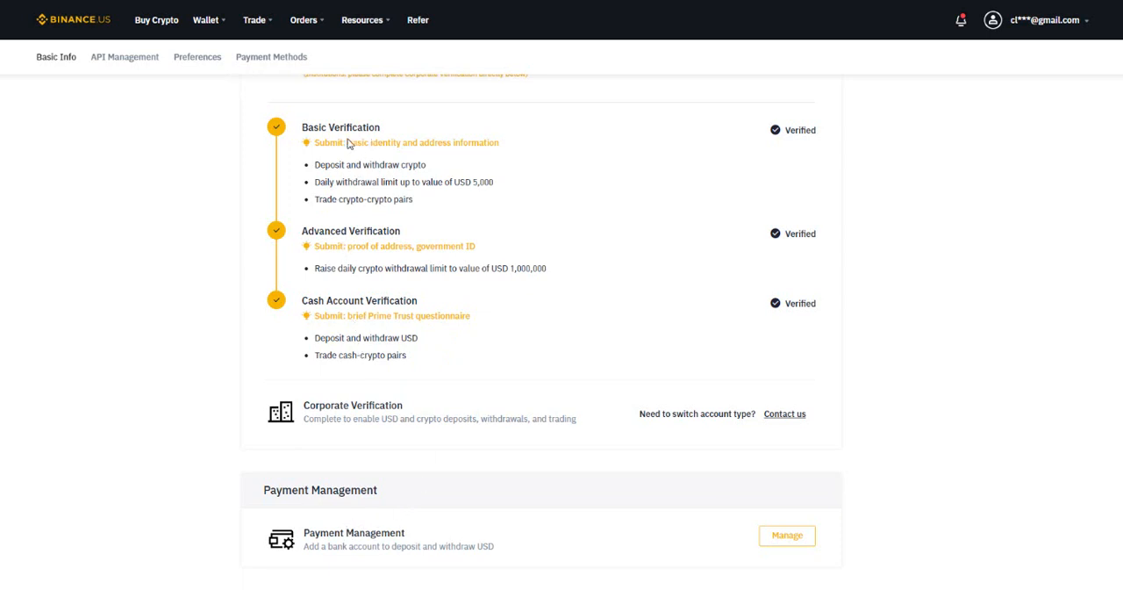
{"action": "mouse_move", "coordinate": [323, 246]}
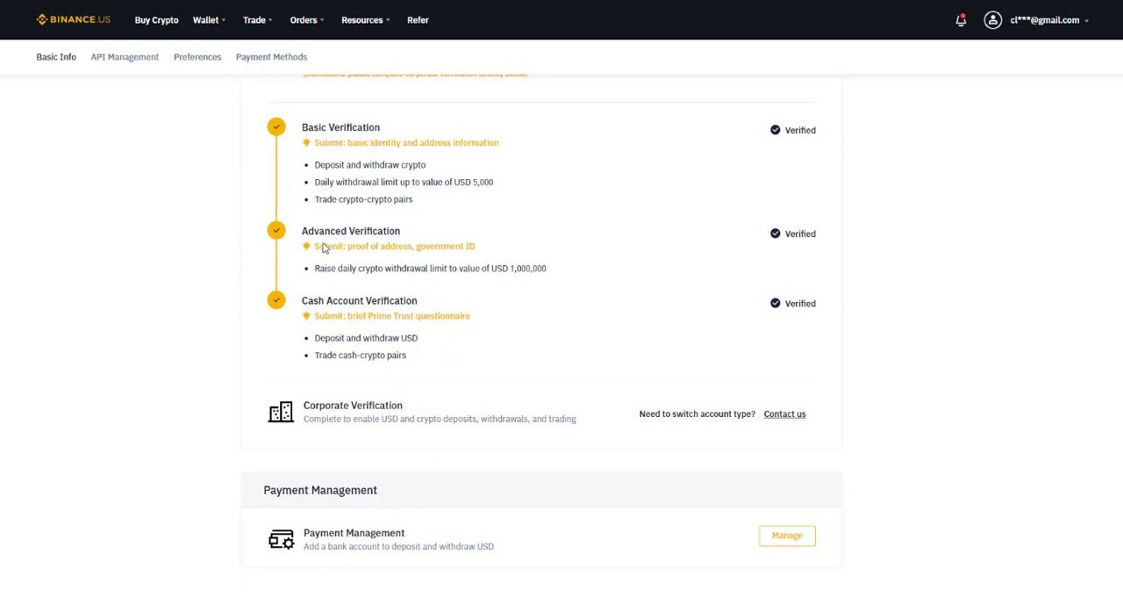
{"action": "mouse_move", "coordinate": [342, 547]}
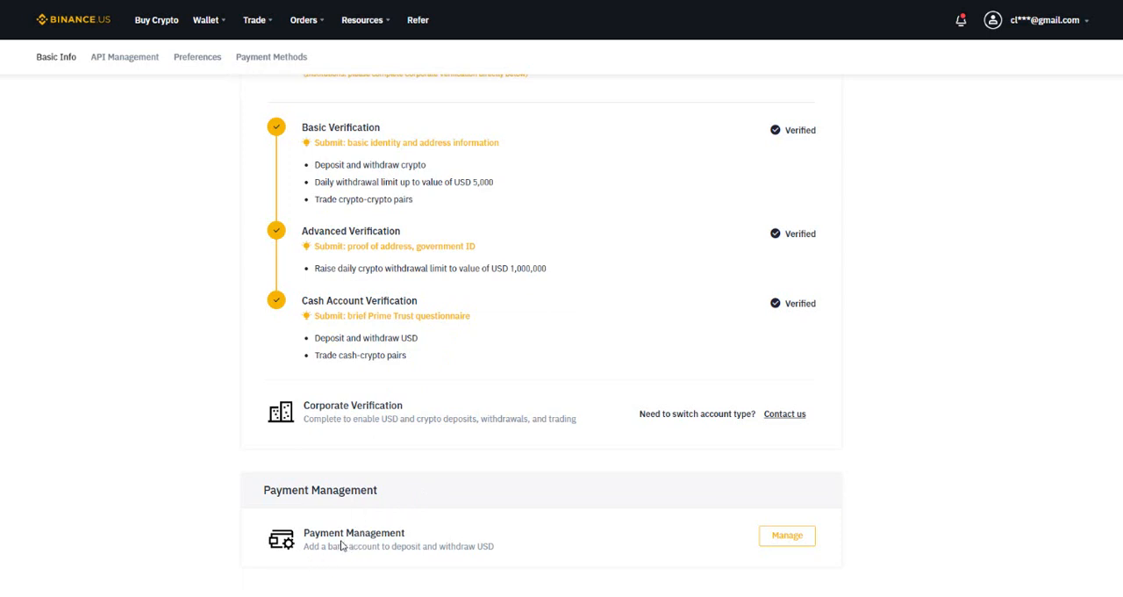
{"action": "mouse_move", "coordinate": [745, 540]}
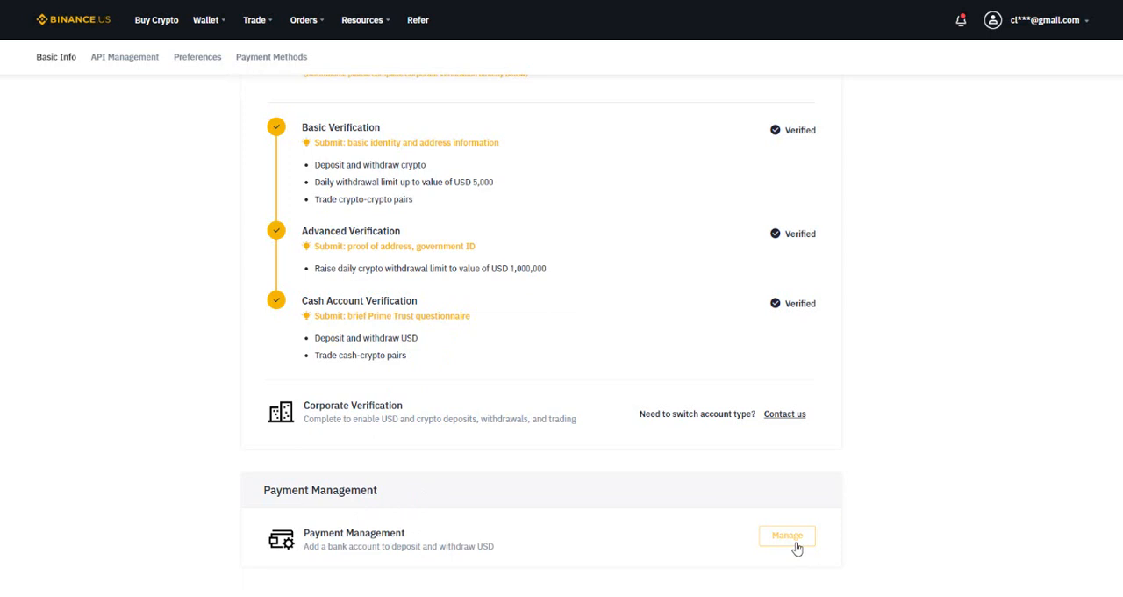
{"action": "mouse_move", "coordinate": [801, 541]}
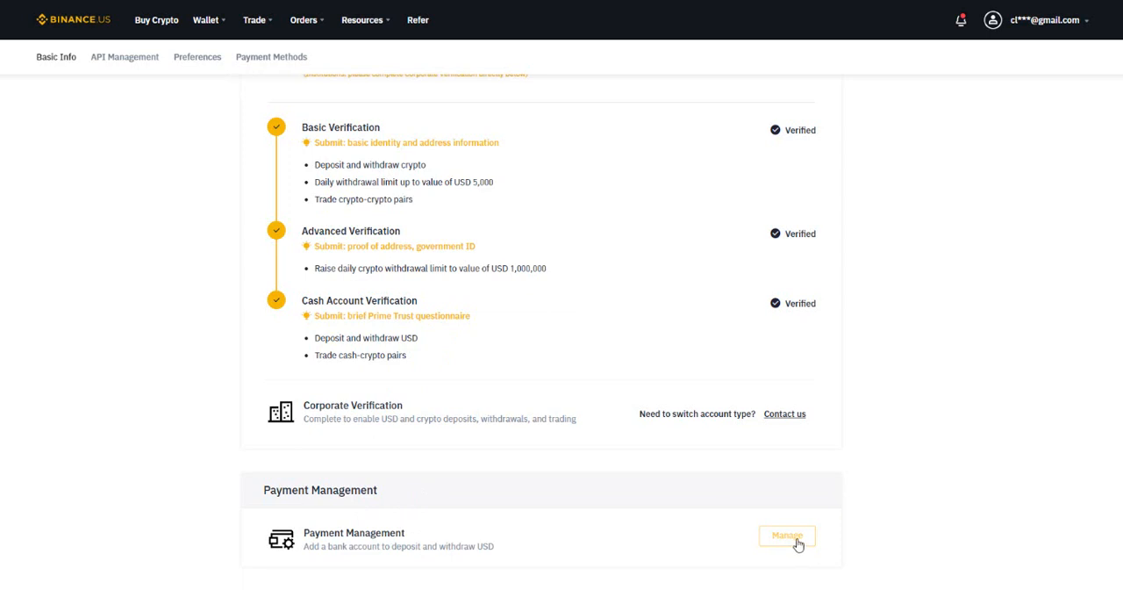
{"action": "mouse_move", "coordinate": [695, 123]}
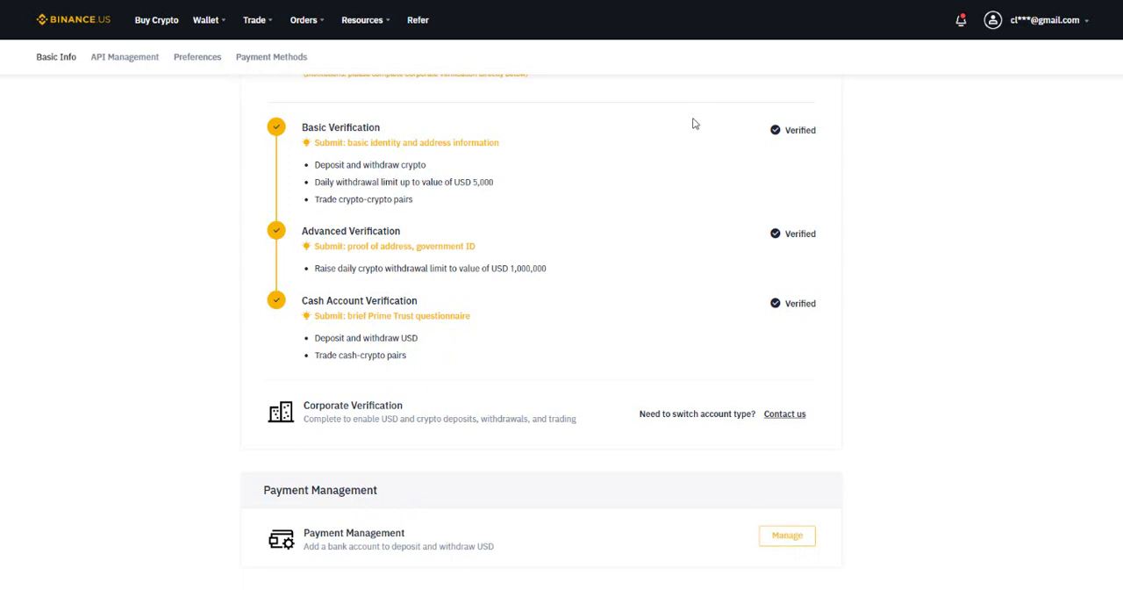
{"action": "mouse_move", "coordinate": [442, 470]}
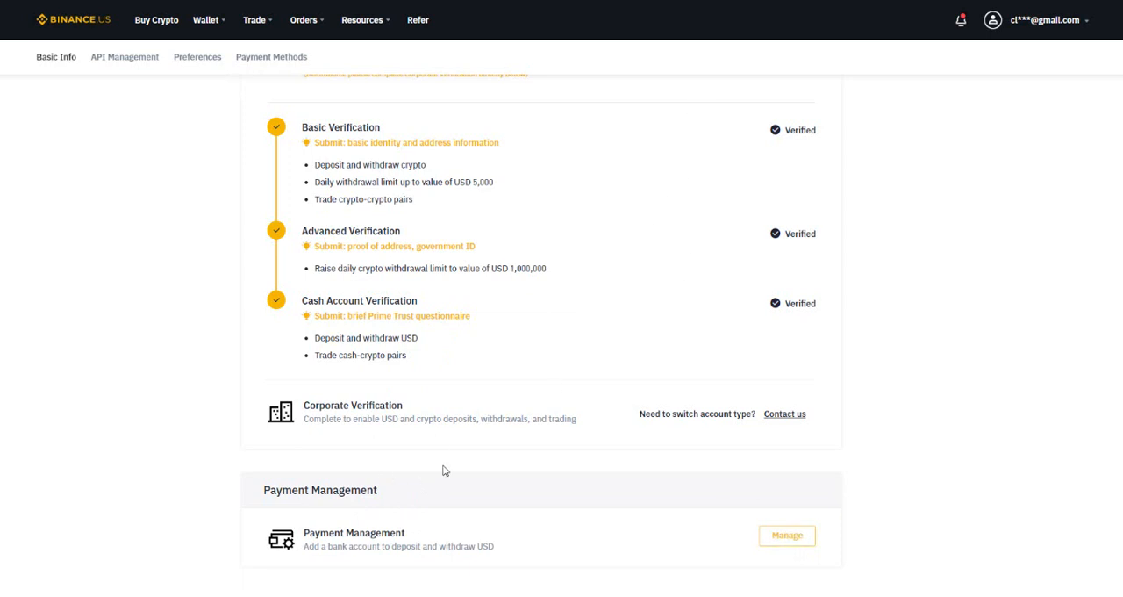
{"action": "mouse_move", "coordinate": [400, 551]}
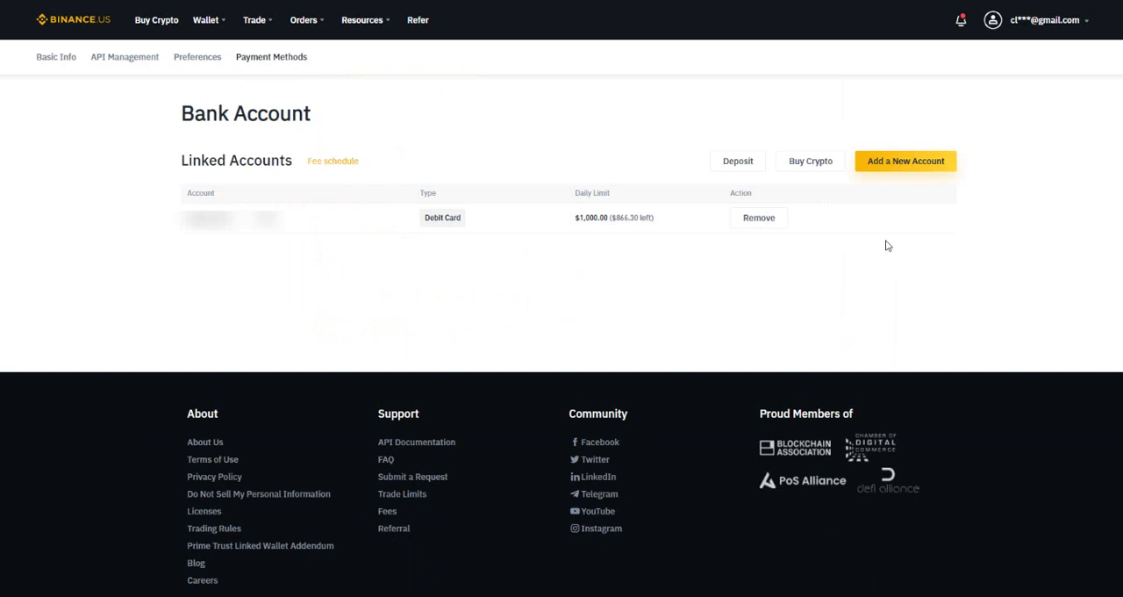
{"action": "mouse_move", "coordinate": [523, 286]}
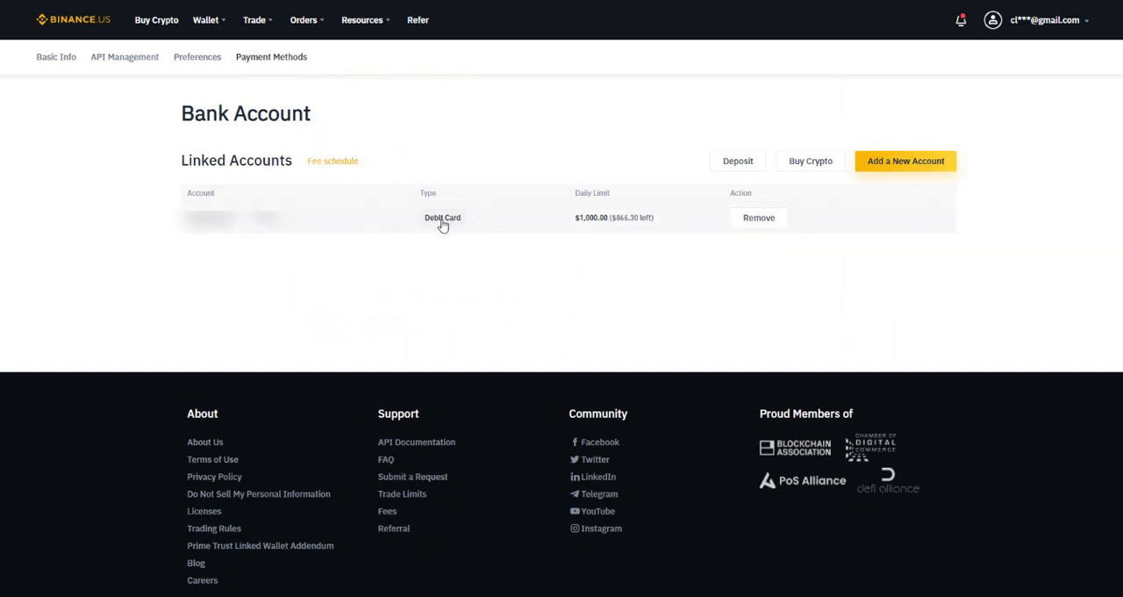
{"action": "mouse_move", "coordinate": [512, 235]}
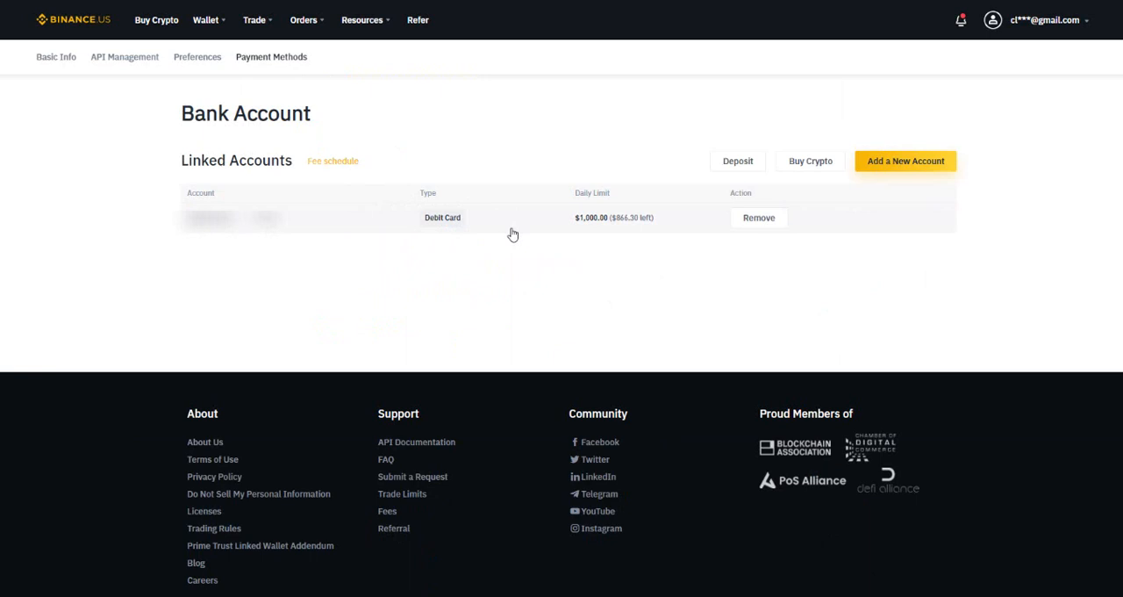
{"action": "mouse_move", "coordinate": [596, 249]}
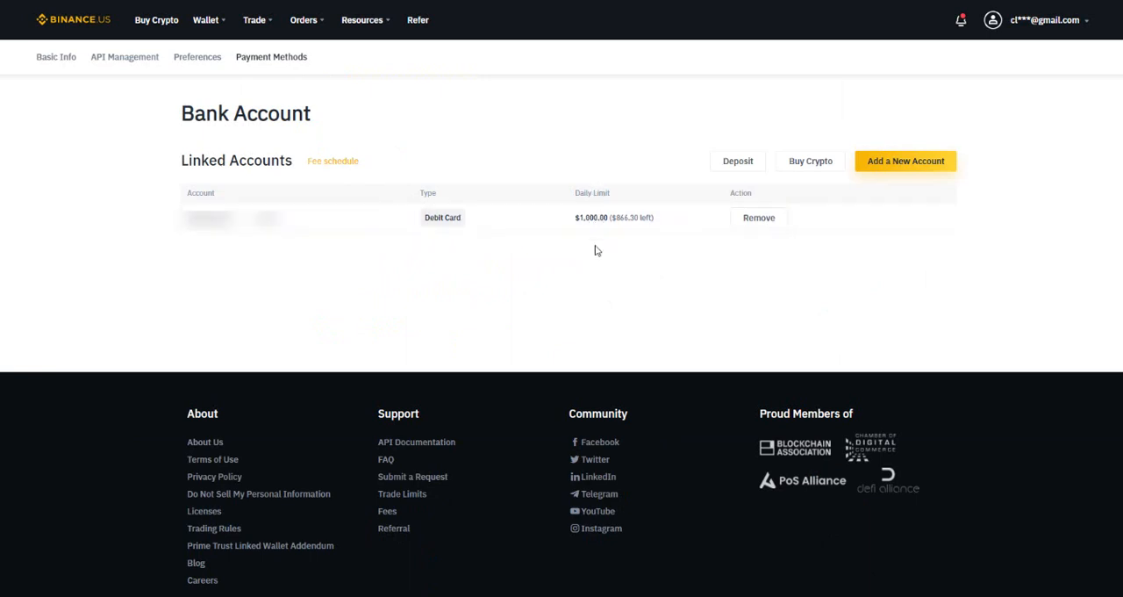
{"action": "mouse_move", "coordinate": [594, 255]}
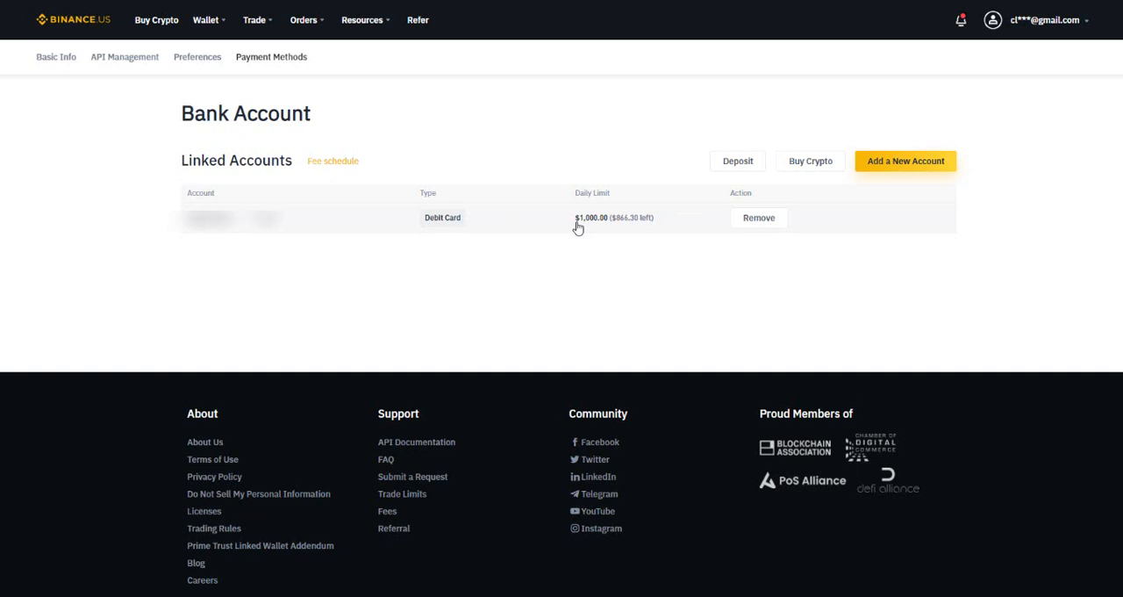
{"action": "mouse_move", "coordinate": [593, 214]}
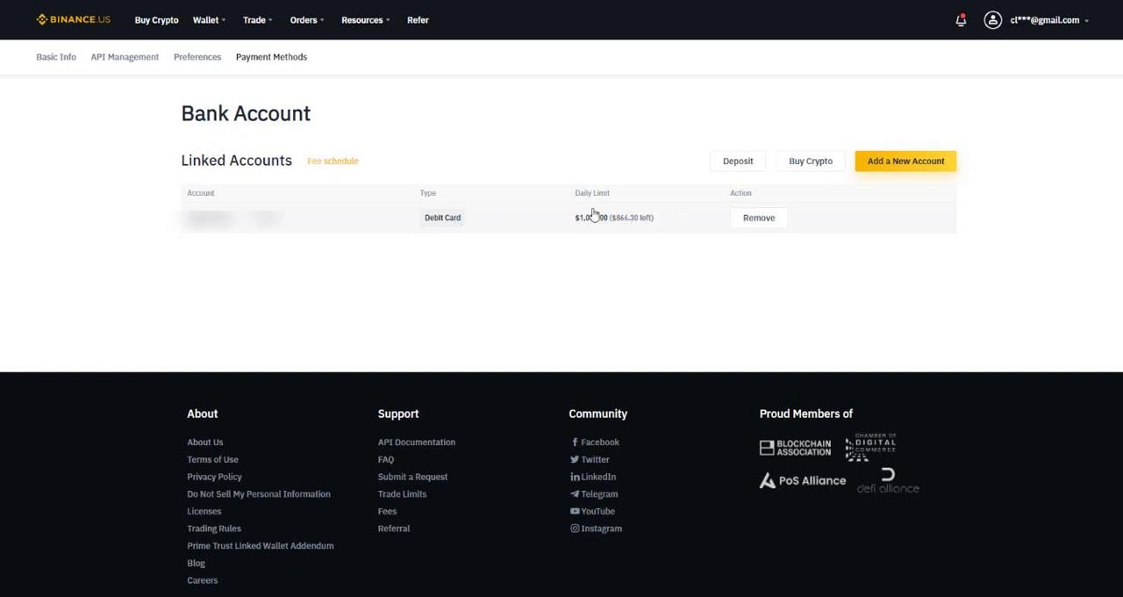
{"action": "mouse_move", "coordinate": [548, 228]}
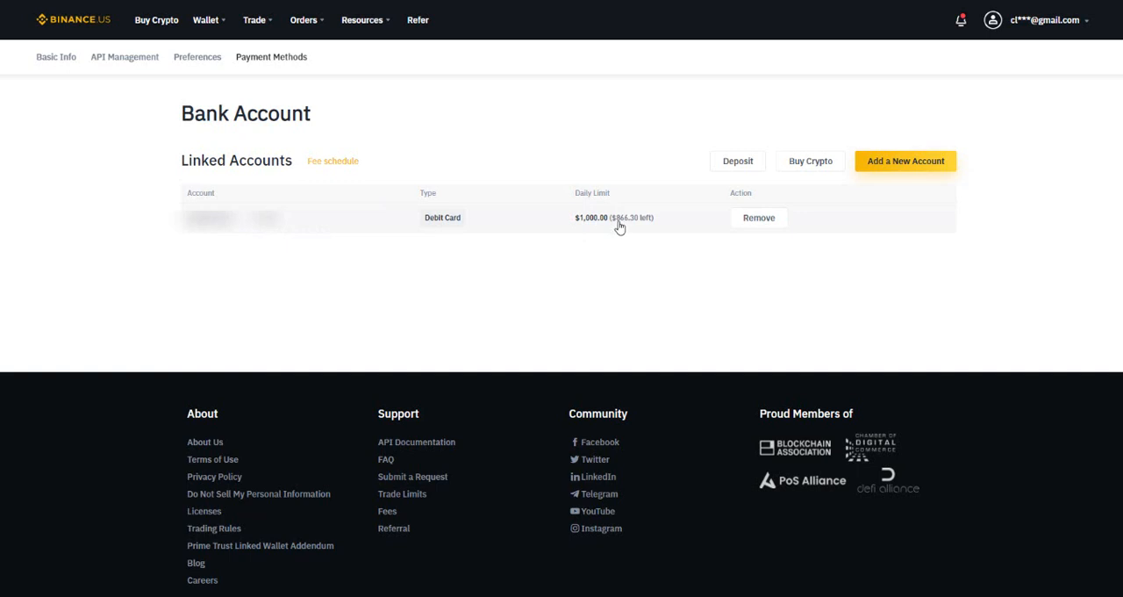
{"action": "mouse_move", "coordinate": [626, 228]}
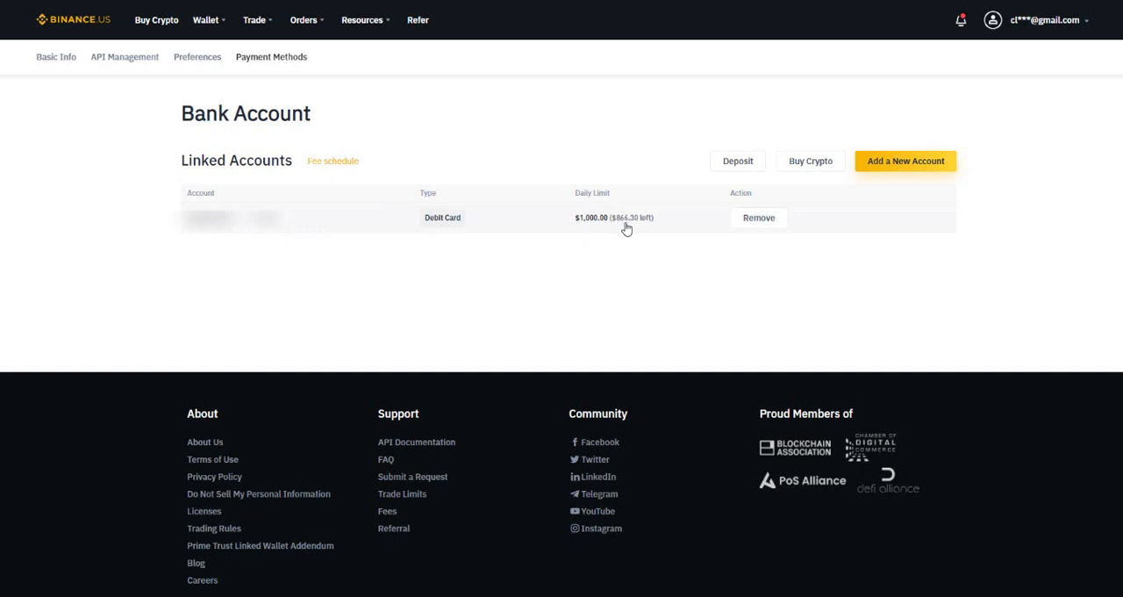
{"action": "mouse_move", "coordinate": [586, 229]}
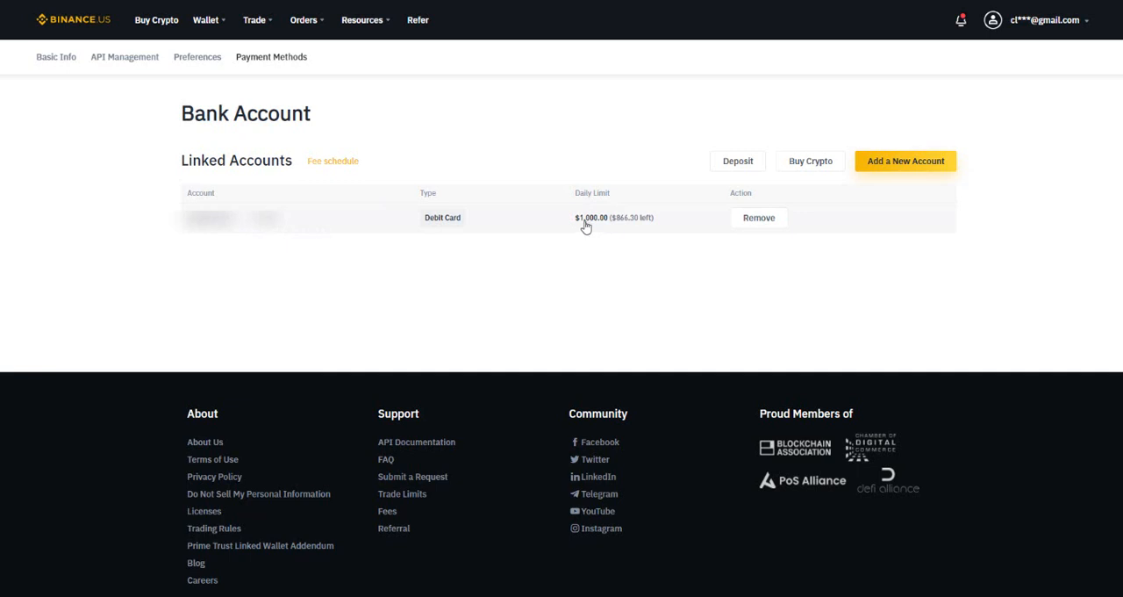
{"action": "mouse_move", "coordinate": [435, 232]}
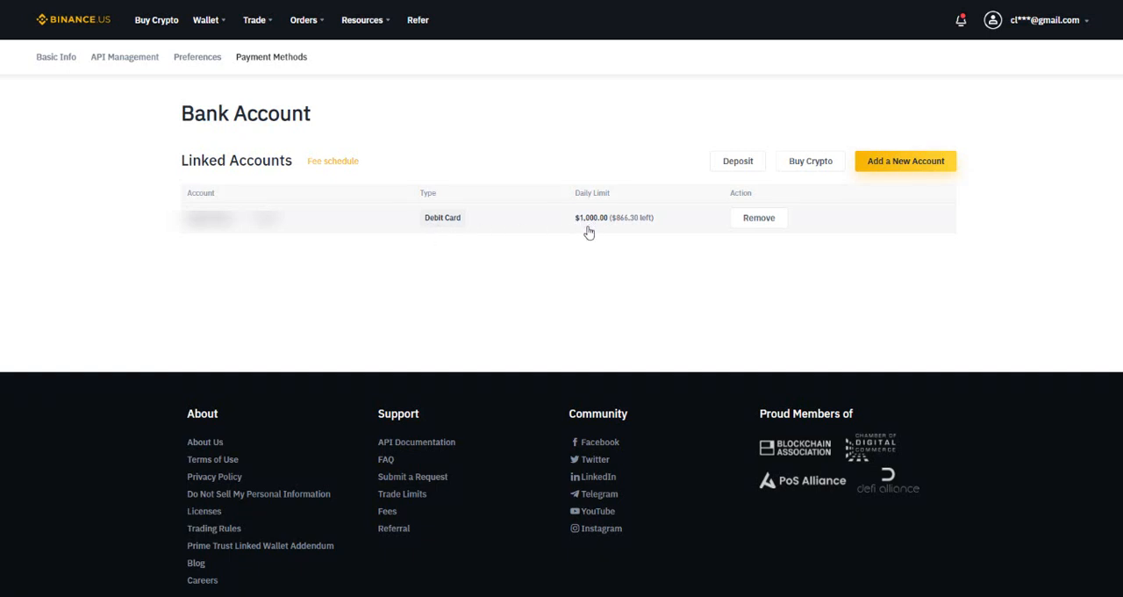
{"action": "mouse_move", "coordinate": [589, 225]}
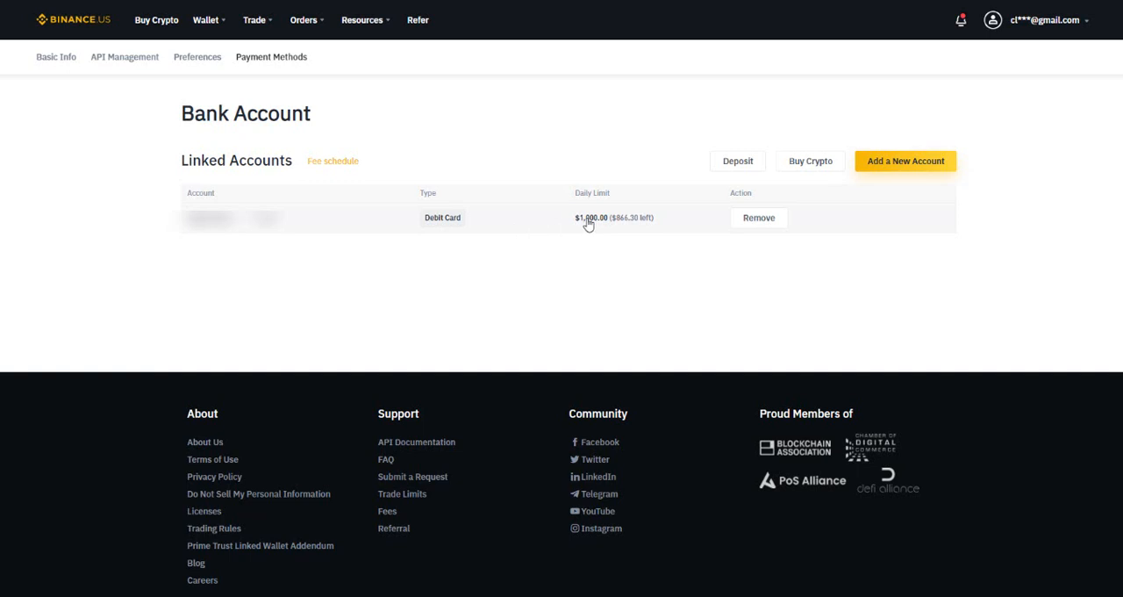
{"action": "mouse_move", "coordinate": [316, 210]}
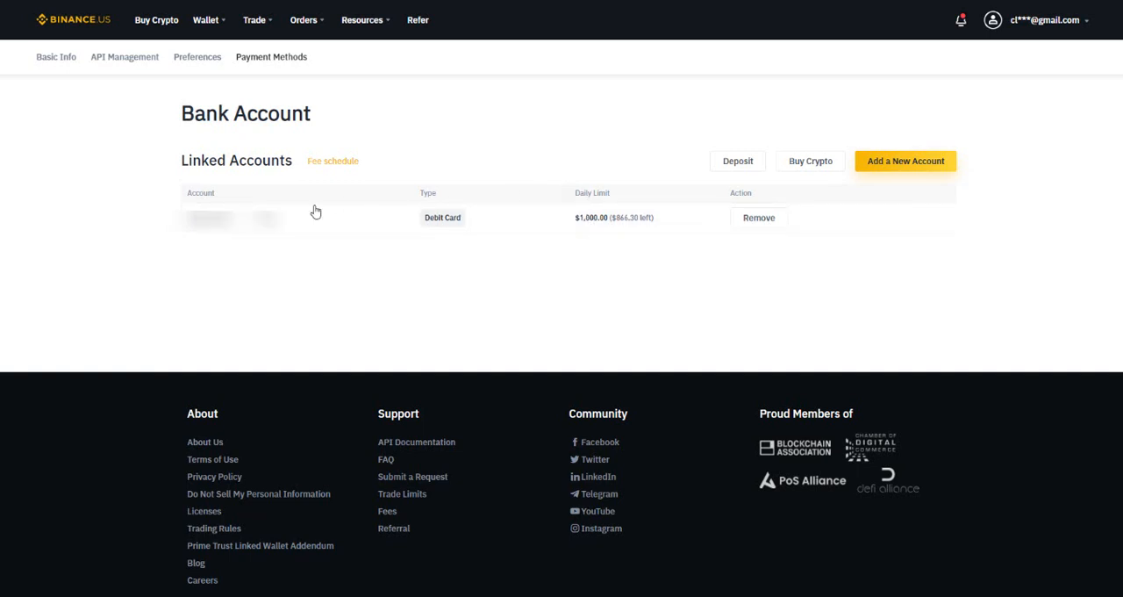
{"action": "mouse_move", "coordinate": [495, 223]}
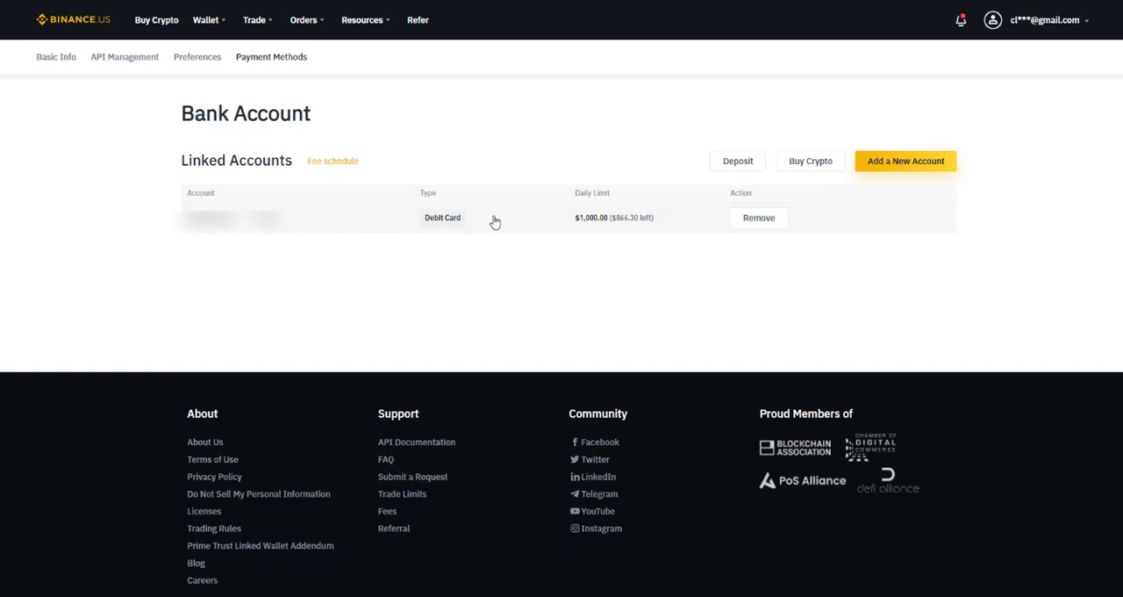
{"action": "mouse_move", "coordinate": [256, 245]}
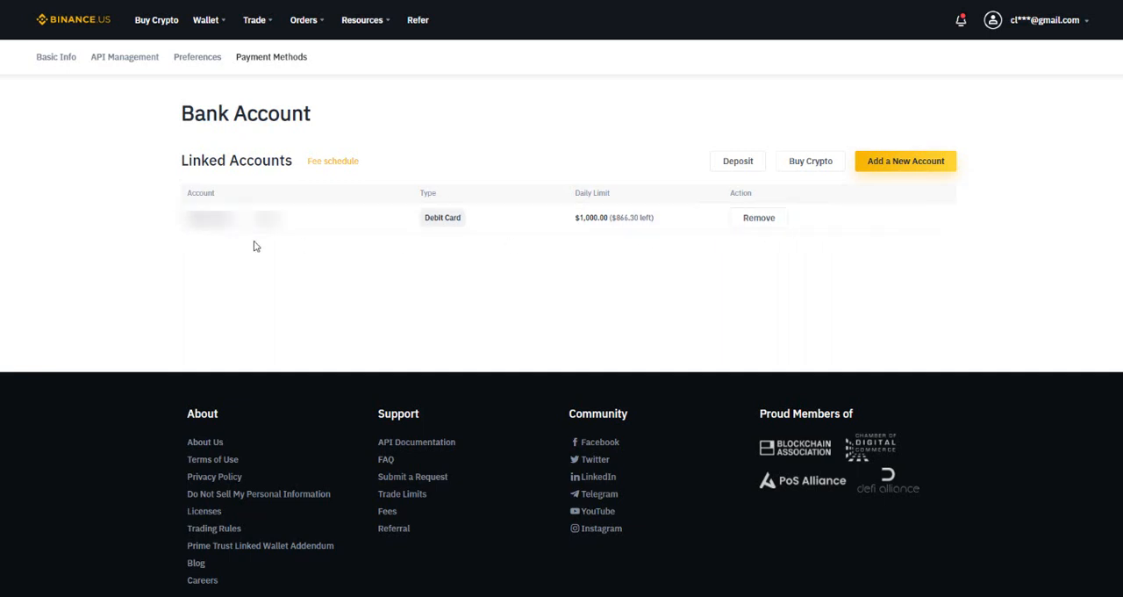
{"action": "mouse_move", "coordinate": [575, 193]}
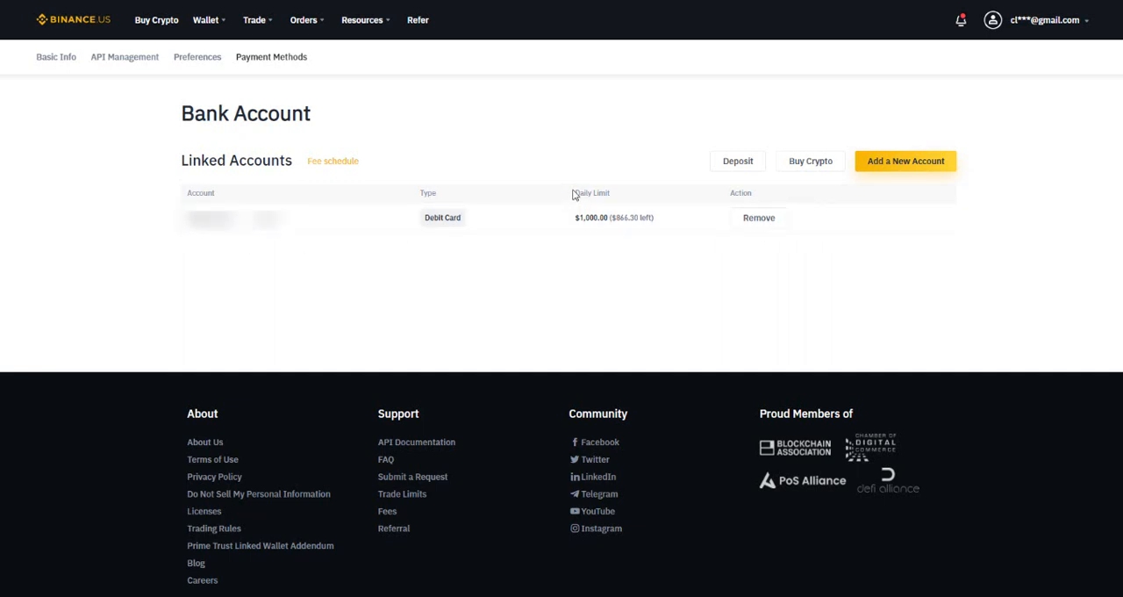
{"action": "mouse_move", "coordinate": [514, 225]}
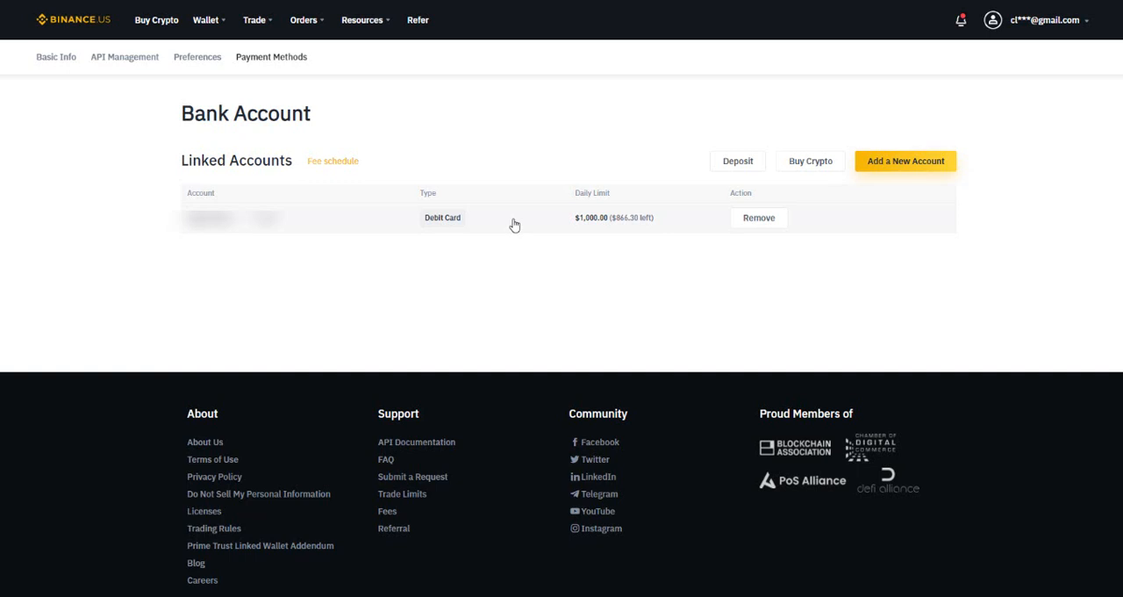
{"action": "mouse_move", "coordinate": [567, 172]}
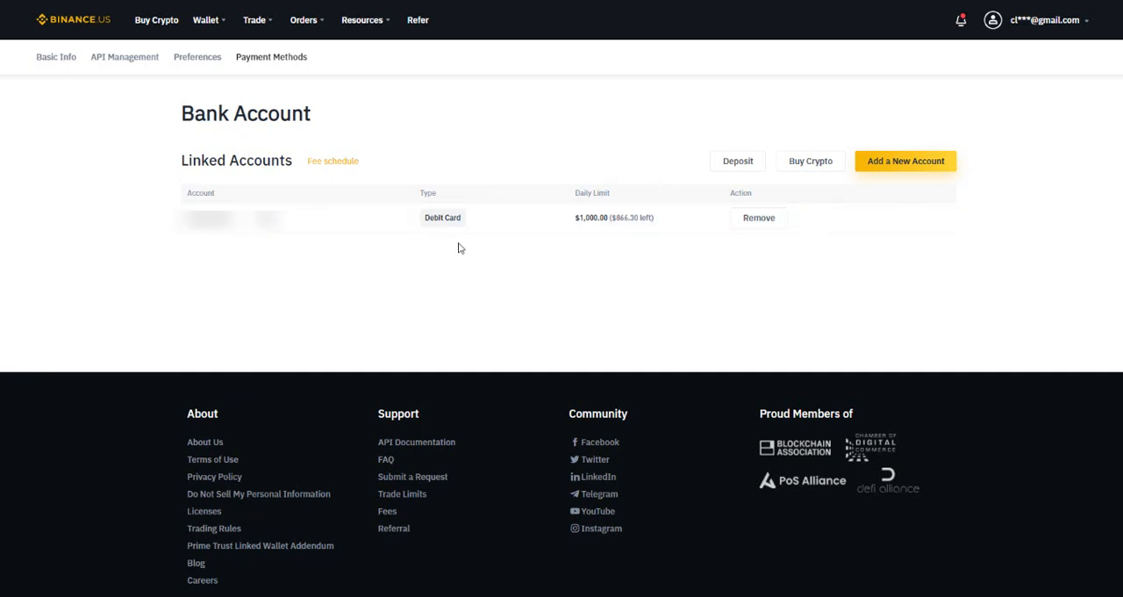
{"action": "mouse_move", "coordinate": [856, 189]}
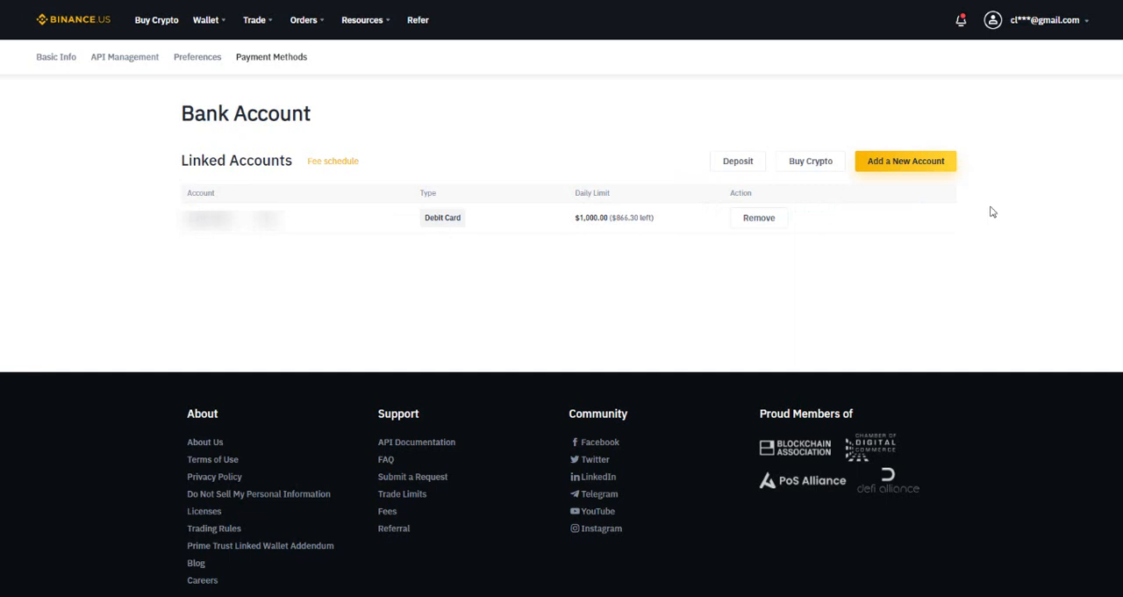
Step: Start adding a new bank account and choose ACH on the Select Payment Method page
{"action": "left_click", "coordinate": [906, 161]}
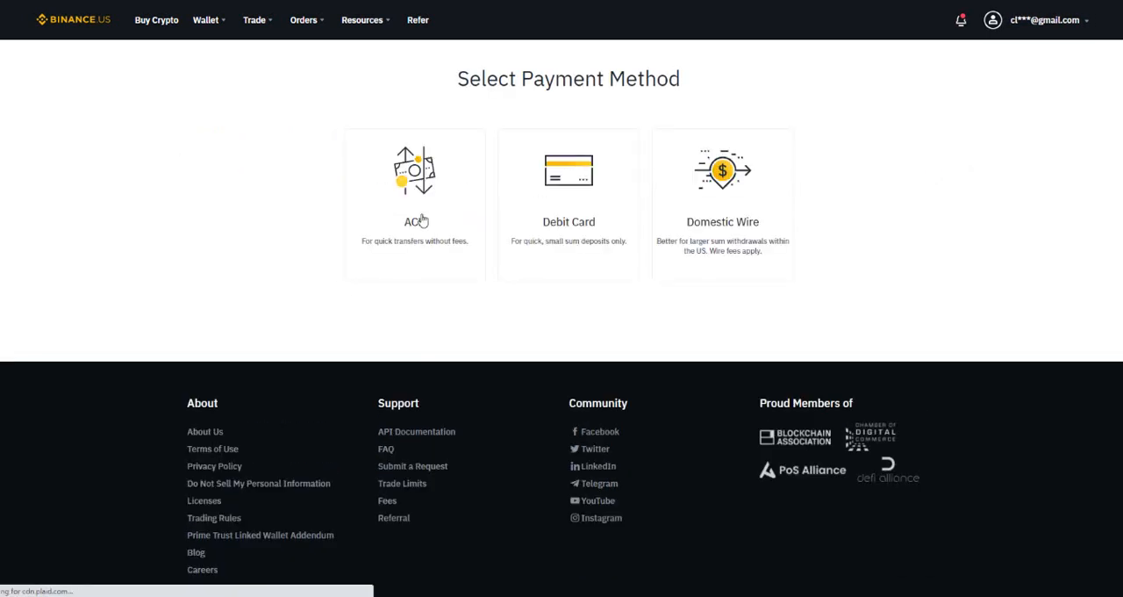
{"action": "left_click", "coordinate": [415, 201]}
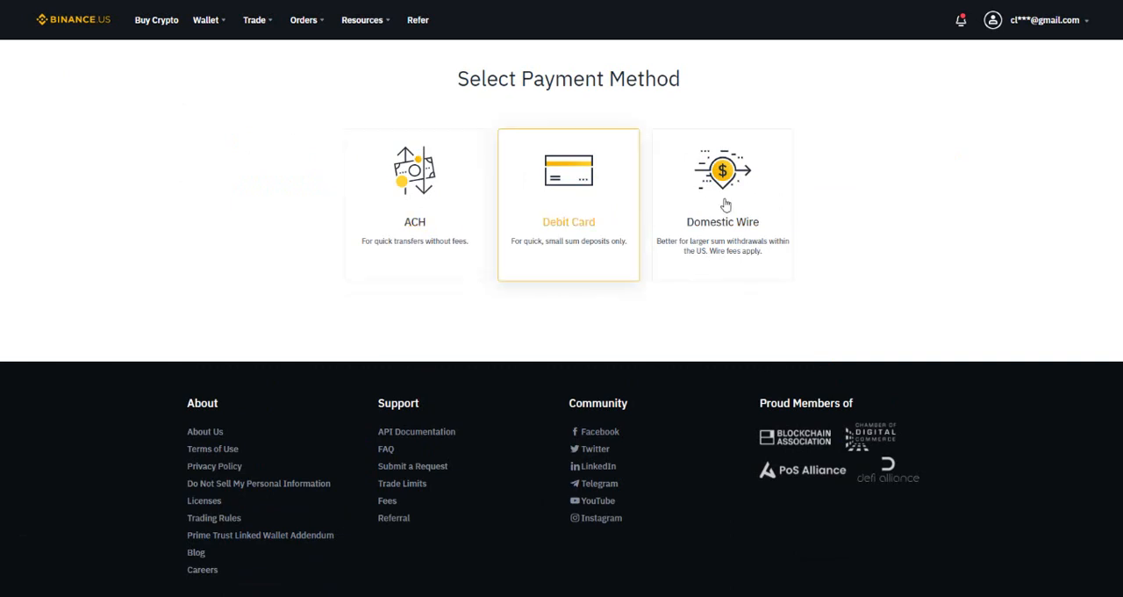
{"action": "left_click", "coordinate": [414, 204]}
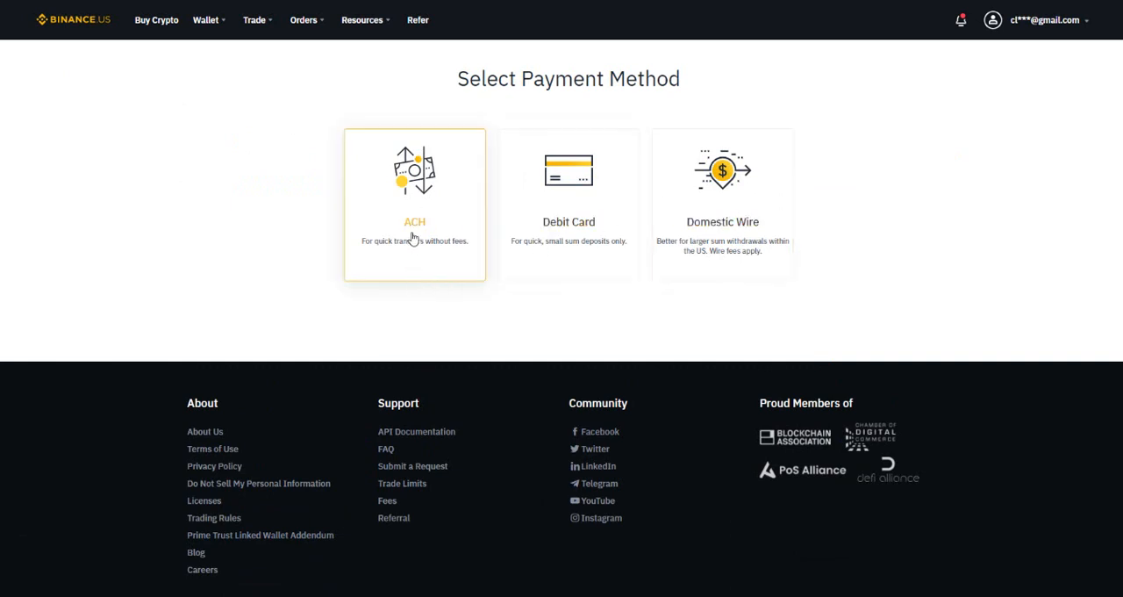
{"action": "mouse_move", "coordinate": [424, 252]}
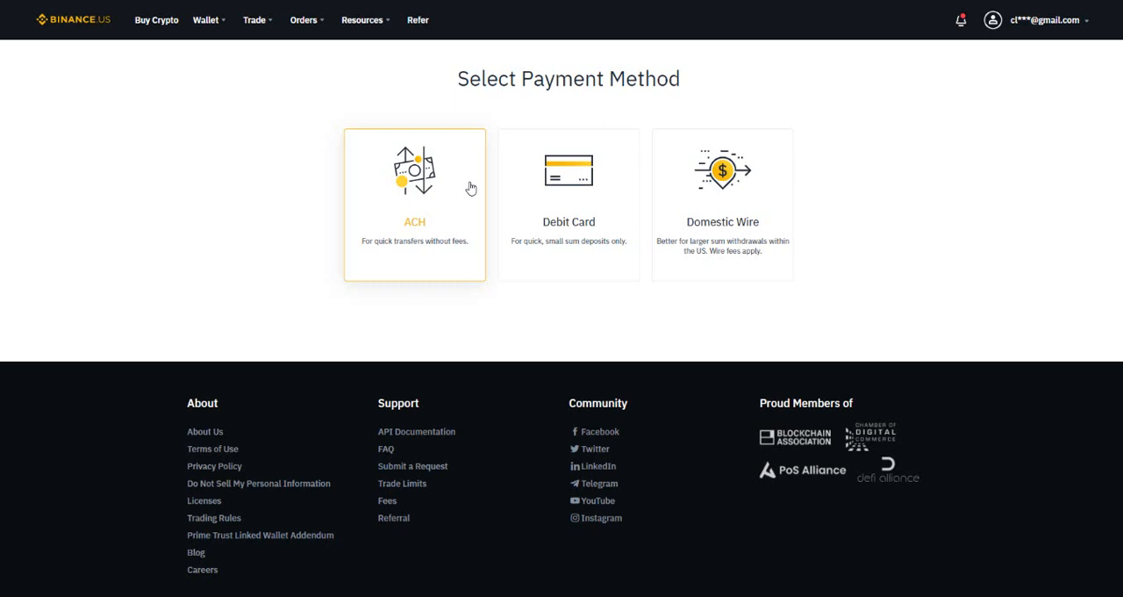
{"action": "mouse_move", "coordinate": [471, 190]}
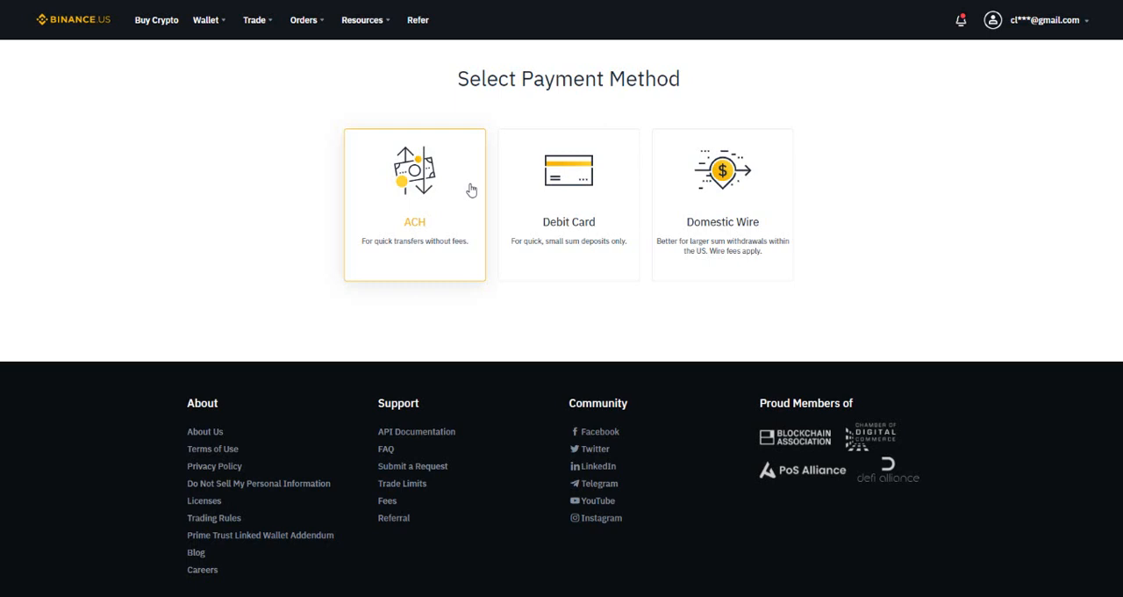
{"action": "mouse_move", "coordinate": [447, 254]}
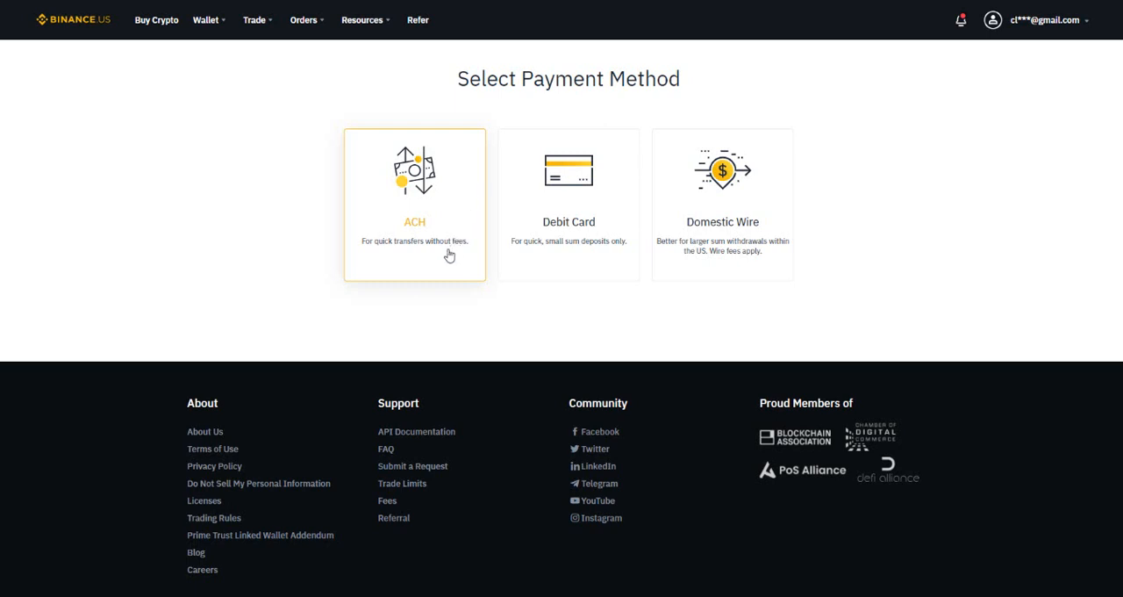
{"action": "mouse_move", "coordinate": [442, 267]}
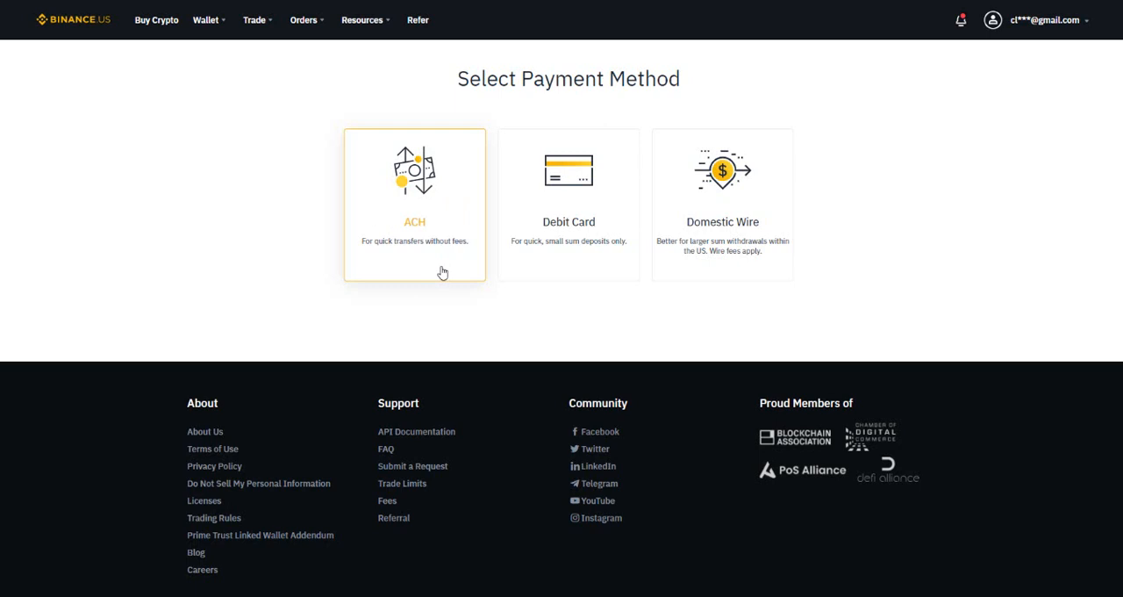
{"action": "mouse_move", "coordinate": [407, 189]}
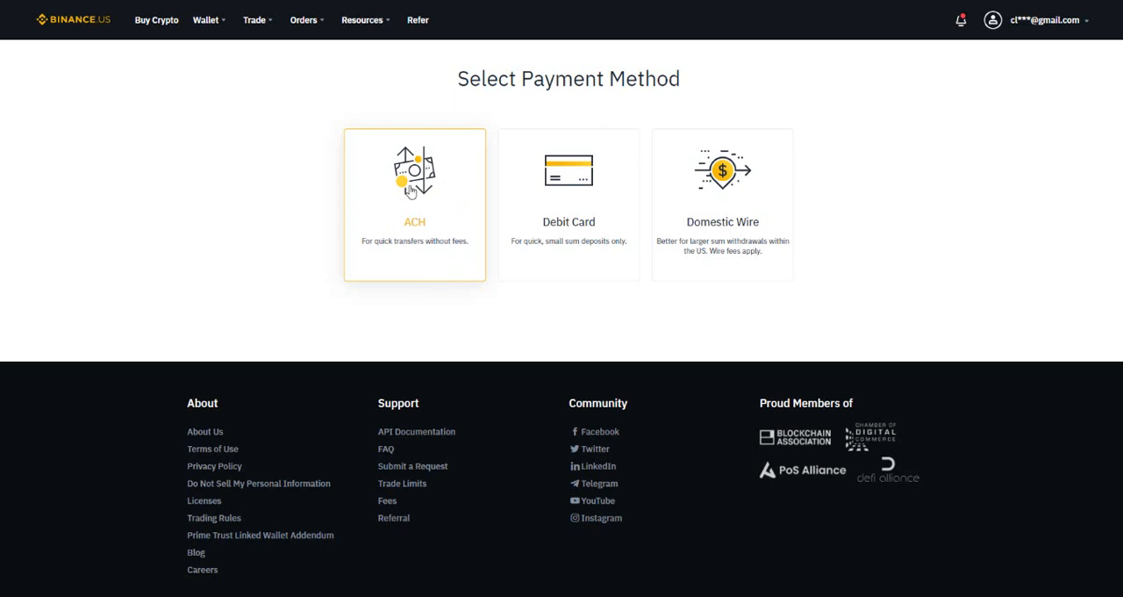
{"action": "mouse_move", "coordinate": [443, 227]}
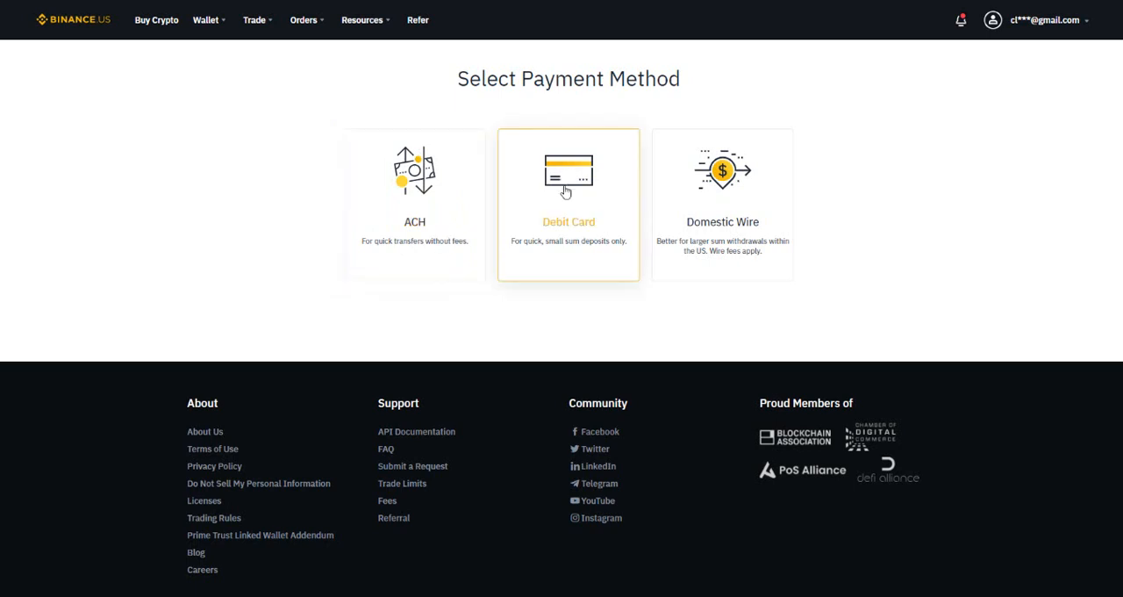
{"action": "mouse_move", "coordinate": [572, 259]}
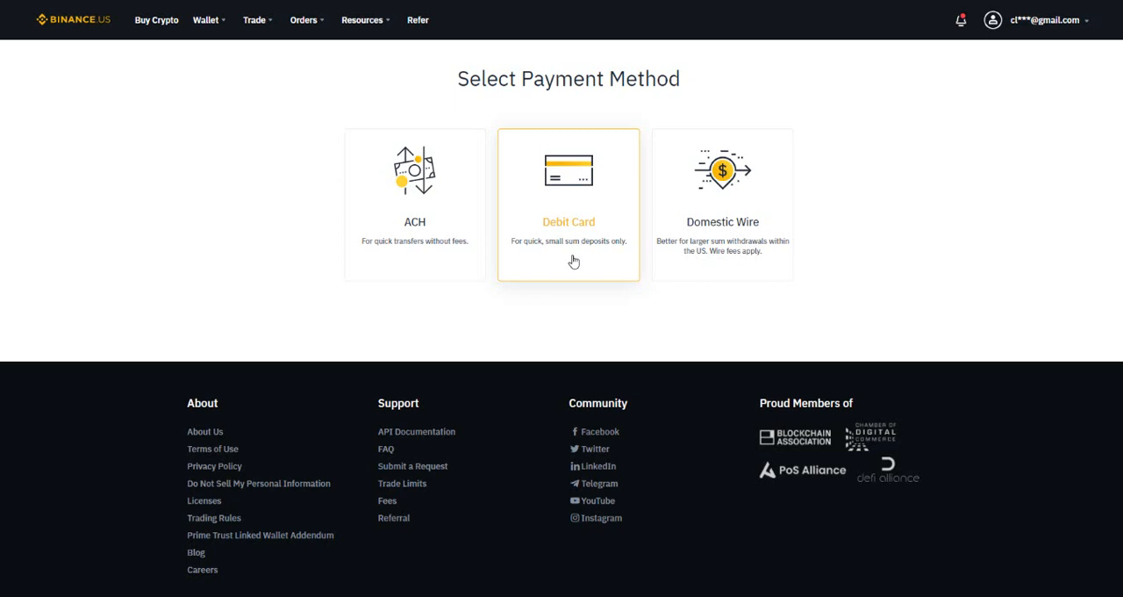
{"action": "mouse_move", "coordinate": [582, 255]}
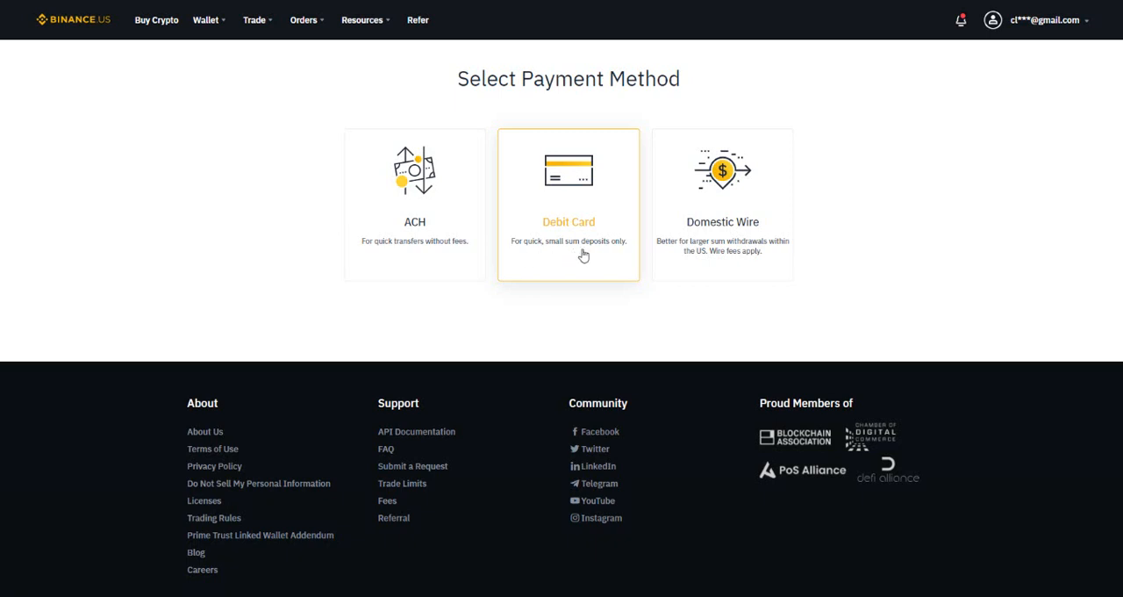
{"action": "mouse_move", "coordinate": [621, 246]}
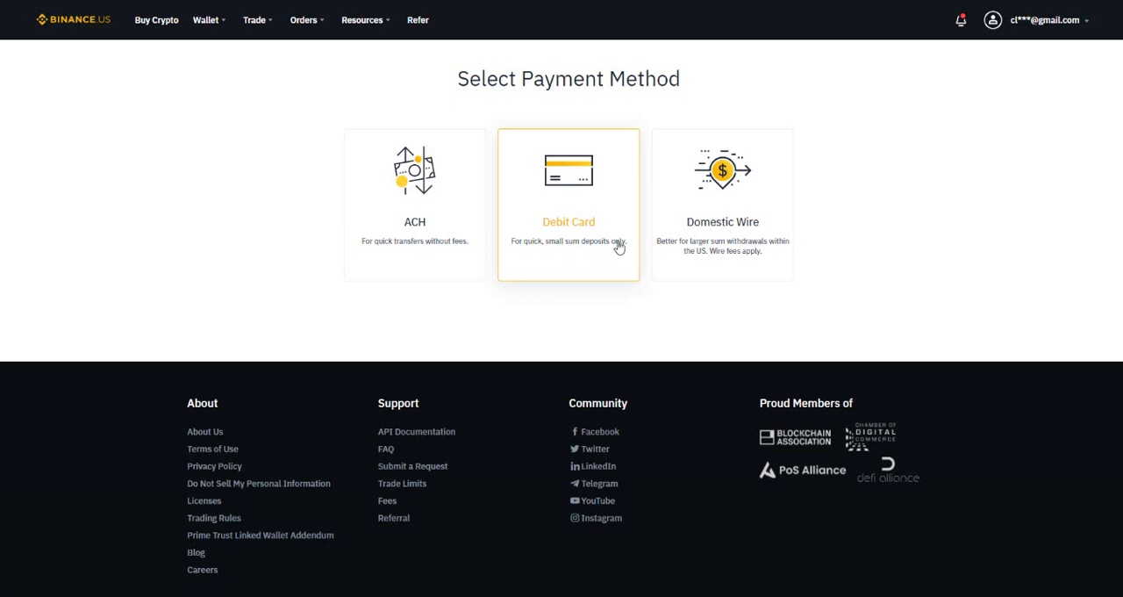
{"action": "mouse_move", "coordinate": [558, 209]}
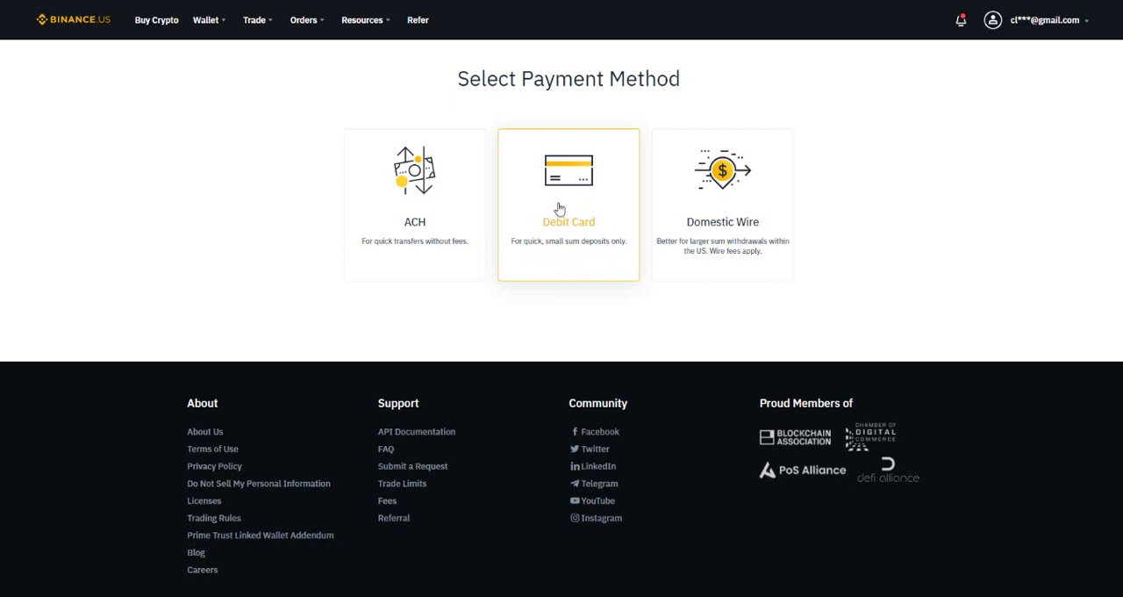
{"action": "mouse_move", "coordinate": [600, 293]}
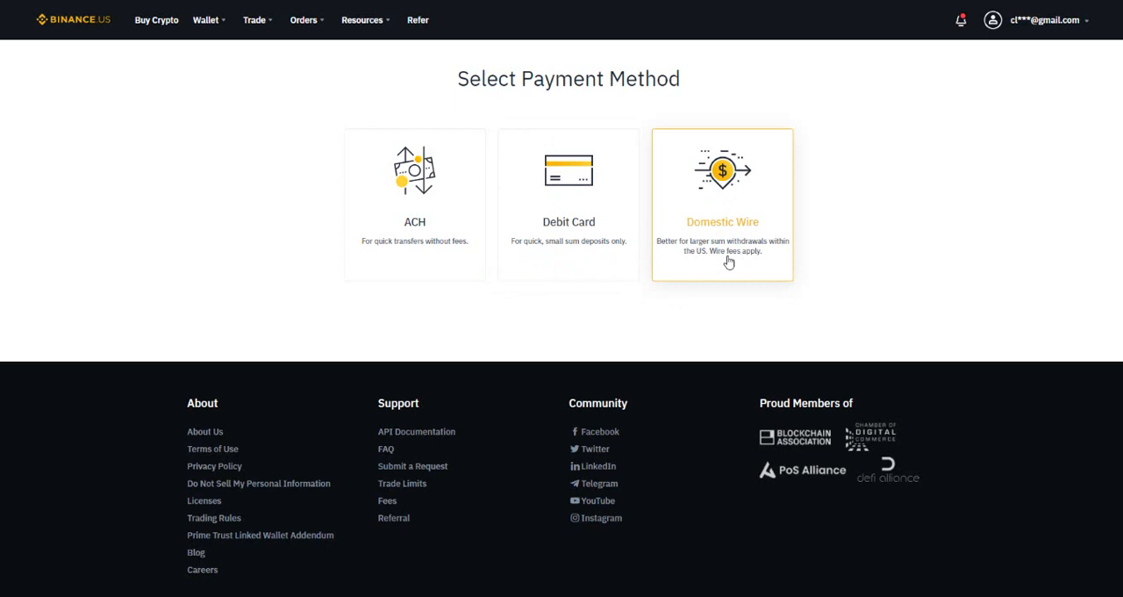
{"action": "mouse_move", "coordinate": [727, 210]}
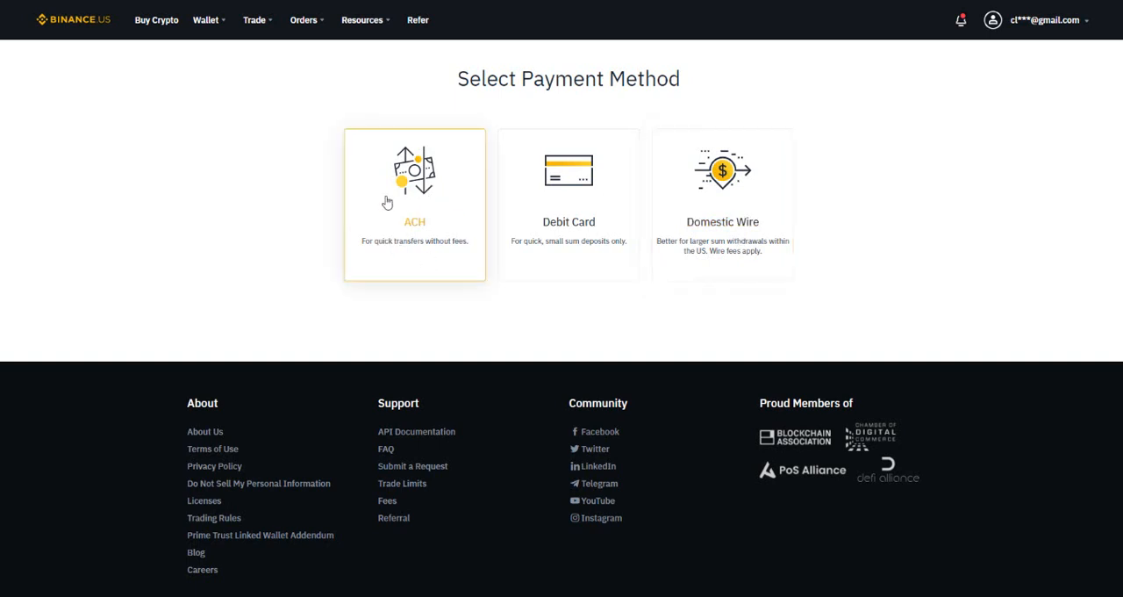
{"action": "mouse_move", "coordinate": [390, 231]}
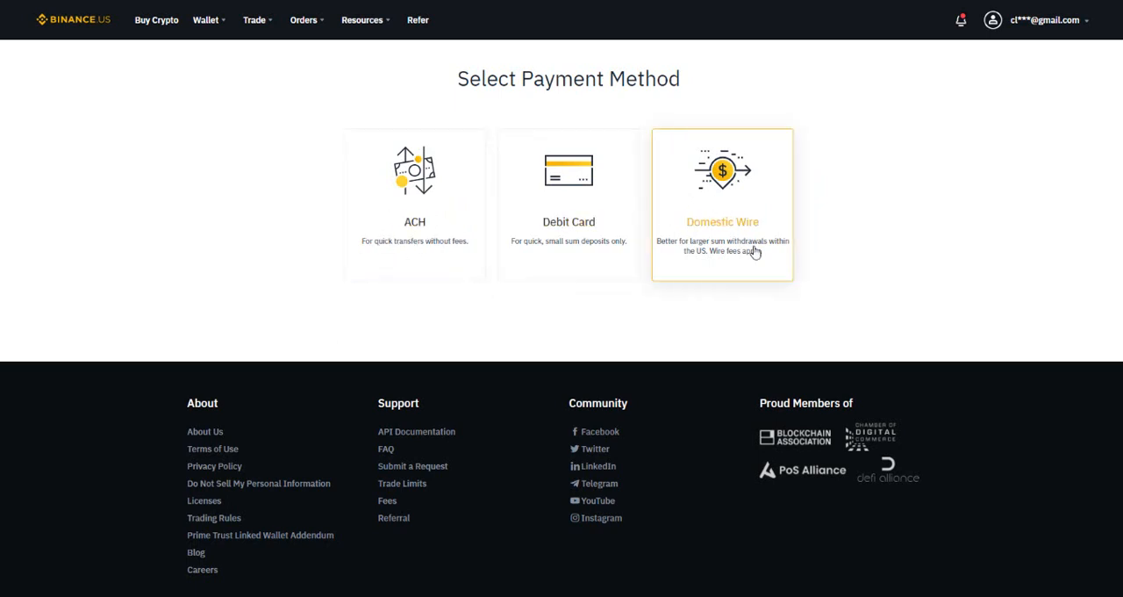
{"action": "mouse_move", "coordinate": [745, 253]}
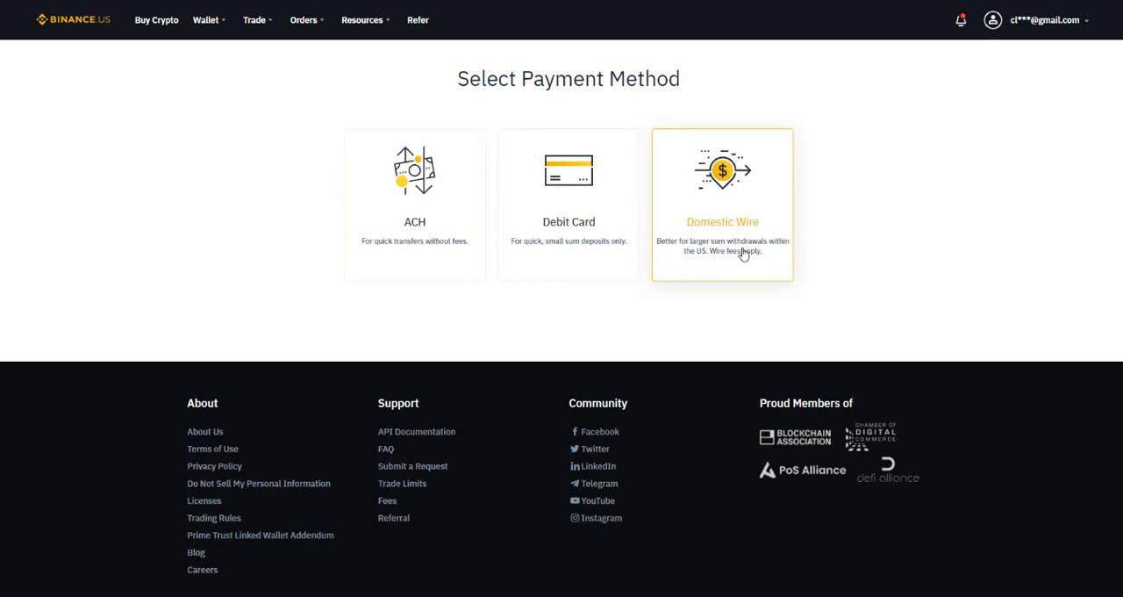
{"action": "mouse_move", "coordinate": [712, 191]}
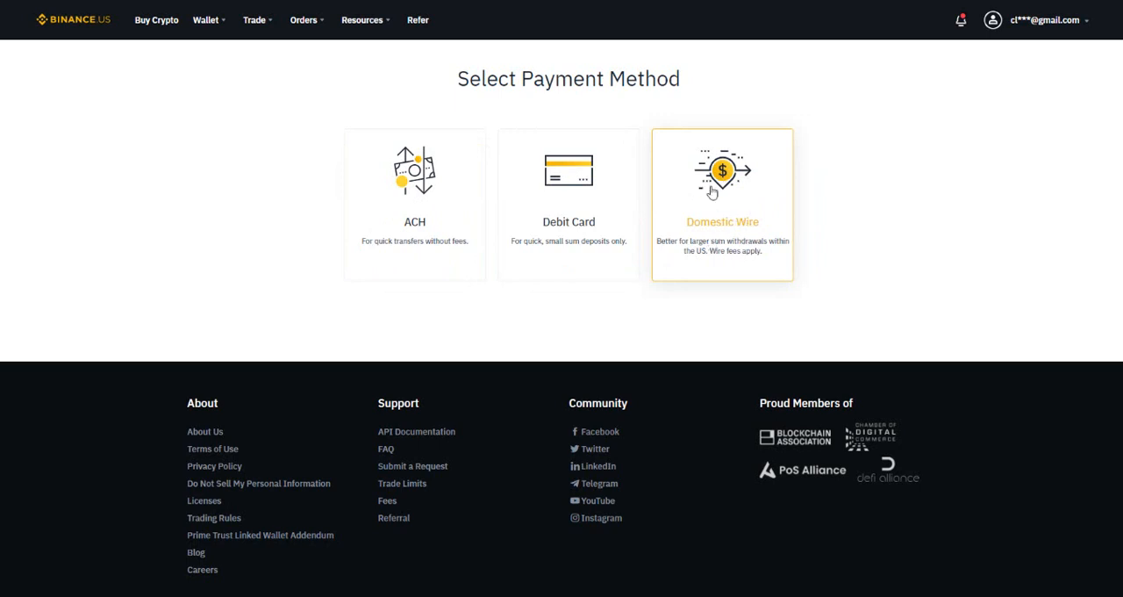
{"action": "mouse_move", "coordinate": [679, 260]}
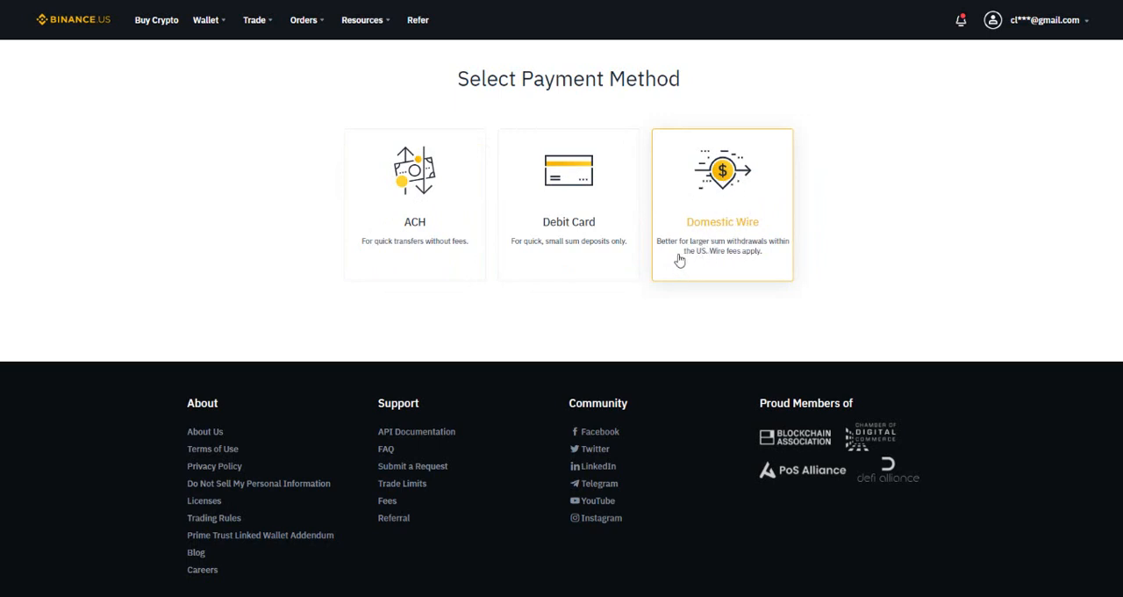
{"action": "mouse_move", "coordinate": [759, 254]}
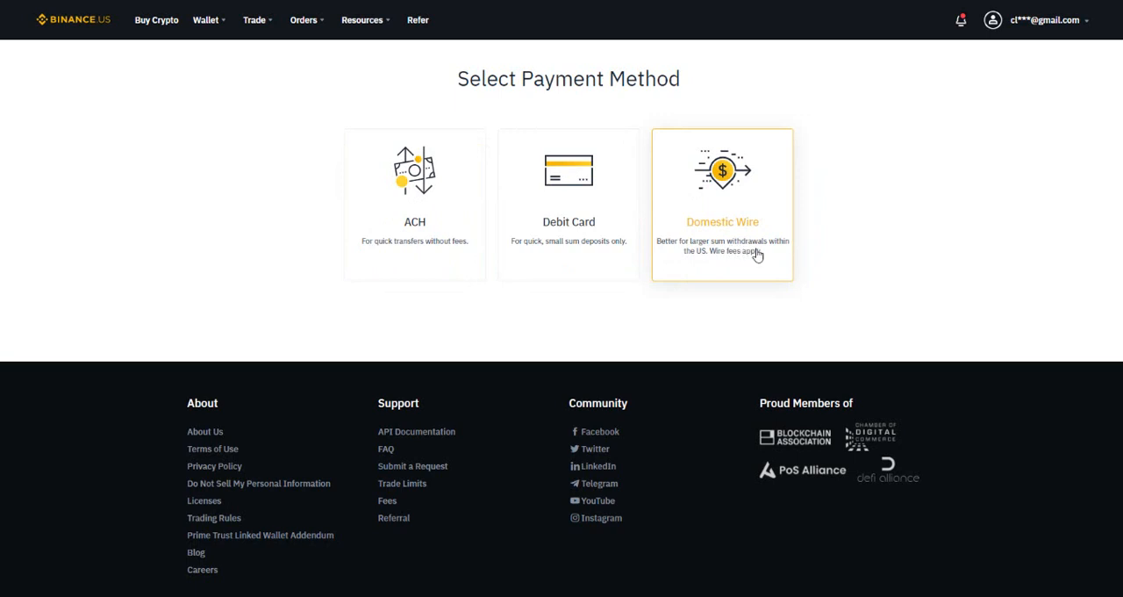
{"action": "mouse_move", "coordinate": [725, 267]}
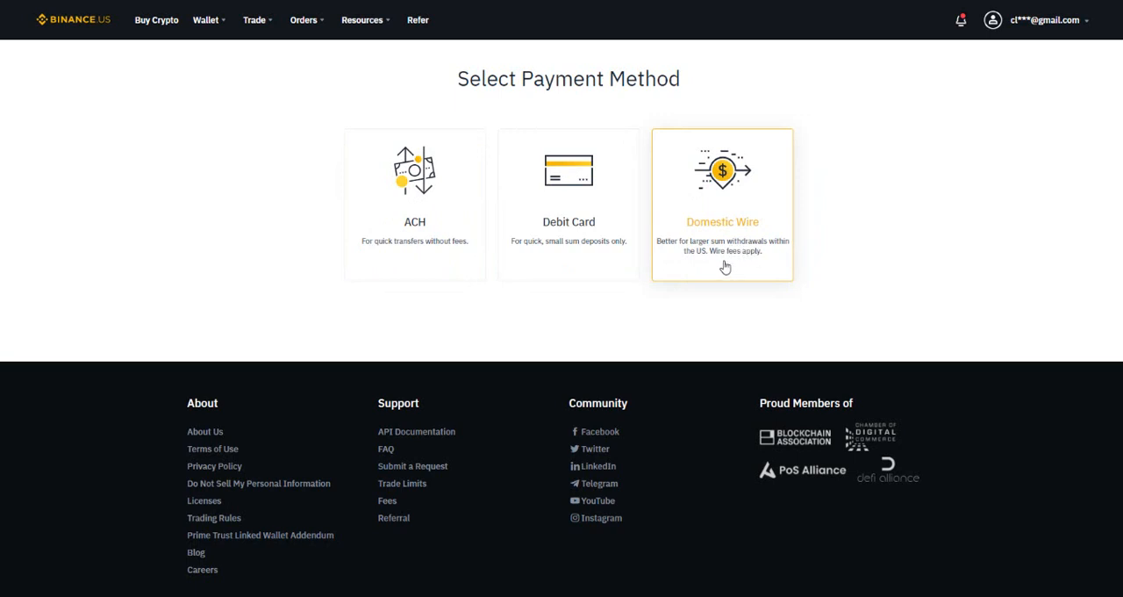
{"action": "mouse_move", "coordinate": [730, 270]}
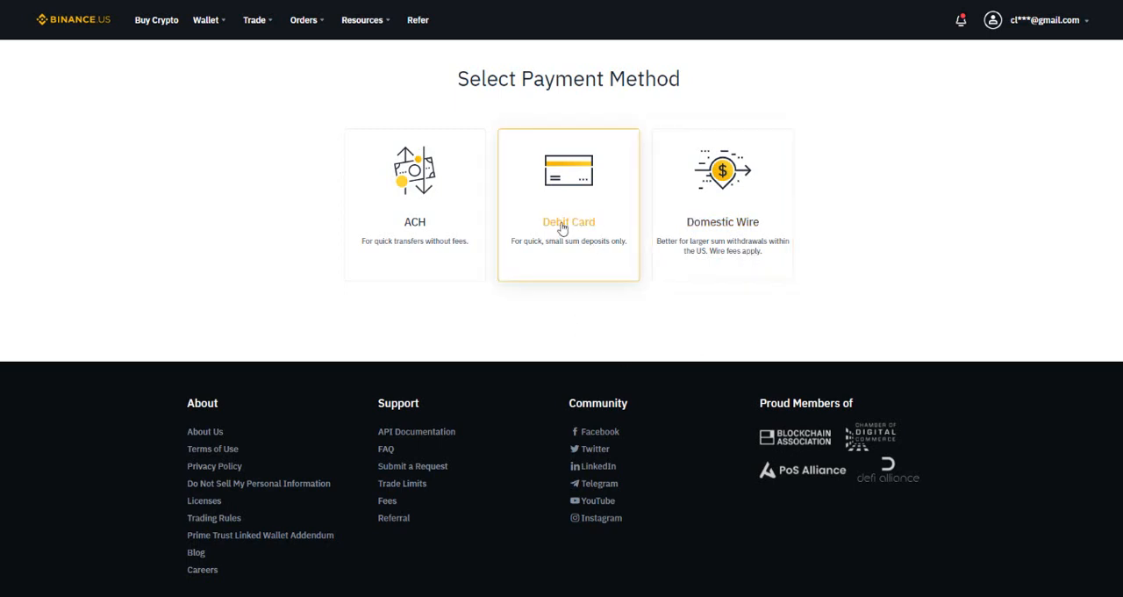
{"action": "mouse_move", "coordinate": [598, 217]}
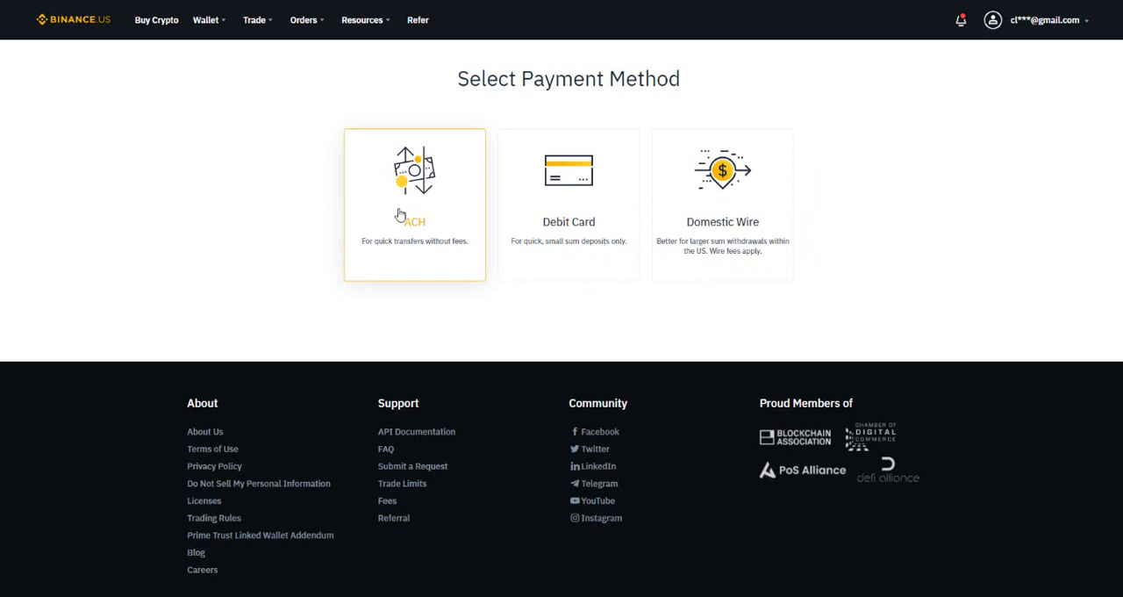
{"action": "mouse_move", "coordinate": [390, 249]}
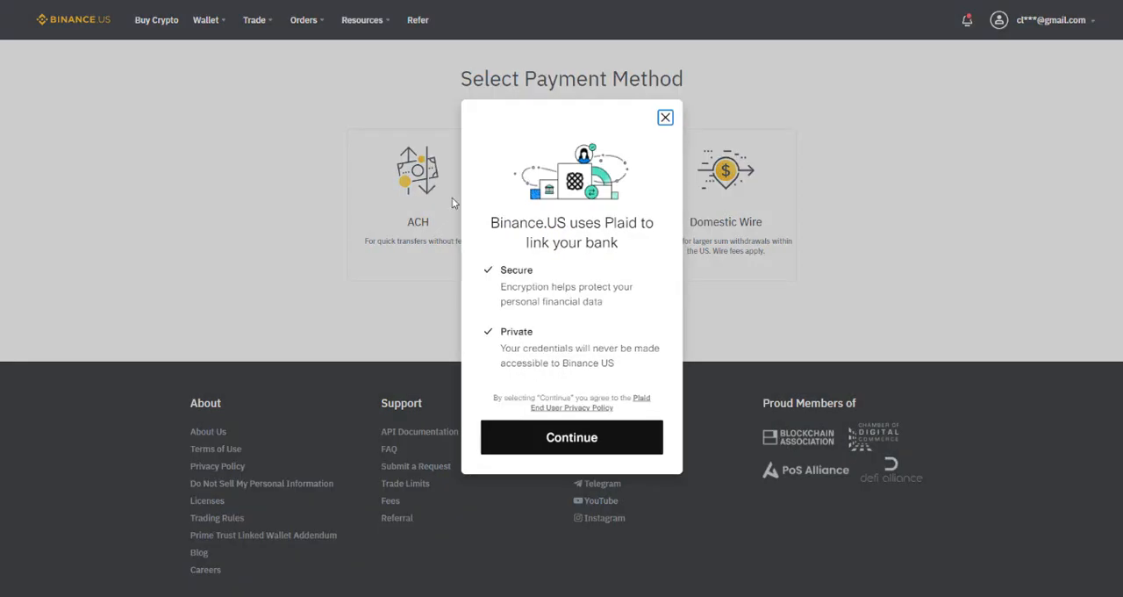
{"action": "mouse_move", "coordinate": [520, 242]}
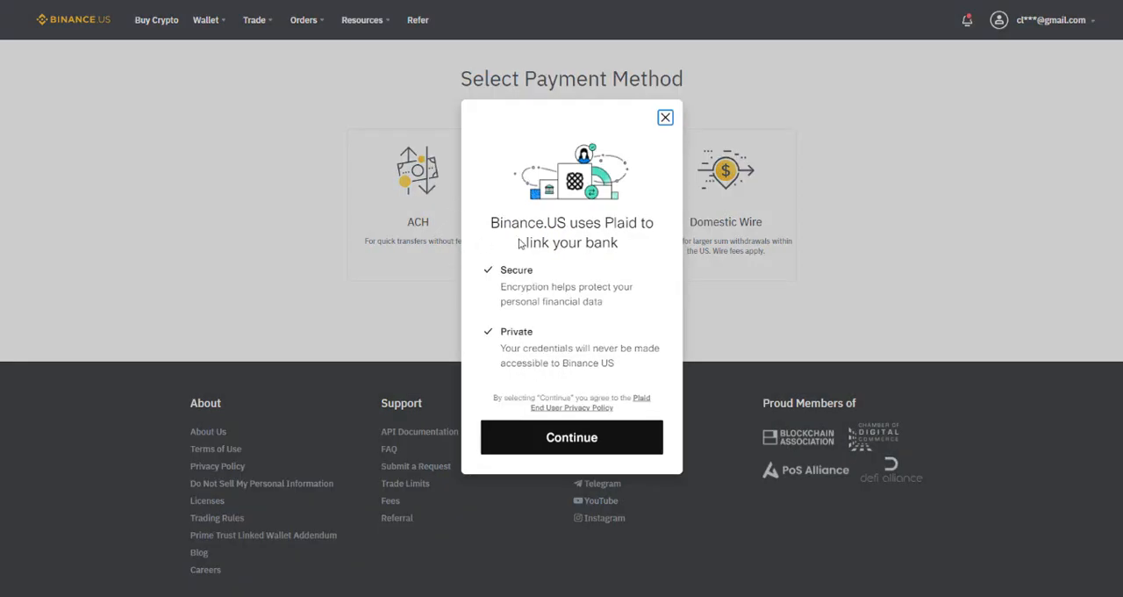
{"action": "mouse_move", "coordinate": [563, 232]}
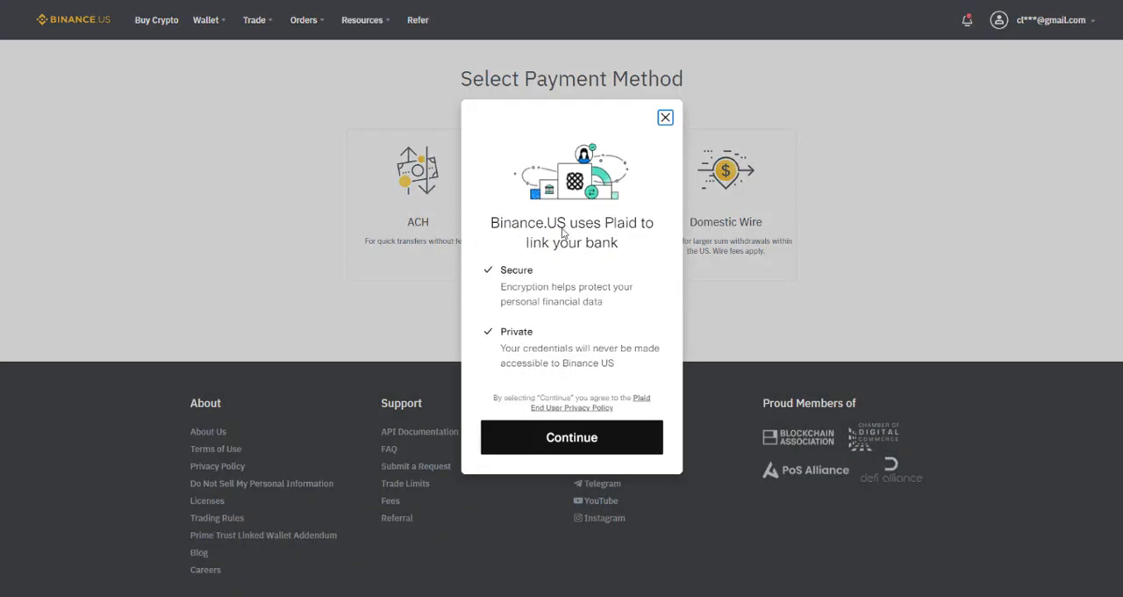
{"action": "mouse_move", "coordinate": [588, 257]}
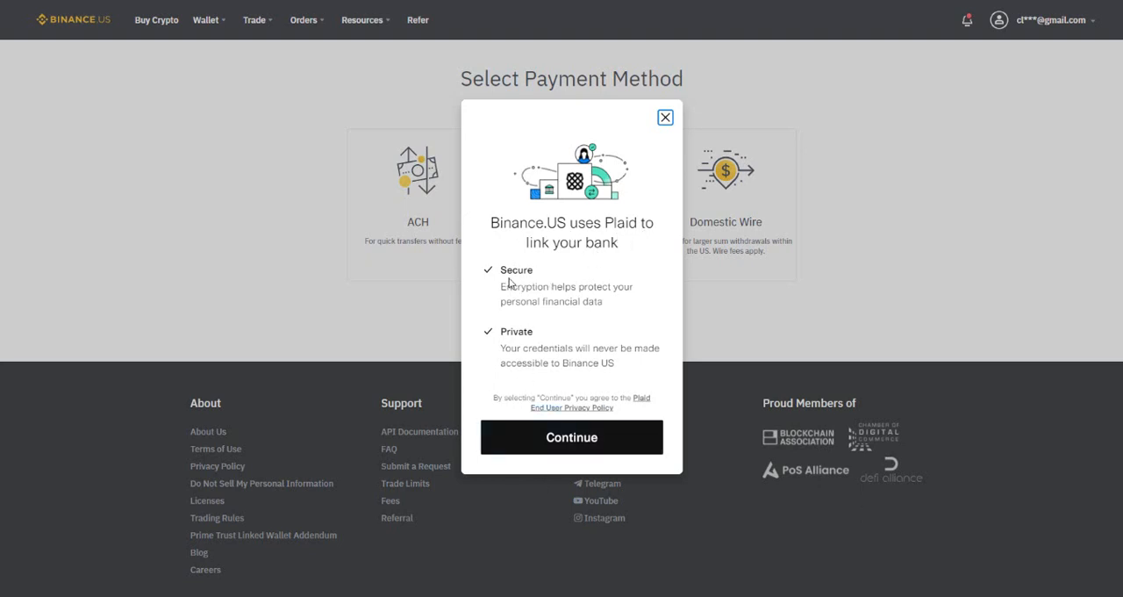
{"action": "mouse_move", "coordinate": [509, 288]}
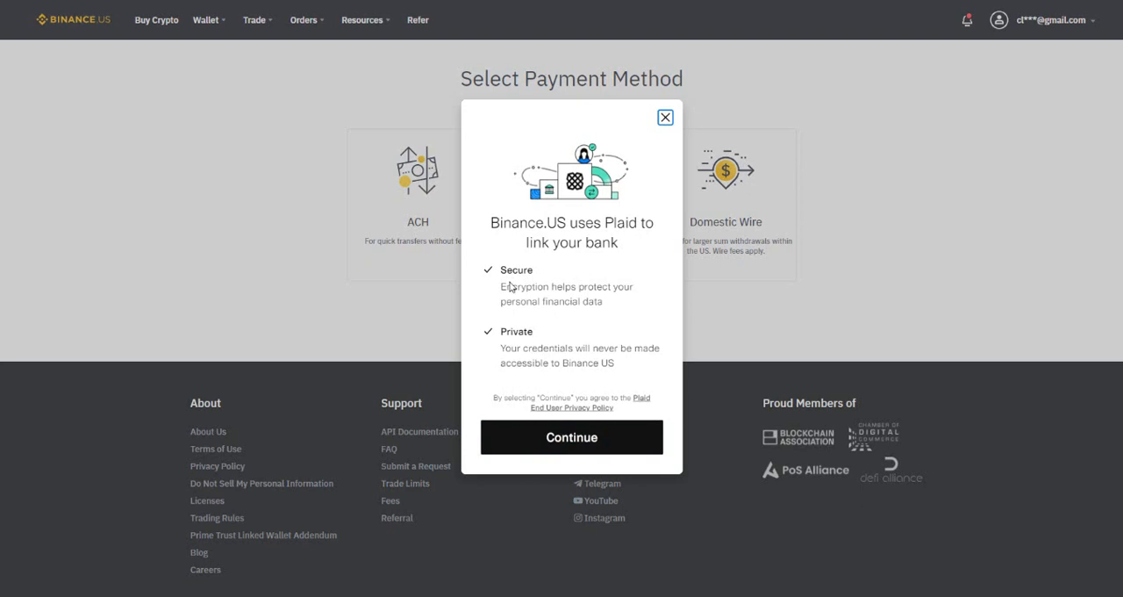
{"action": "mouse_move", "coordinate": [537, 367]}
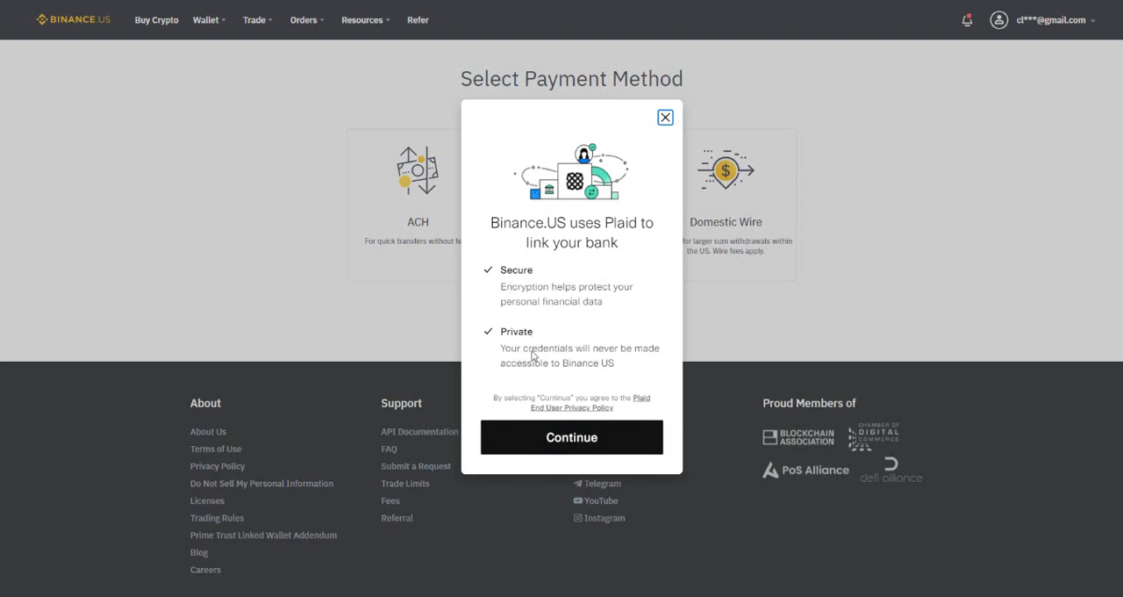
Step: Accept the Plaid notice with Continue to reach the bank selection list
{"action": "left_click", "coordinate": [572, 437]}
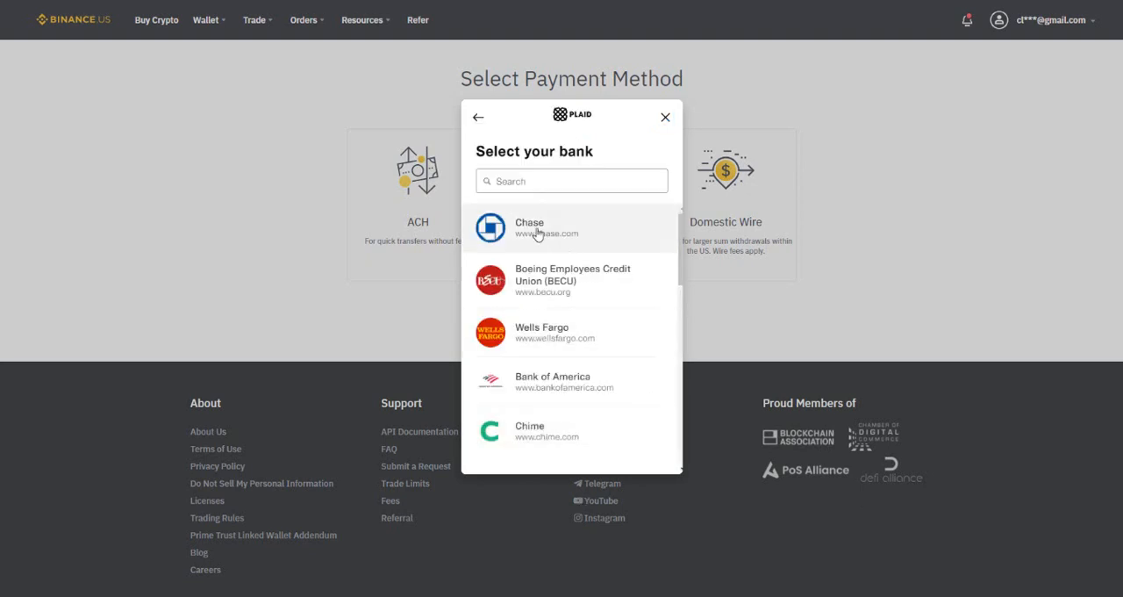
{"action": "mouse_move", "coordinate": [557, 337]}
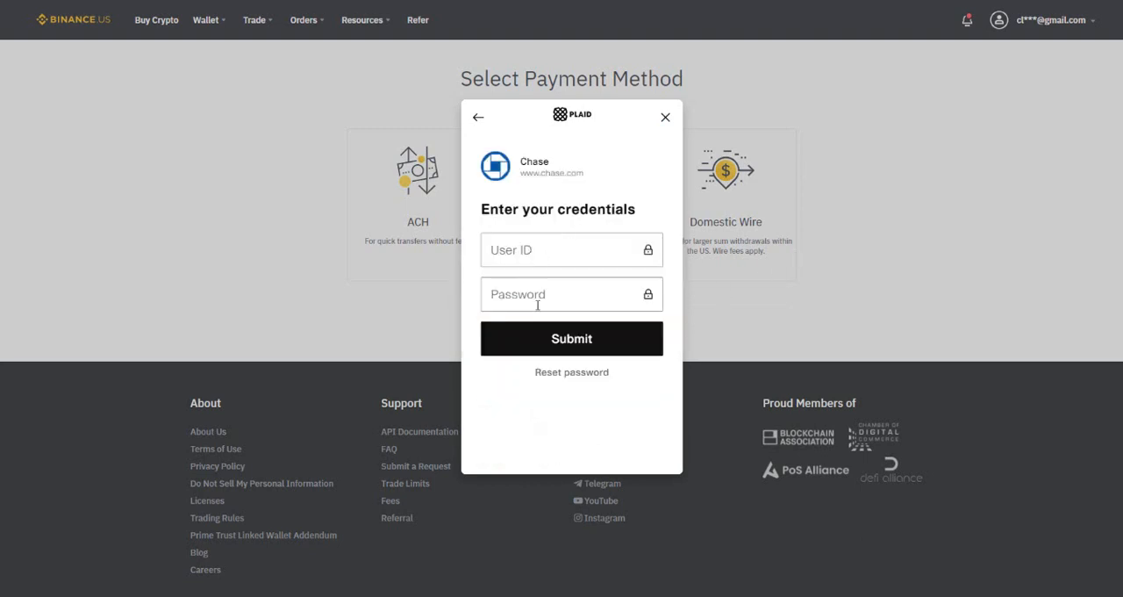
{"action": "mouse_move", "coordinate": [565, 283]}
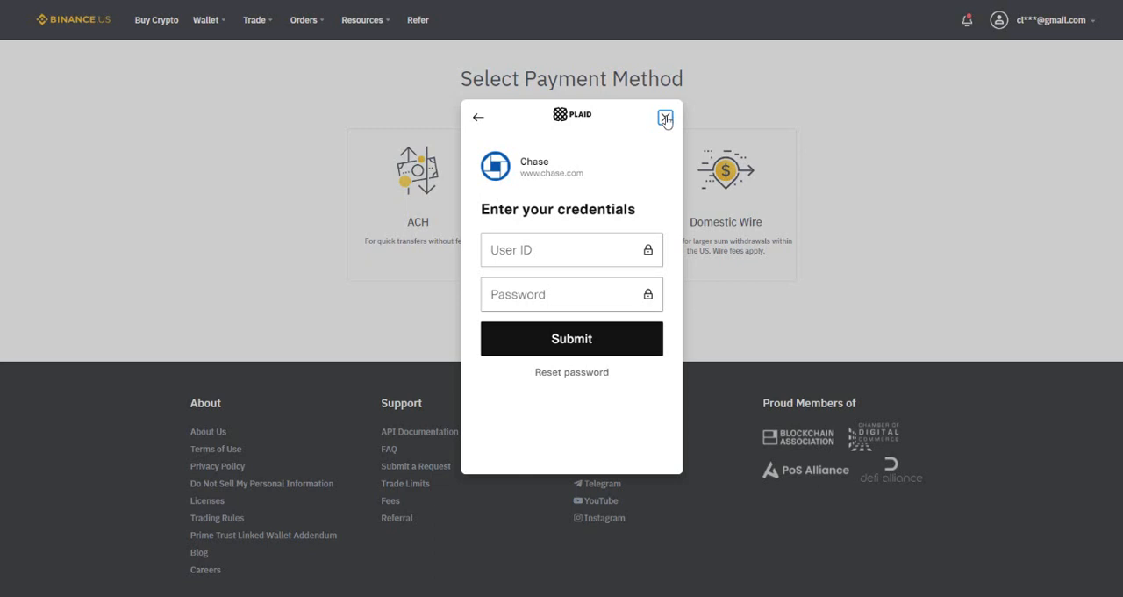
Step: Leave the Chase credentials form and choose Link with account numbers instead
{"action": "left_click", "coordinate": [664, 115]}
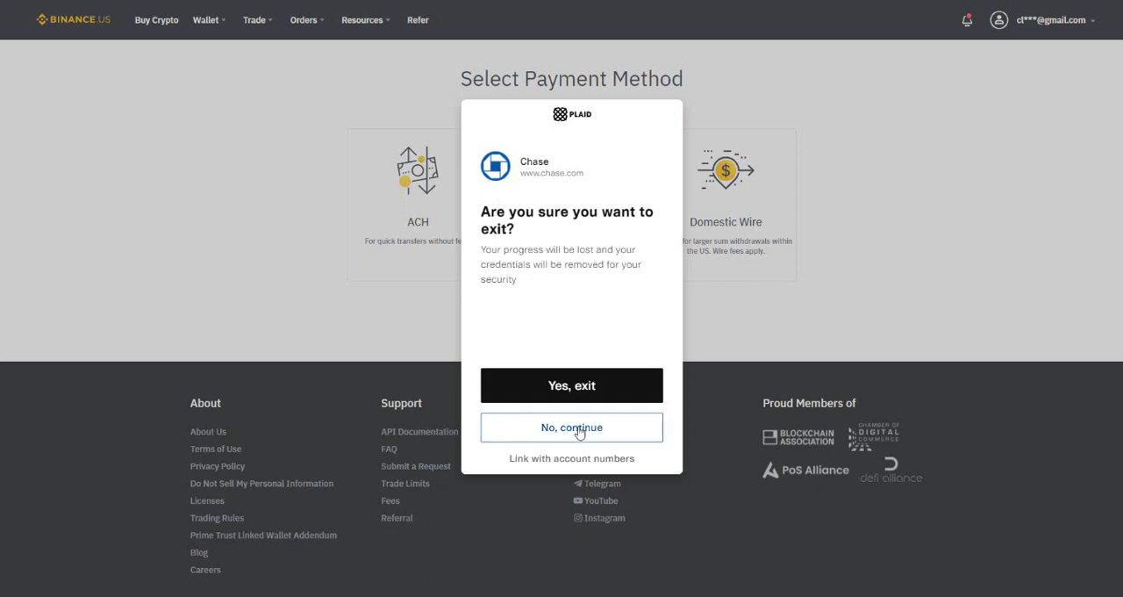
{"action": "left_click", "coordinate": [572, 426]}
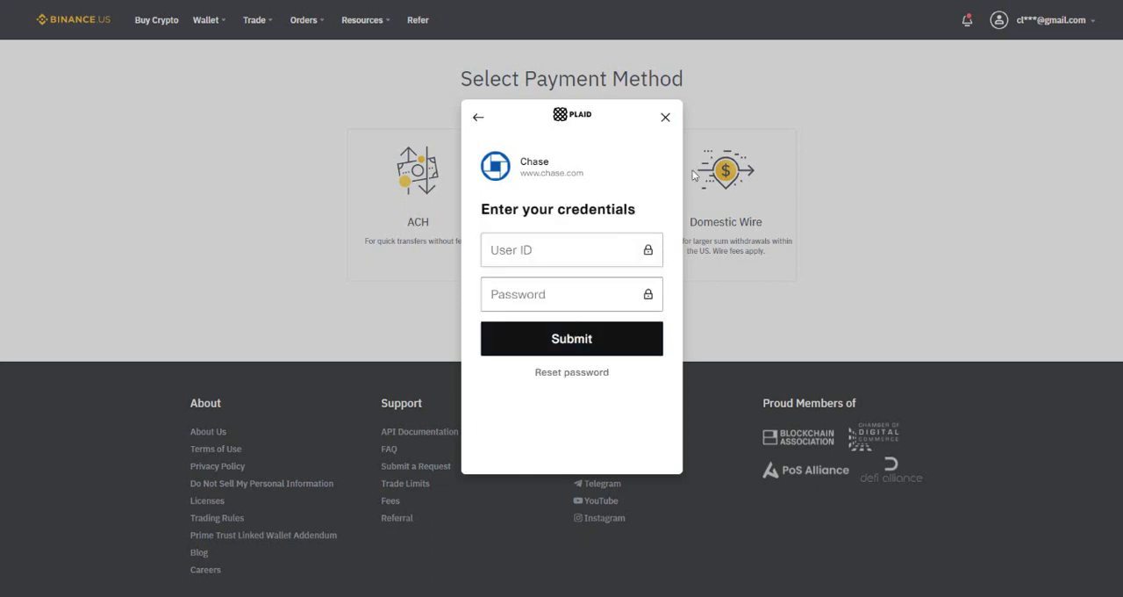
{"action": "left_click", "coordinate": [665, 116]}
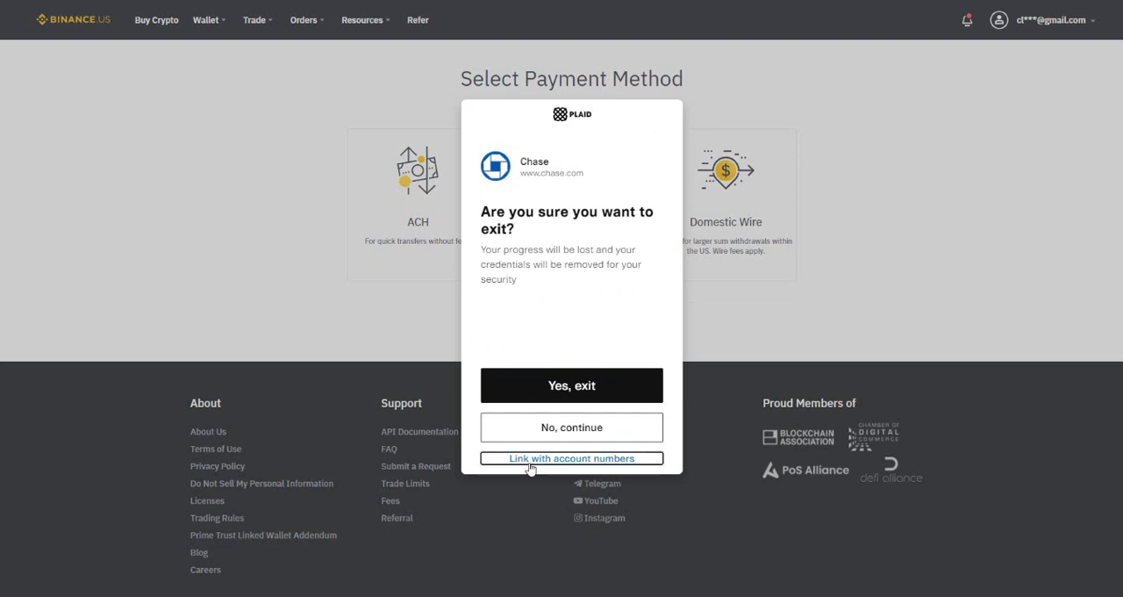
{"action": "left_click", "coordinate": [572, 458]}
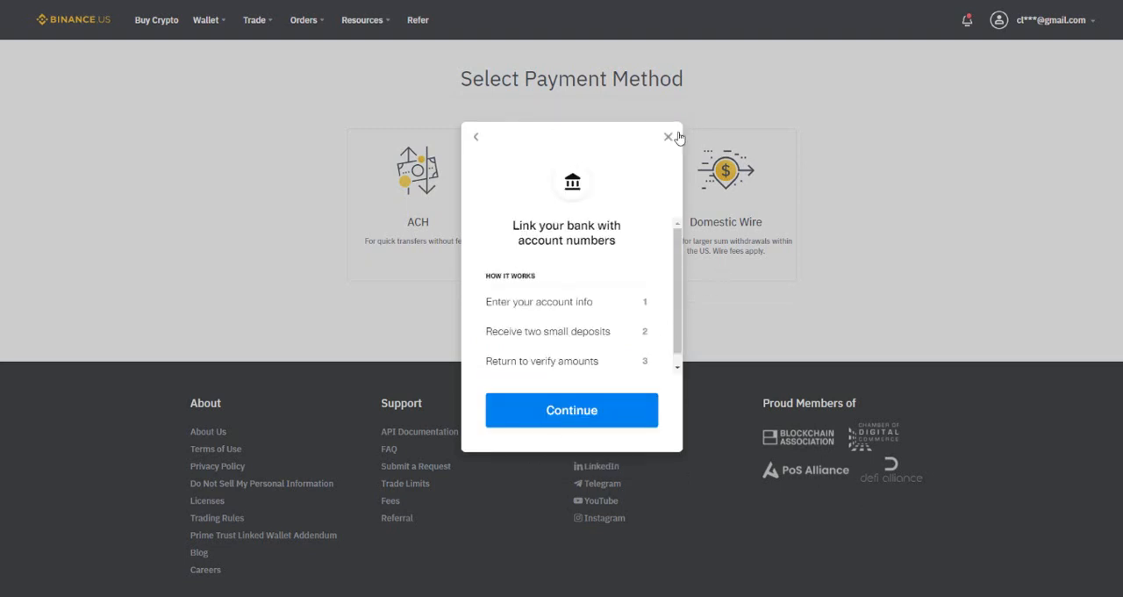